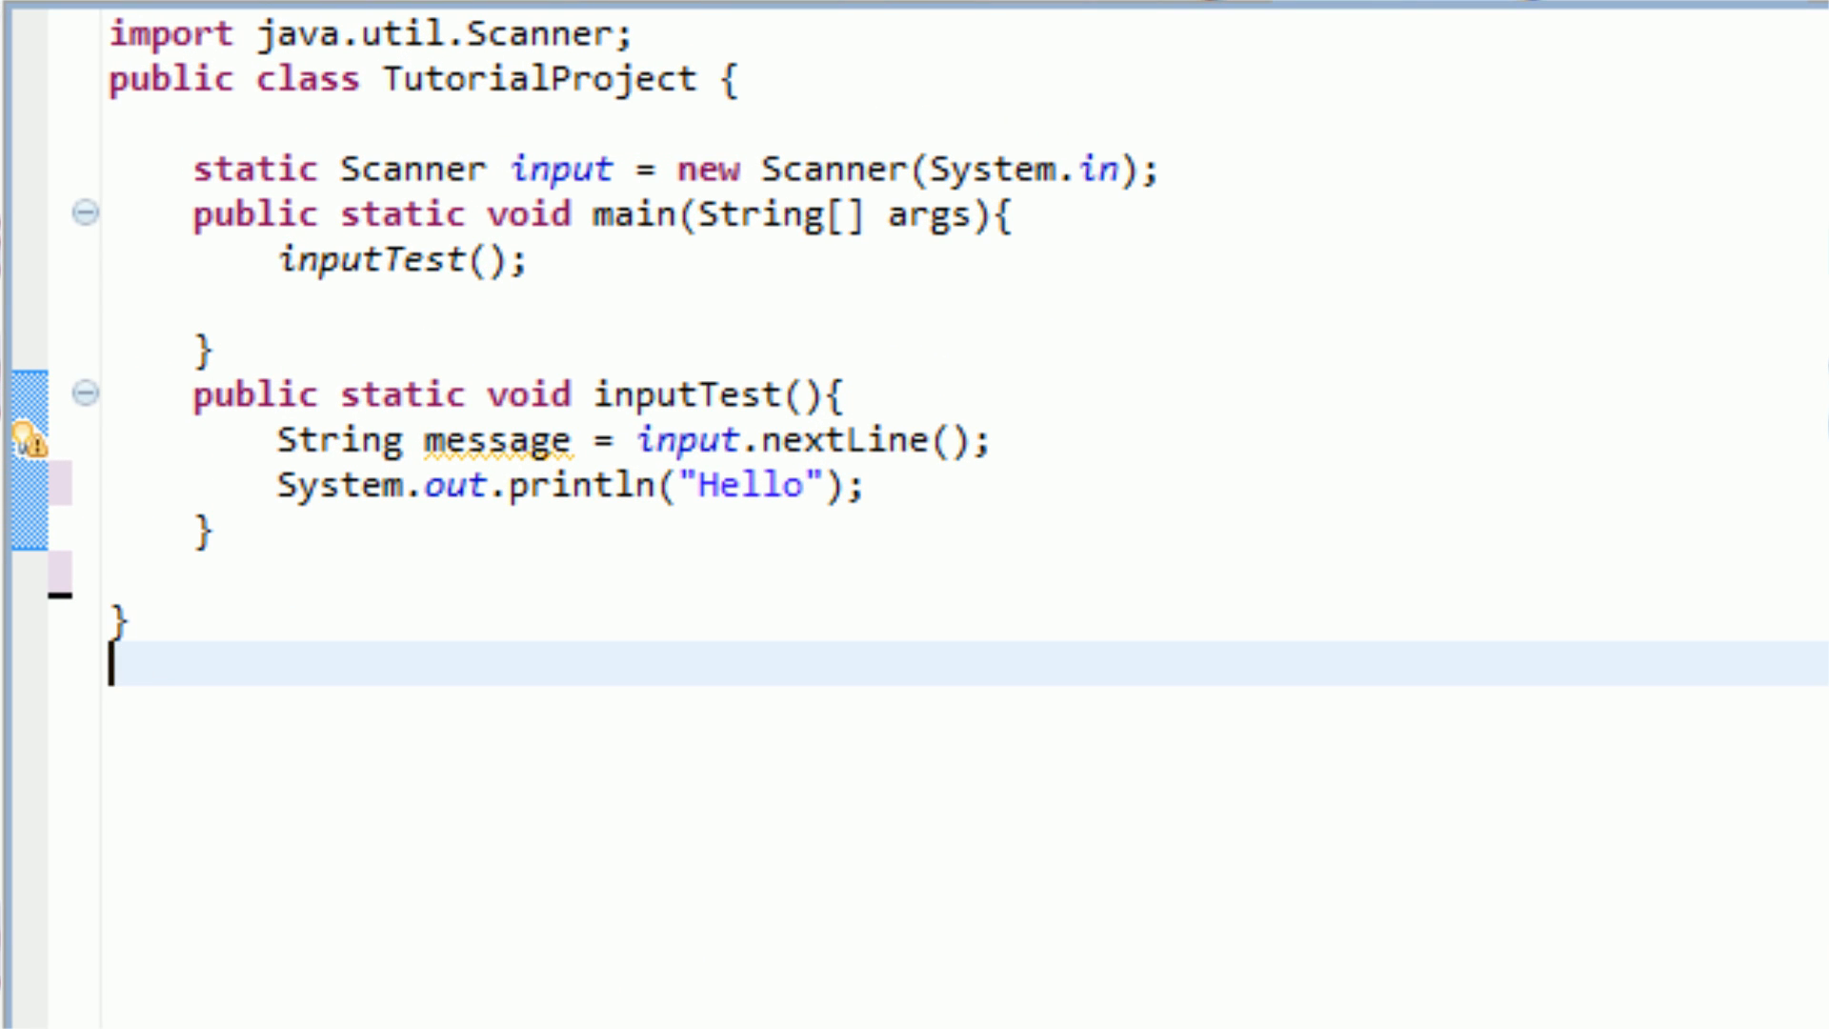
Step: Place the cursor on a blank line just below the inputTest method
{"action": "key", "text": "Backspace"}
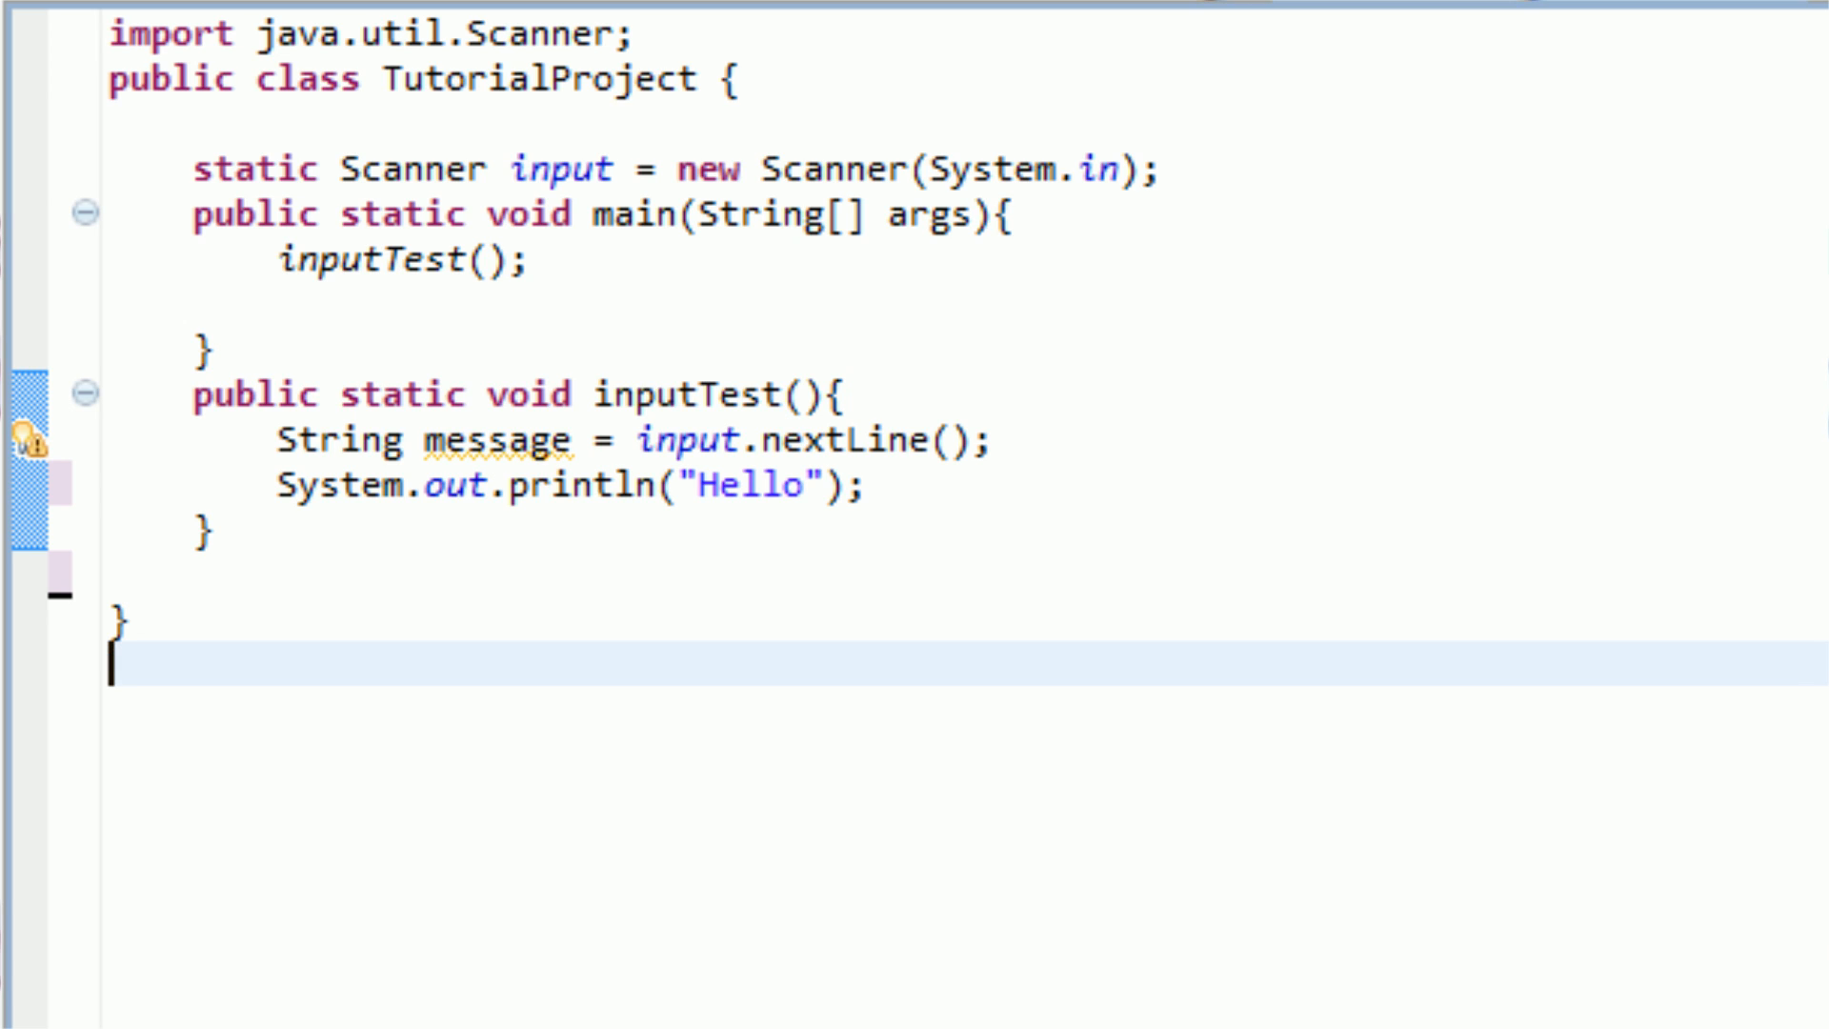
{"action": "mouse_move", "coordinate": [1410, 483]}
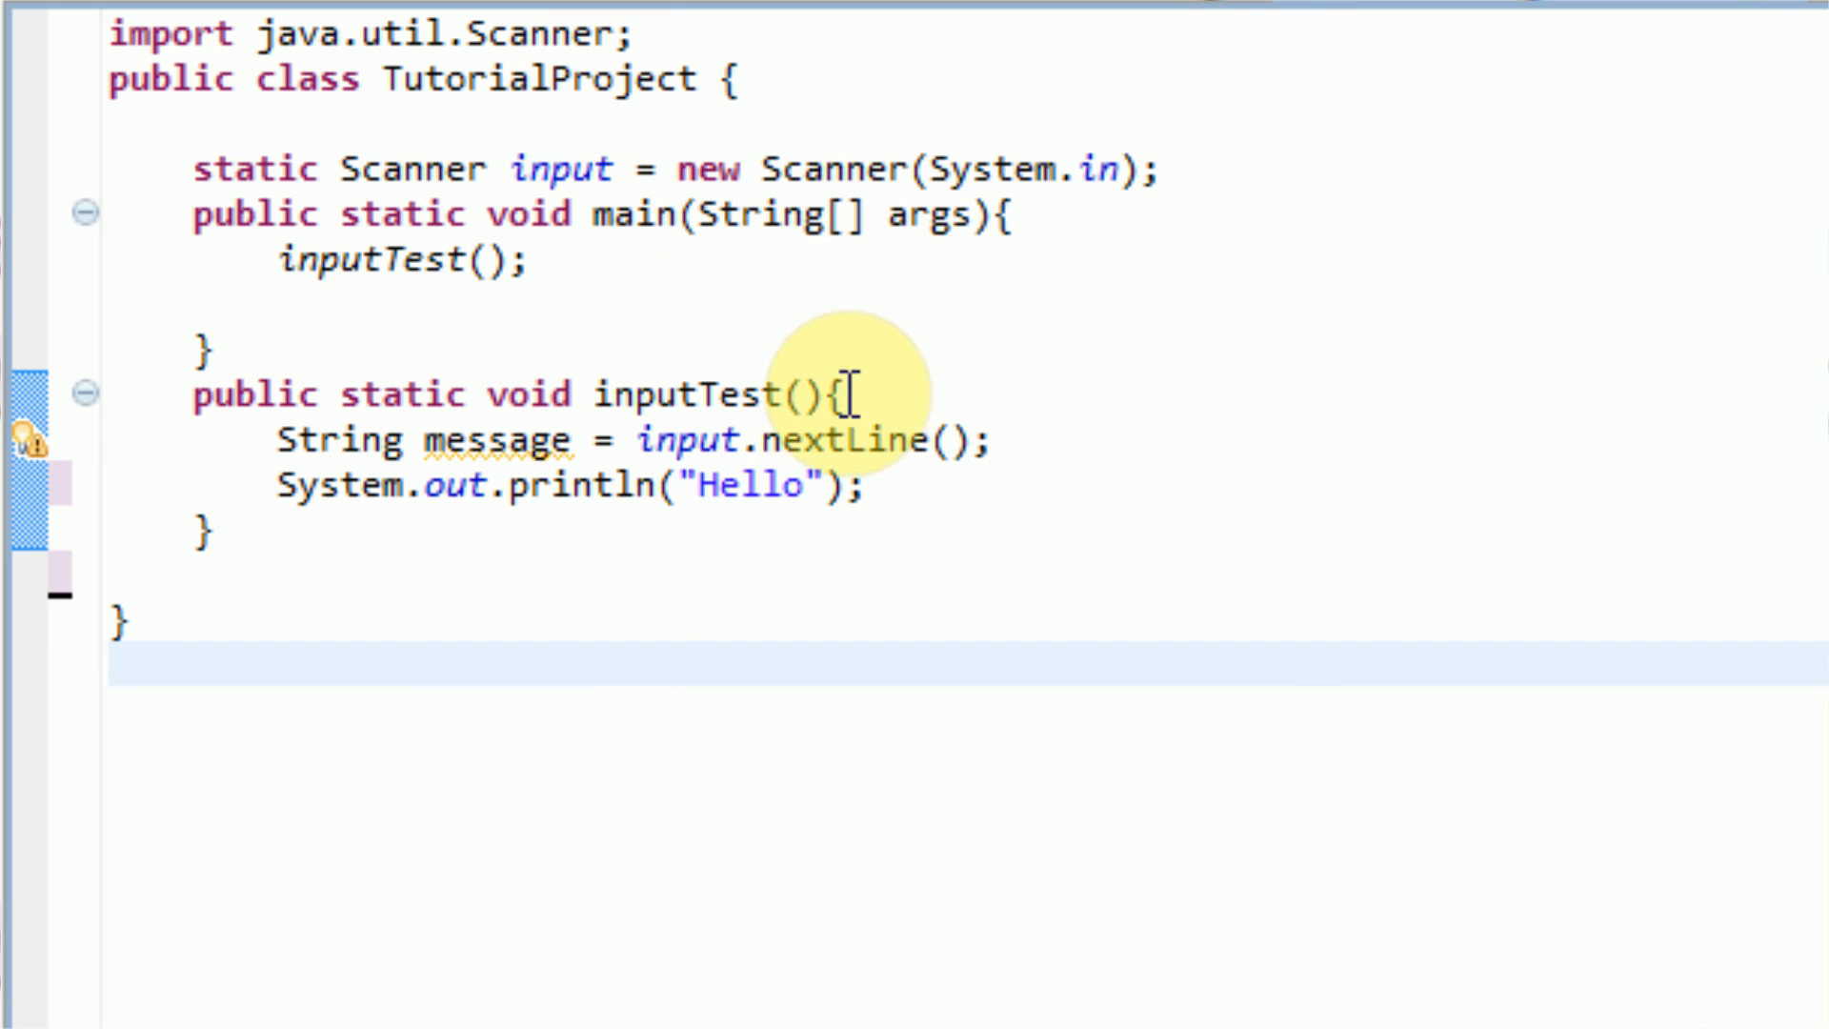
{"action": "mouse_move", "coordinate": [390, 168]}
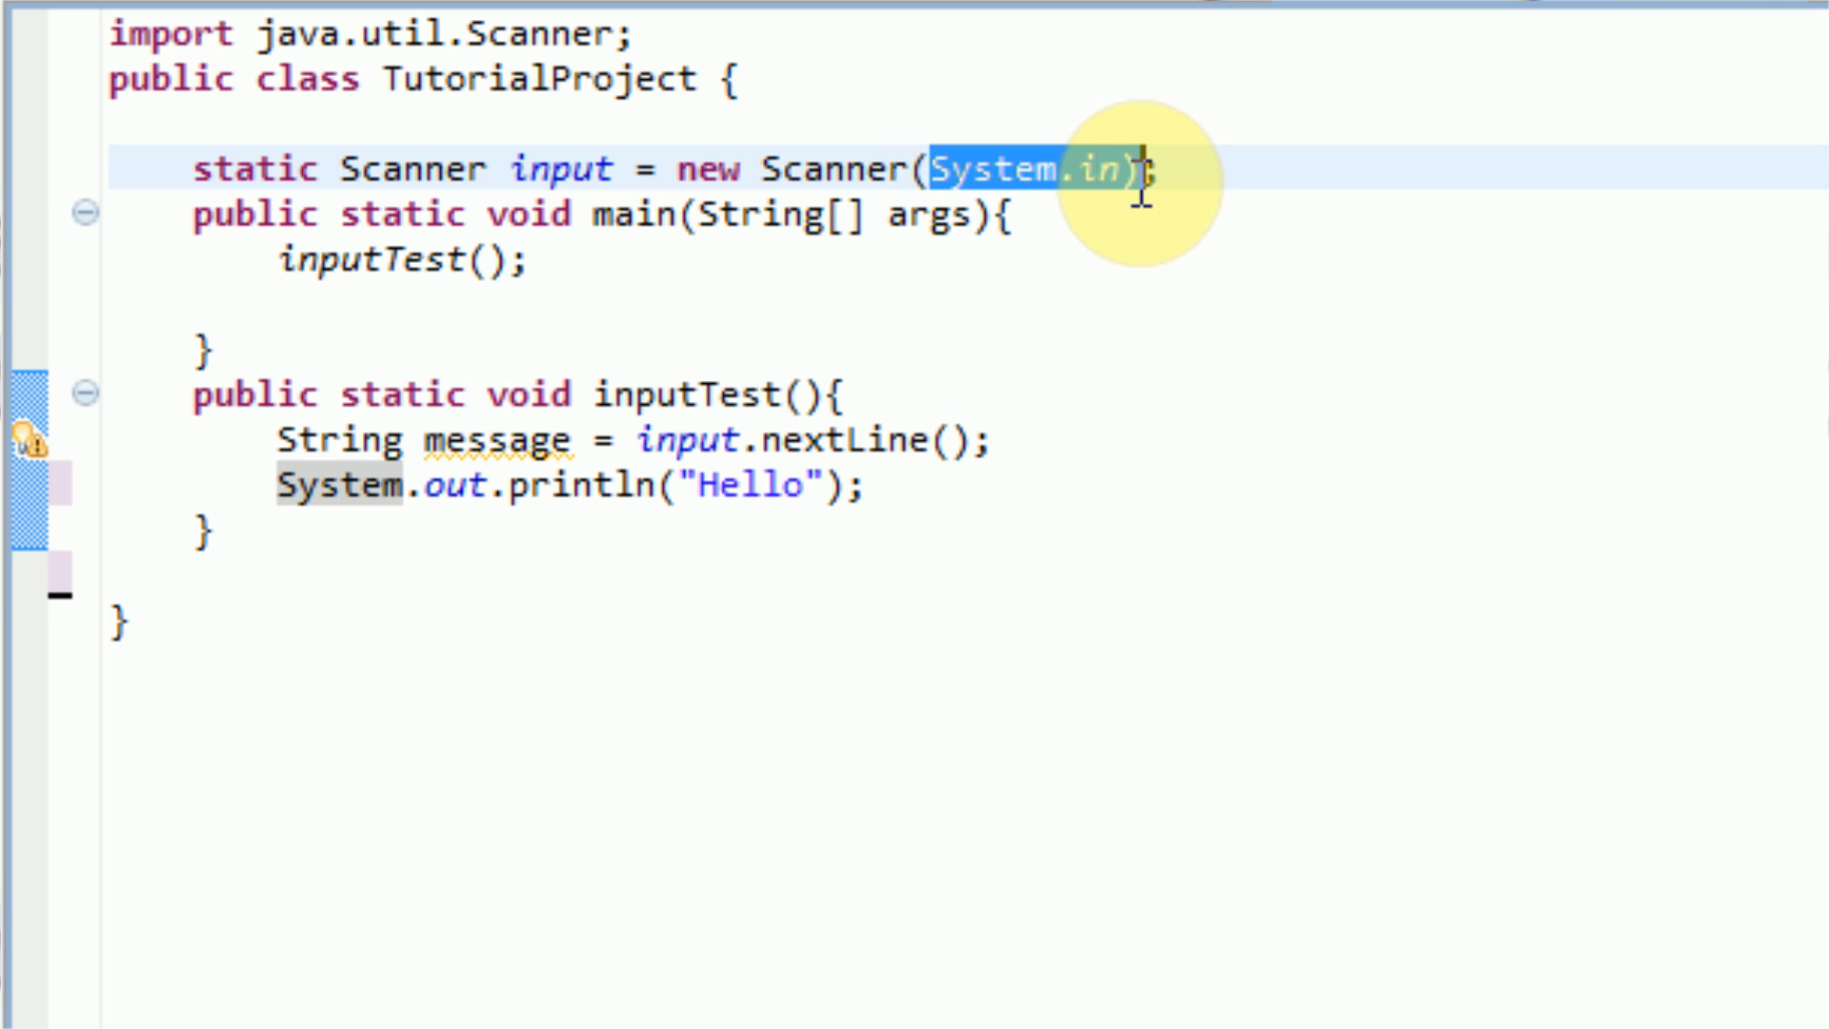
{"action": "left_click", "coordinate": [922, 170]}
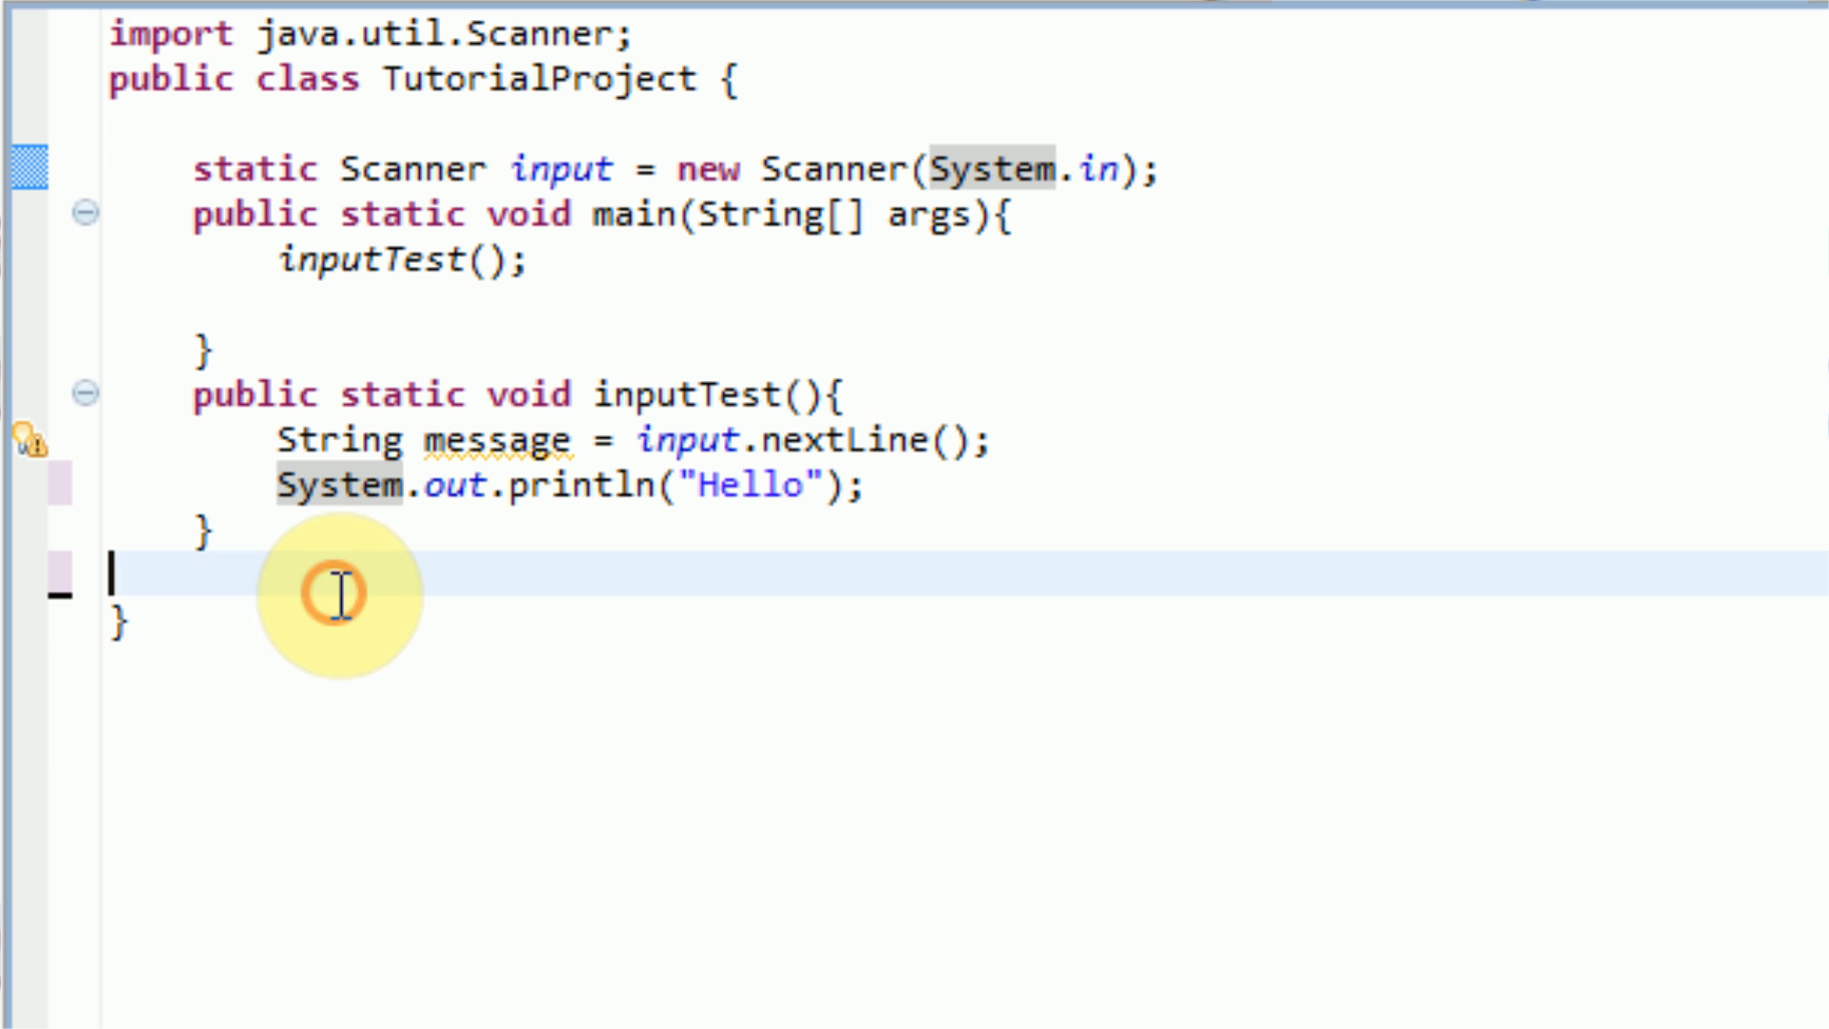
{"action": "mouse_move", "coordinate": [525, 939]}
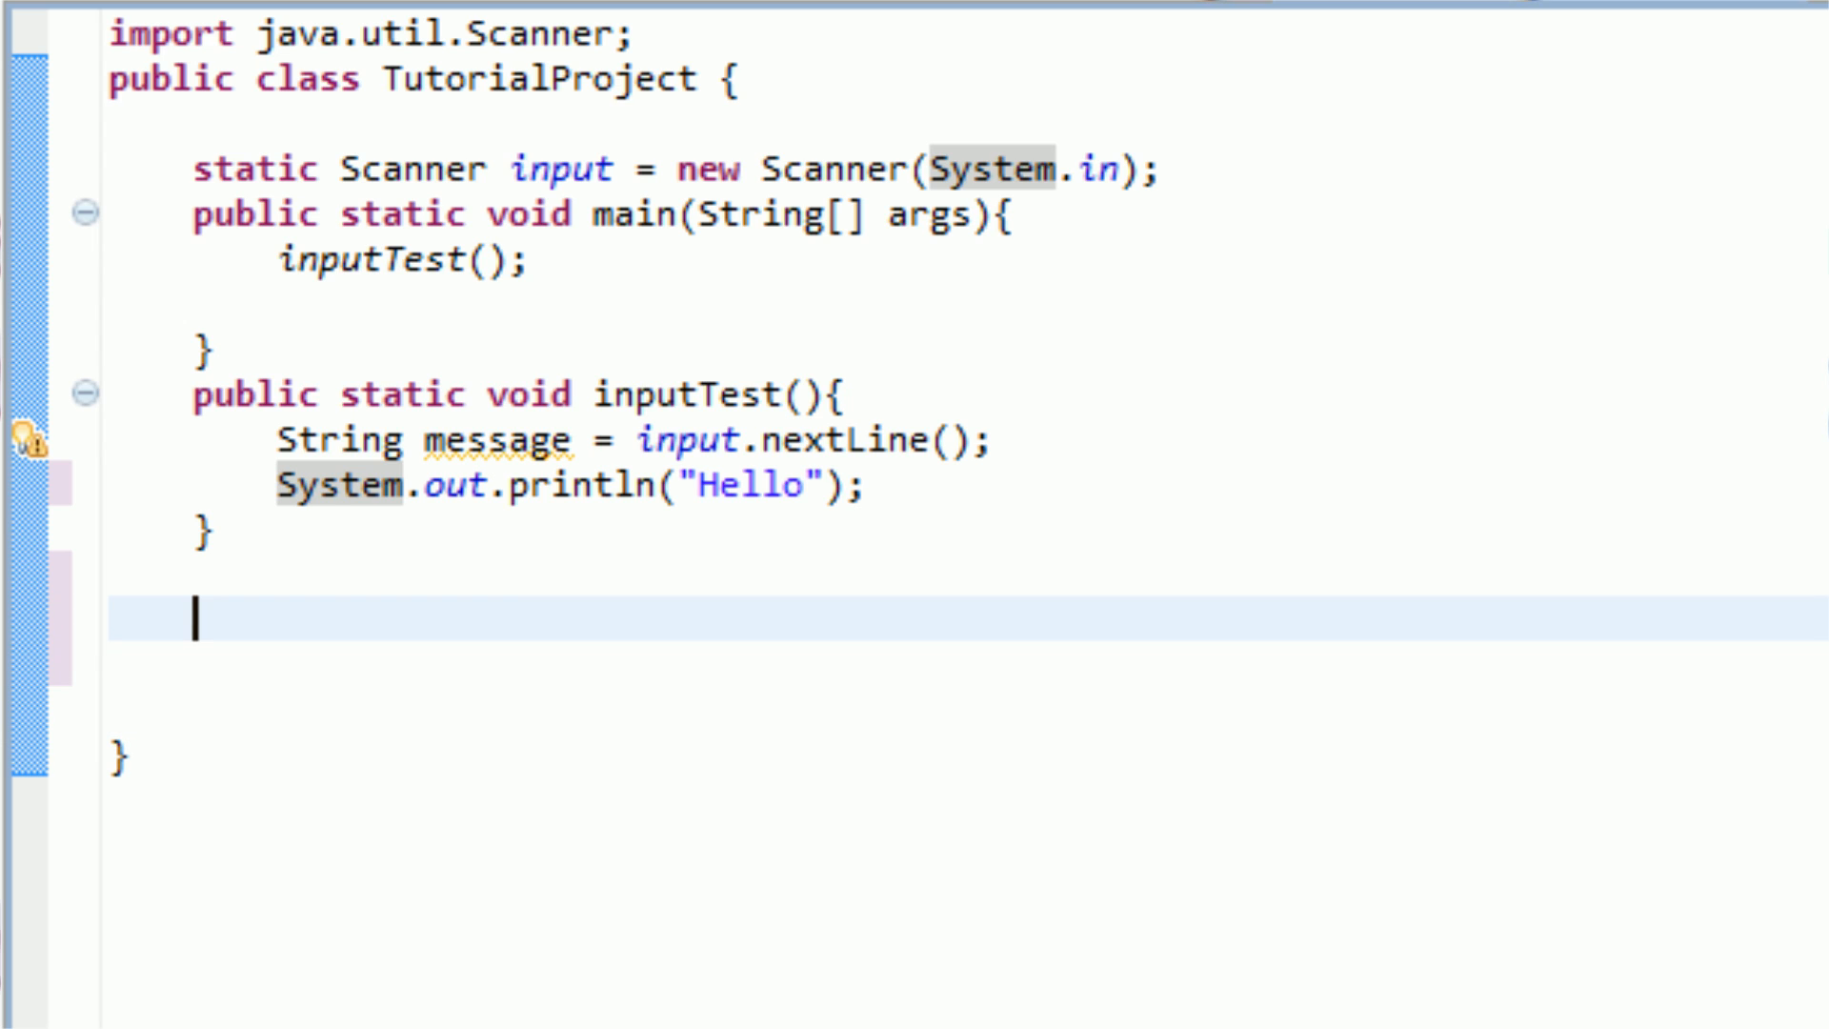
Step: Write the header public static Hello(String message){ below inputTest
{"action": "type", "text": "pu"}
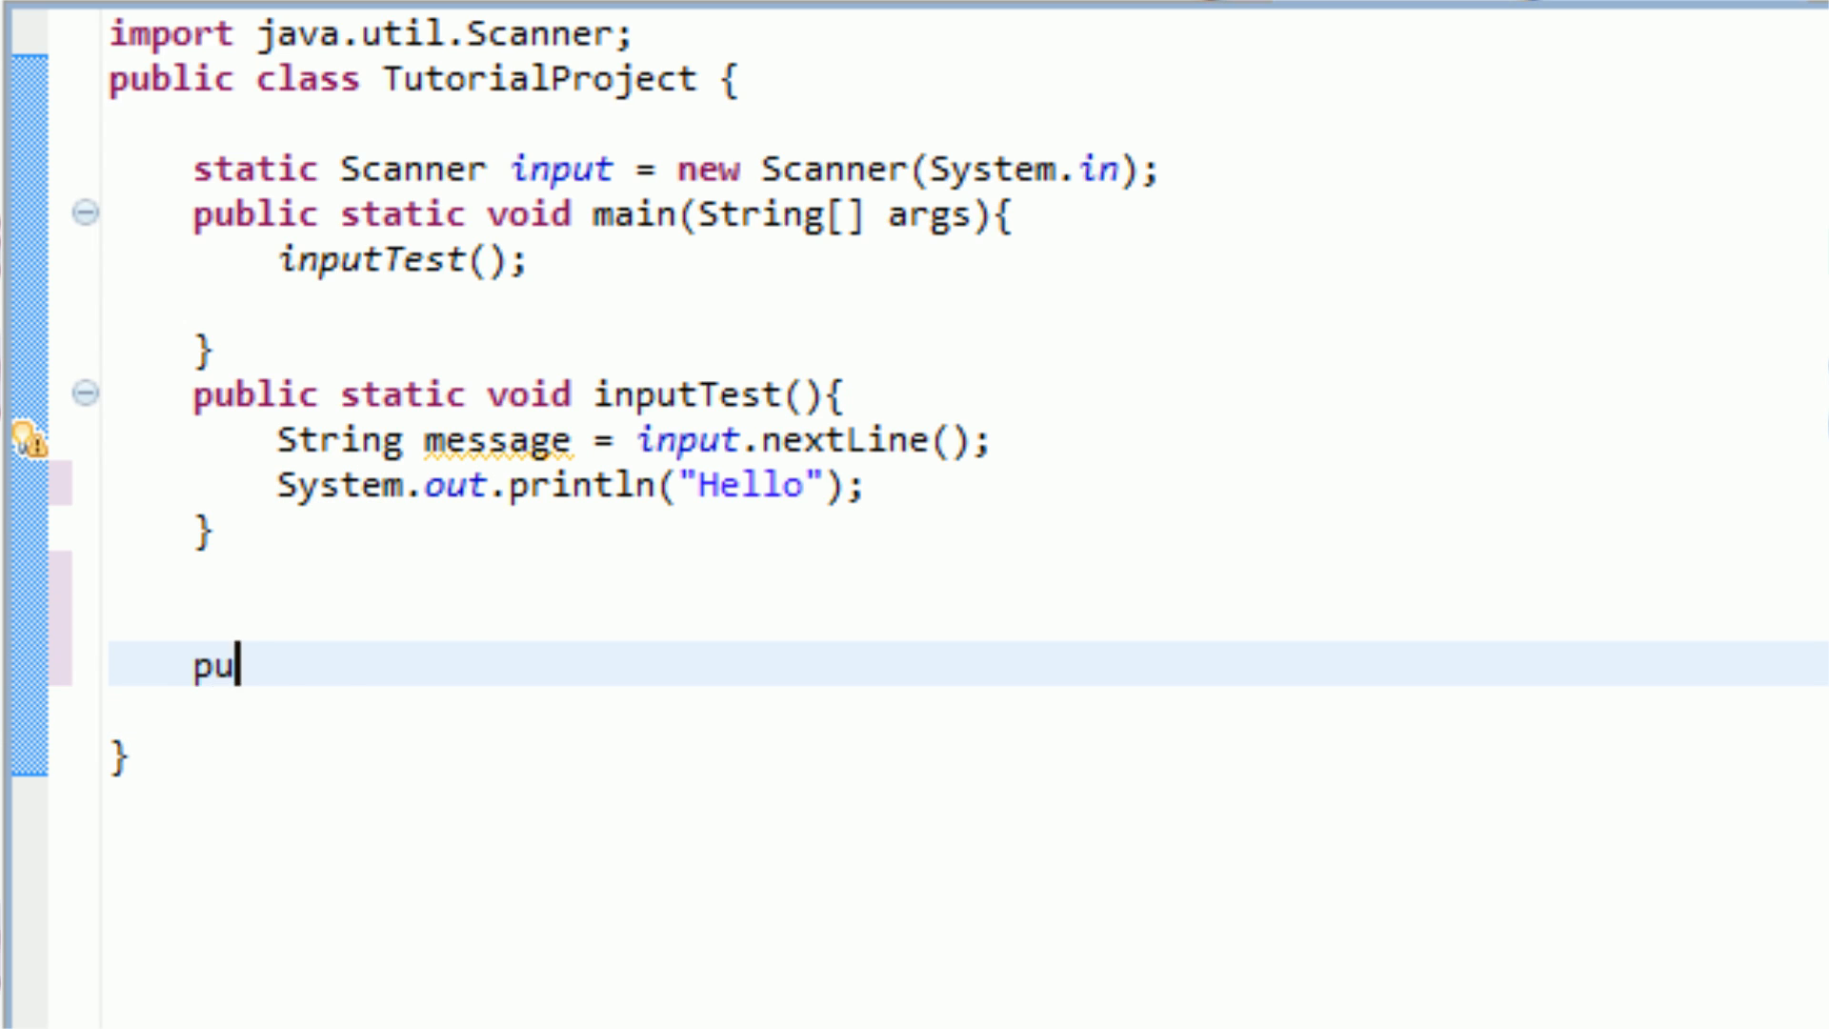
{"action": "type", "text": "blic"}
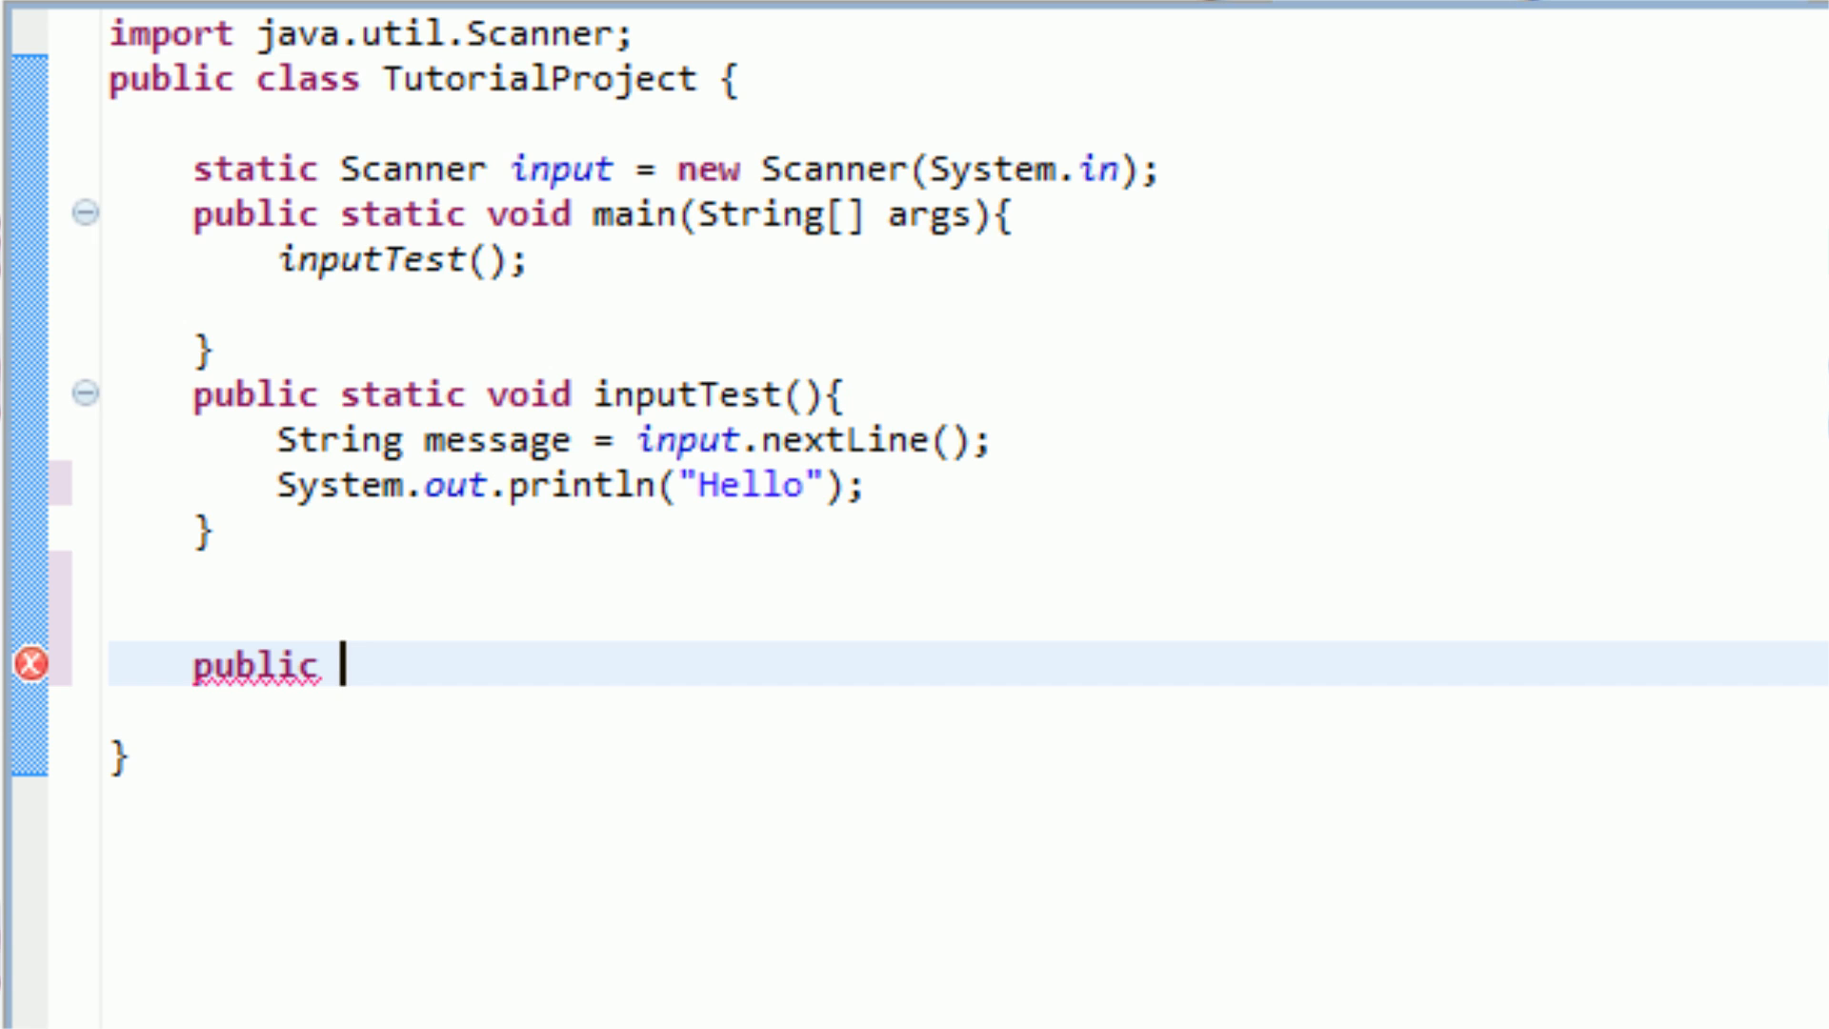
{"action": "type", "text": "static"}
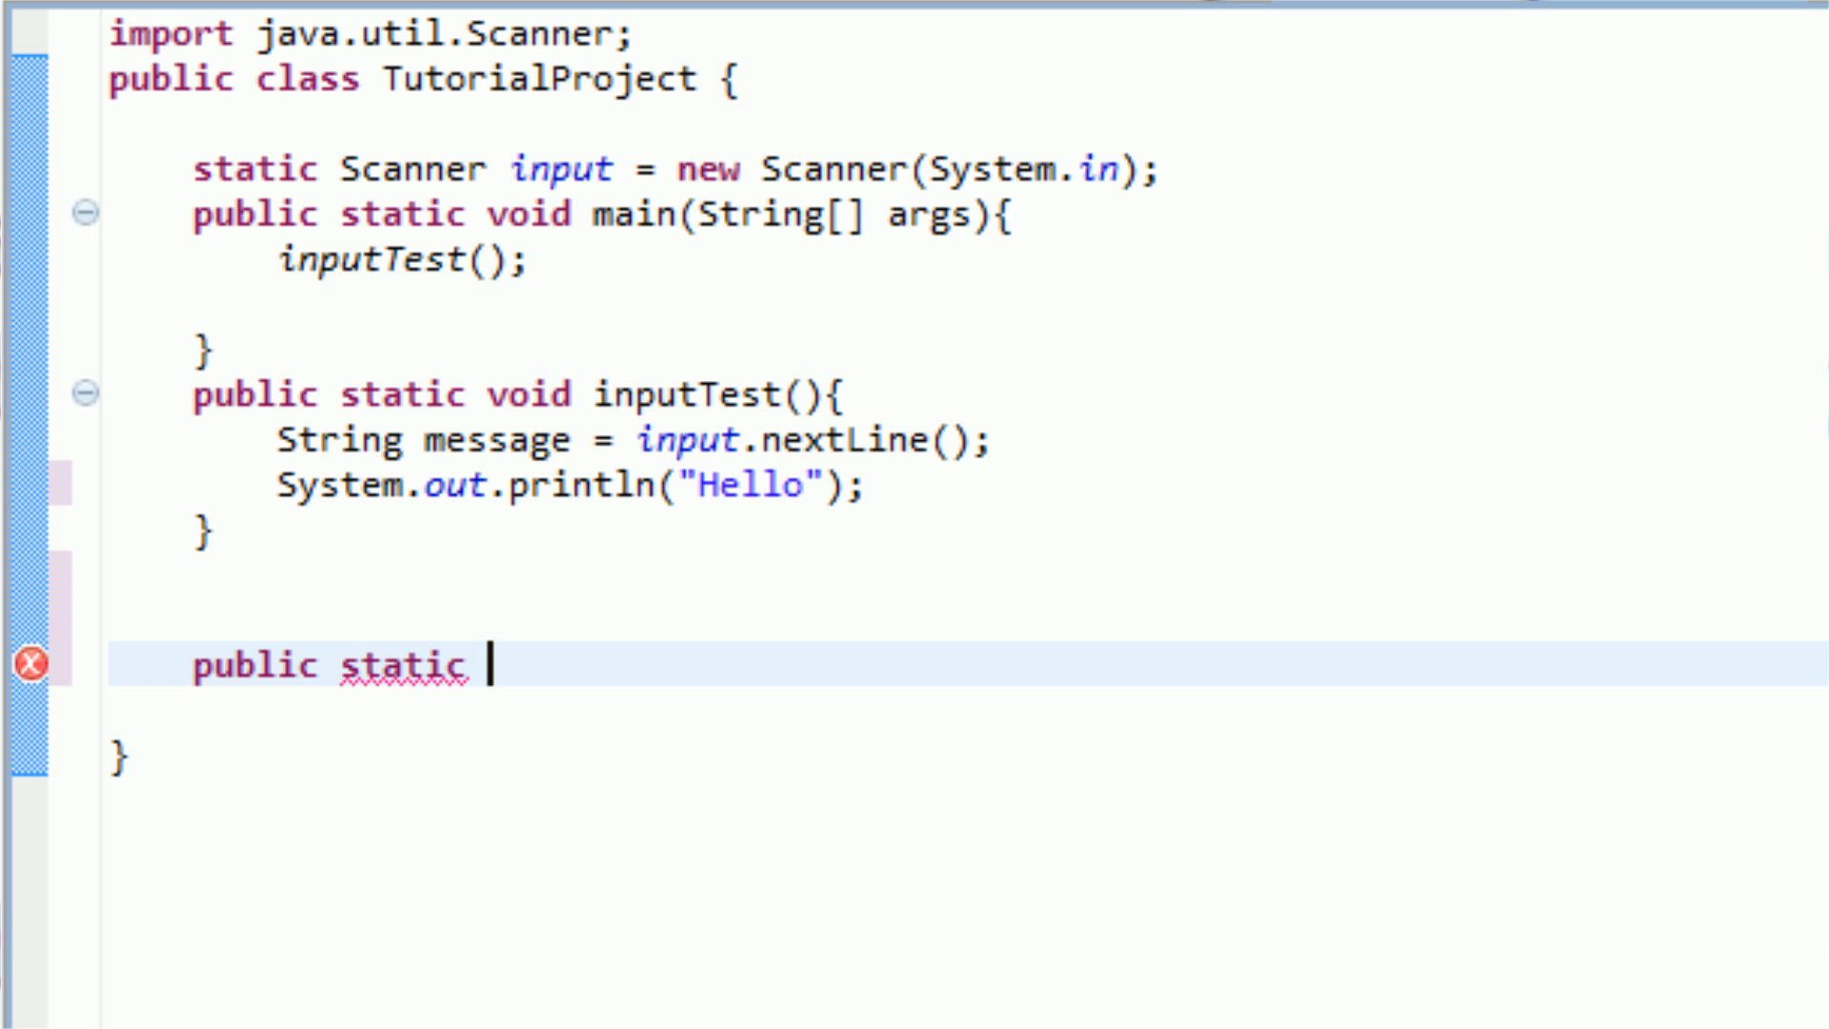
{"action": "type", "text": "Hello"}
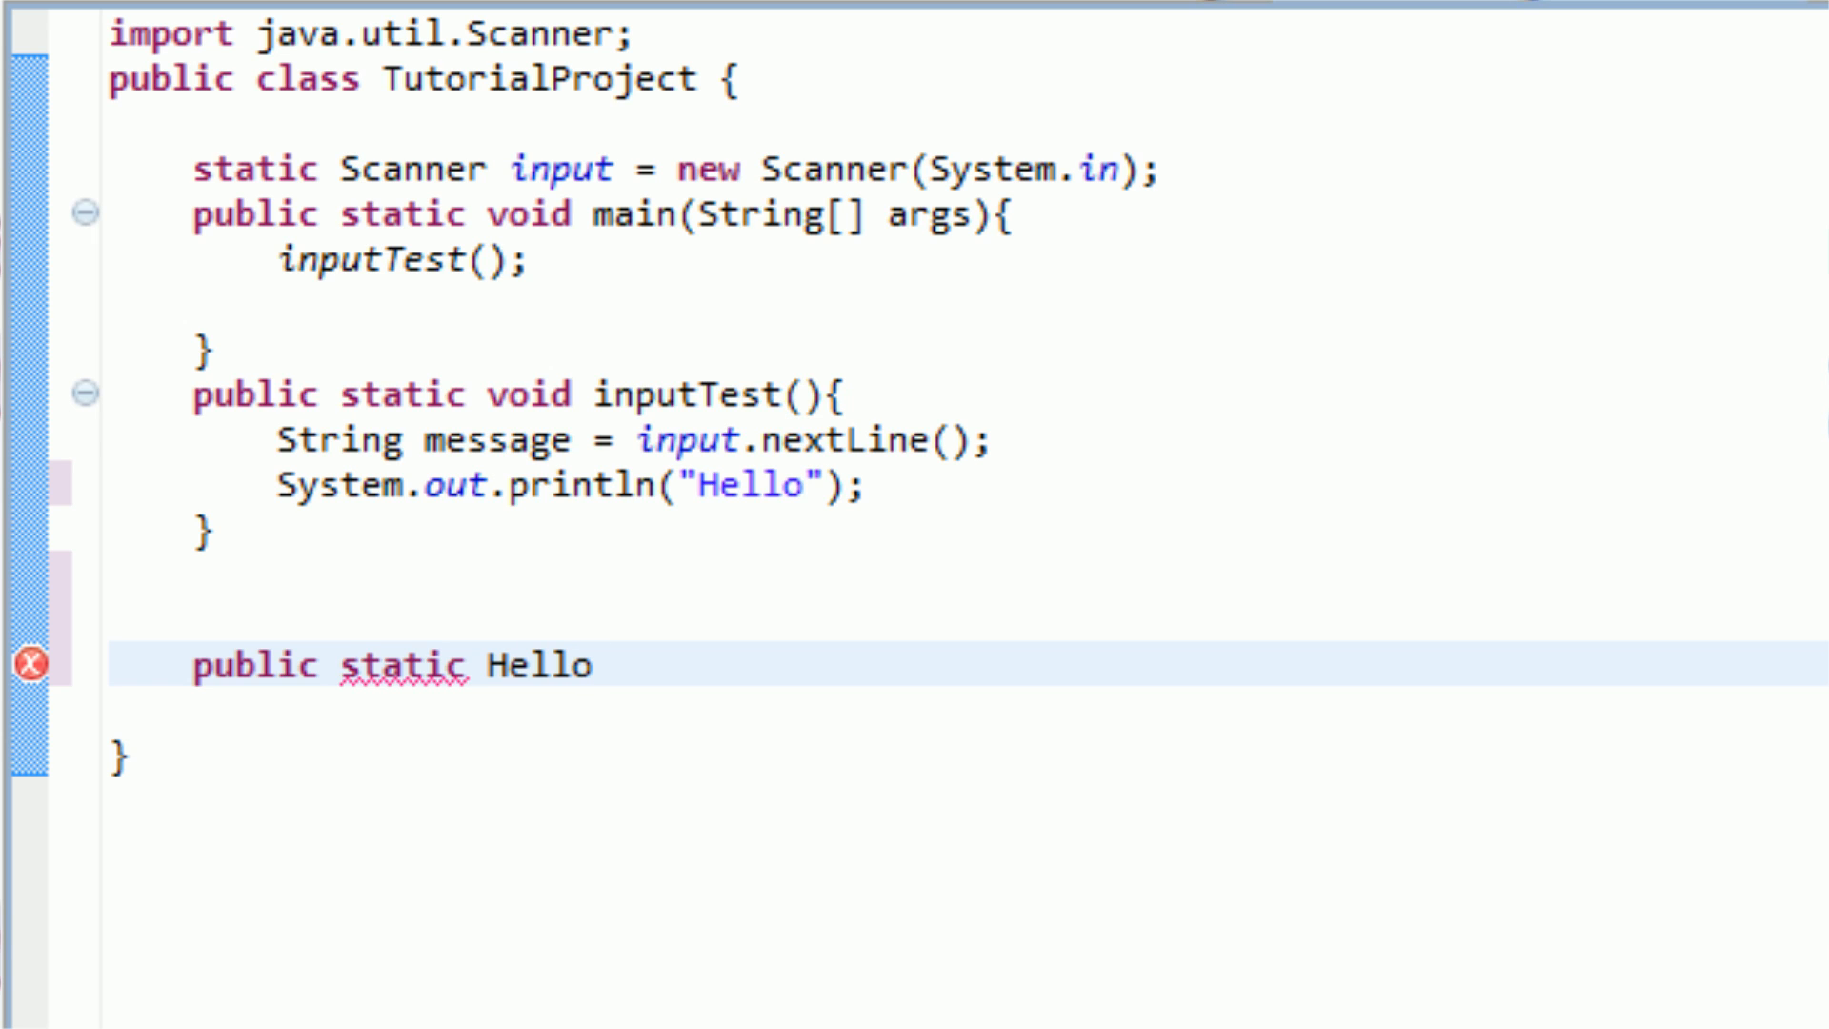
{"action": "type", "text": "()"}
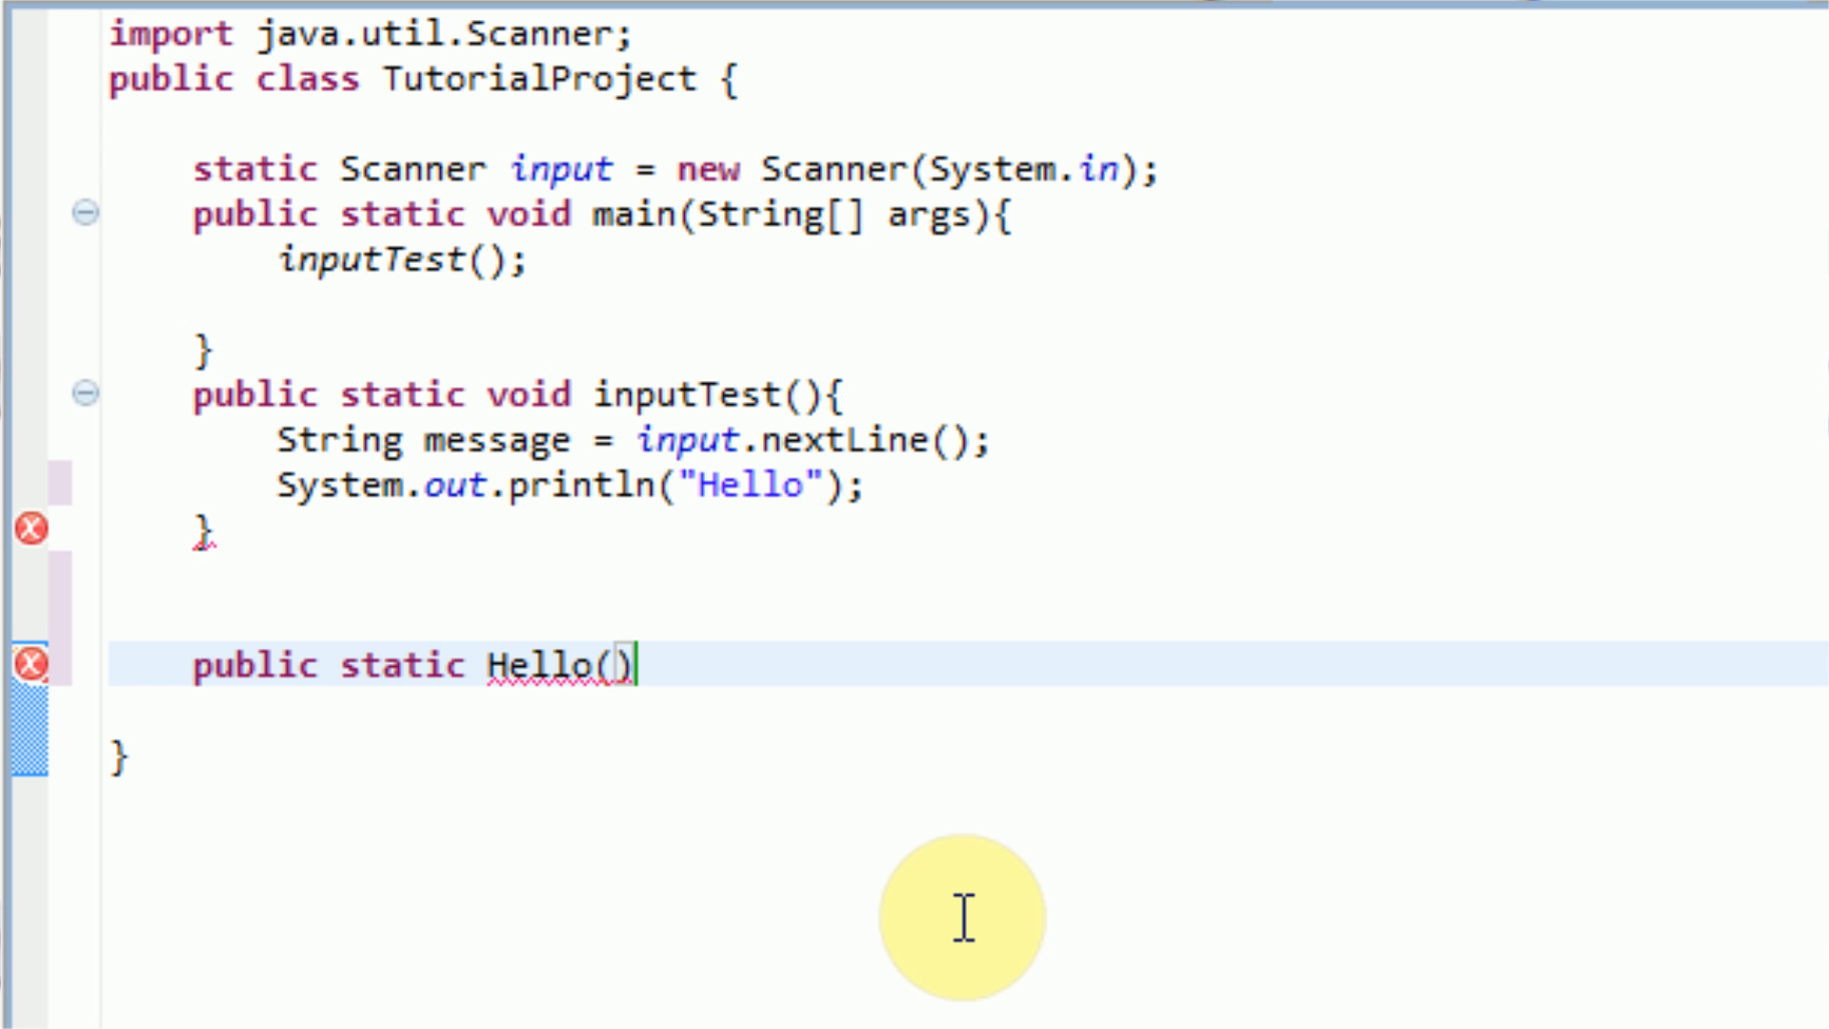
{"action": "type", "text": "String"}
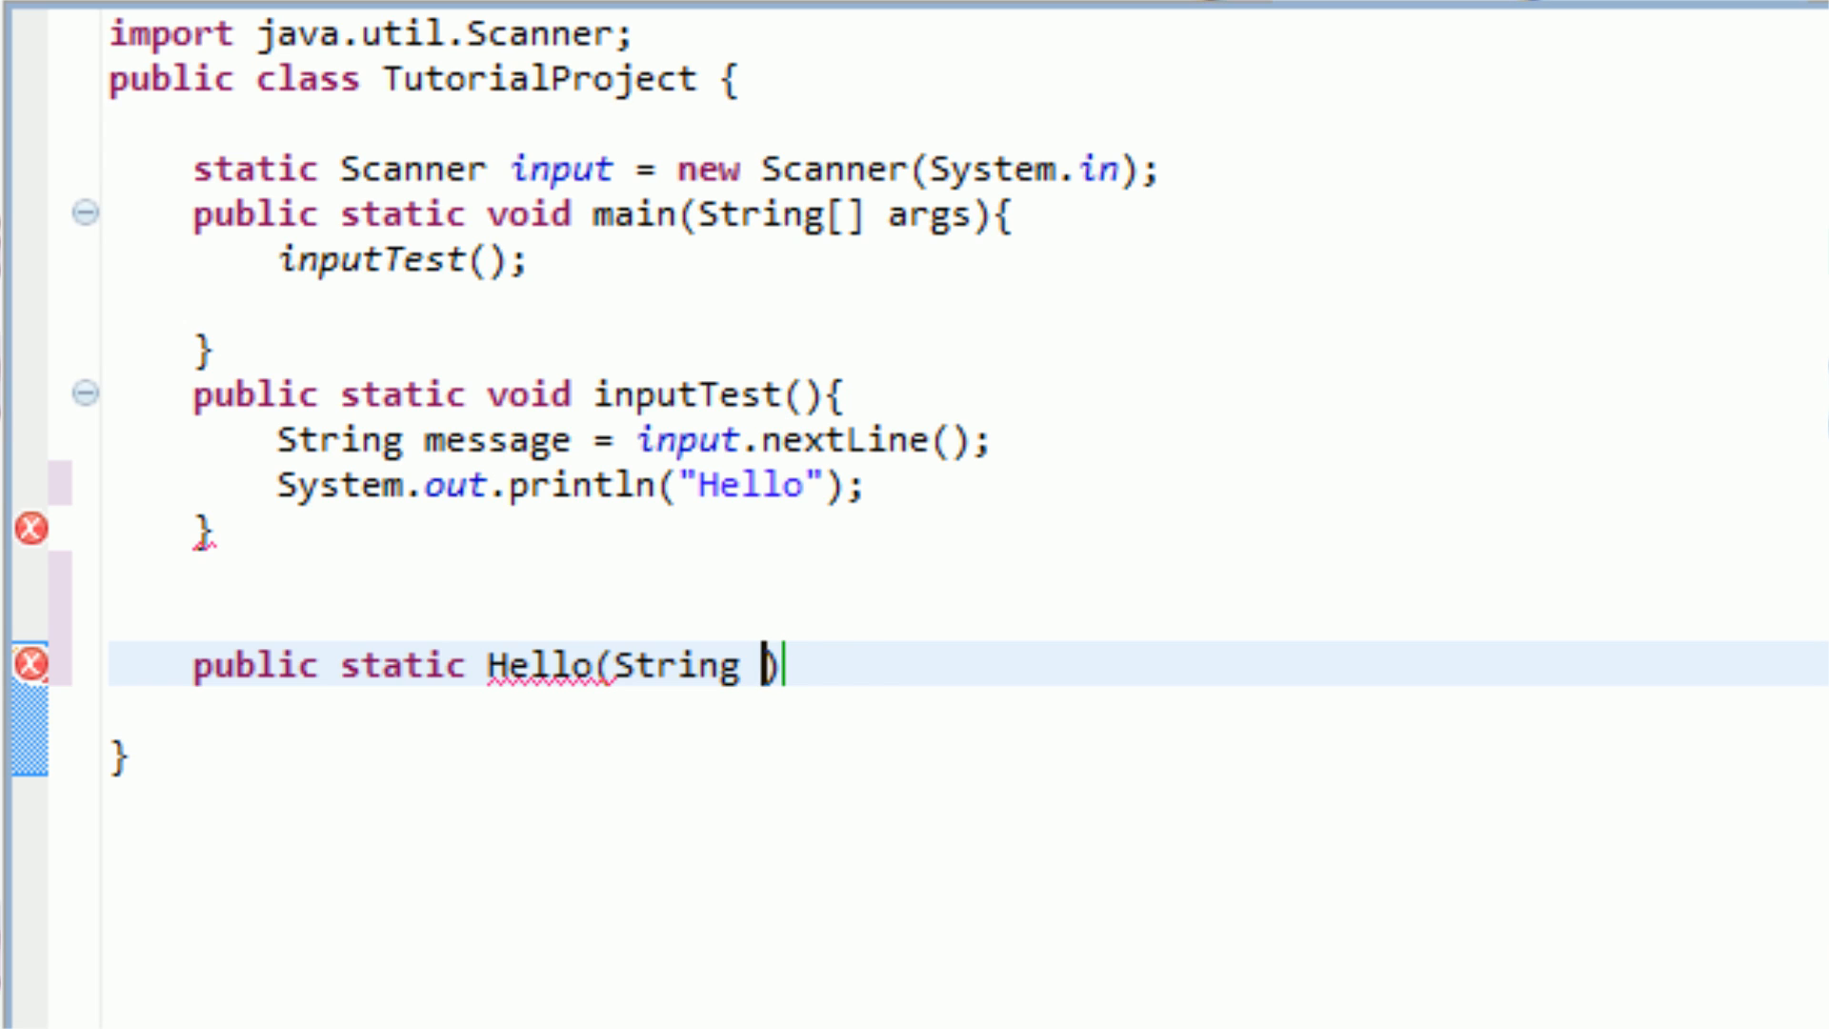
{"action": "type", "text": "message)"}
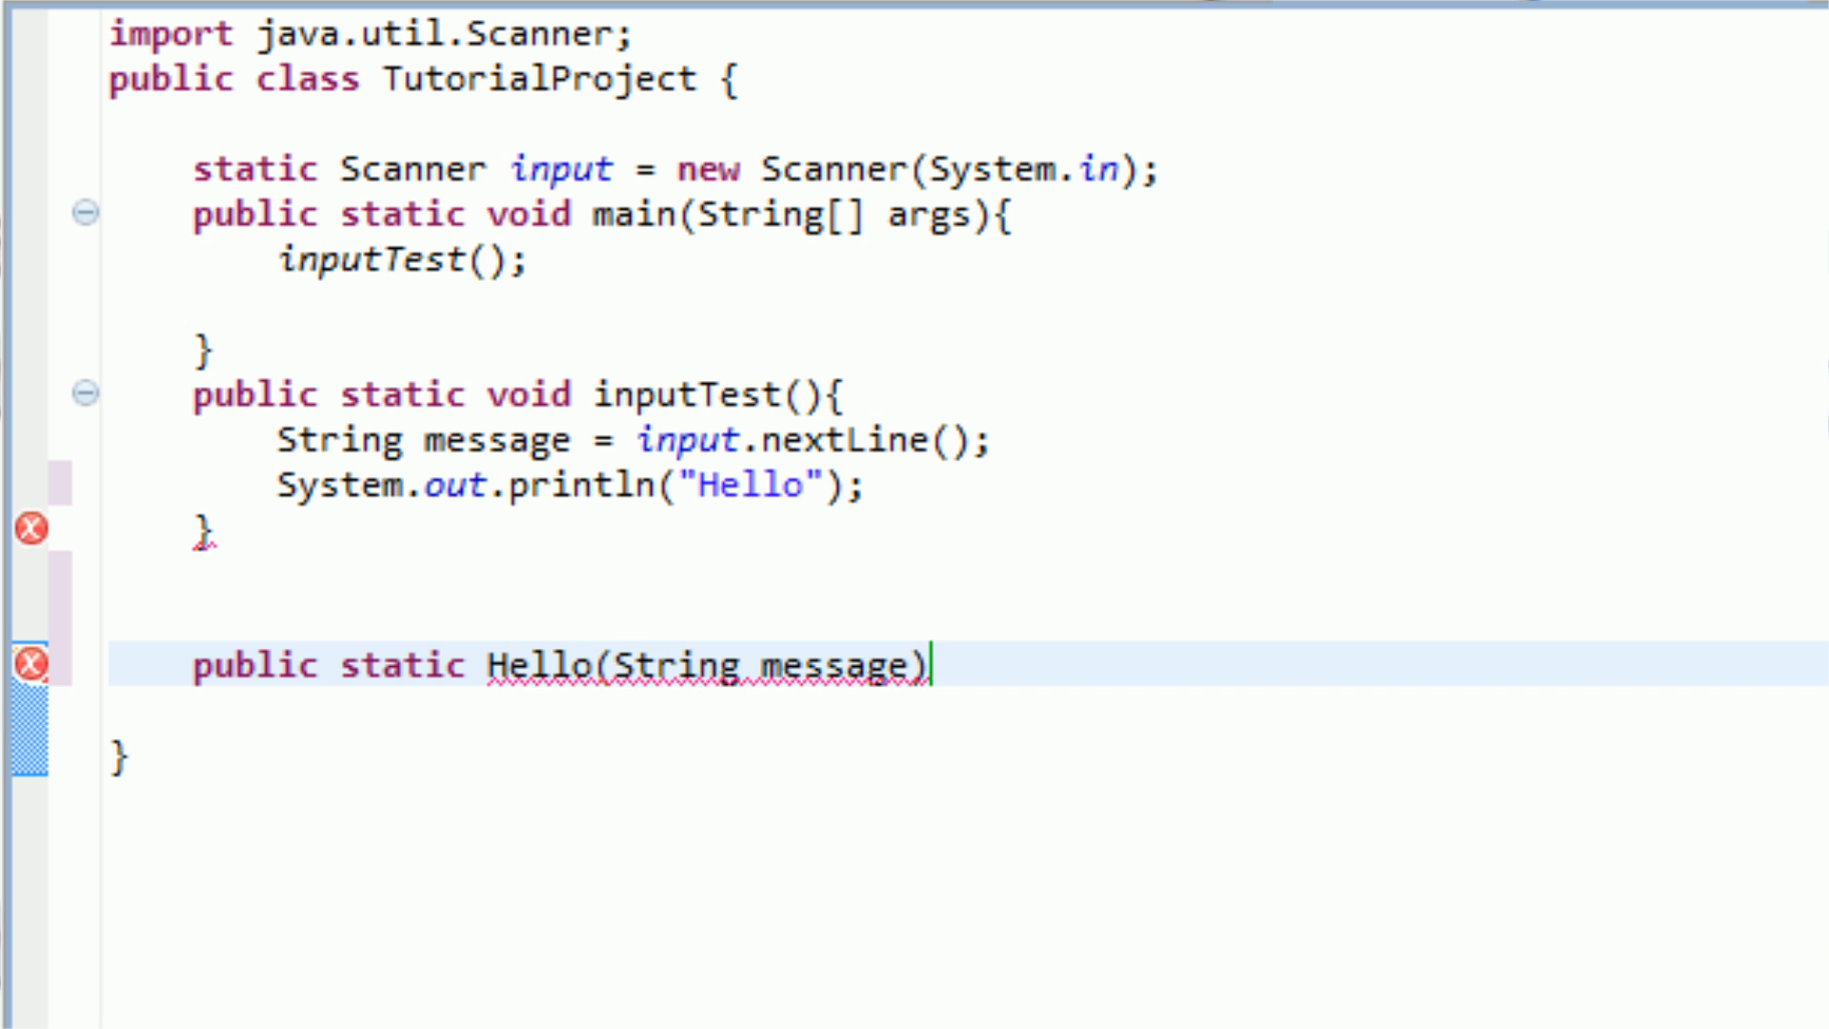
{"action": "type", "text": "{"}
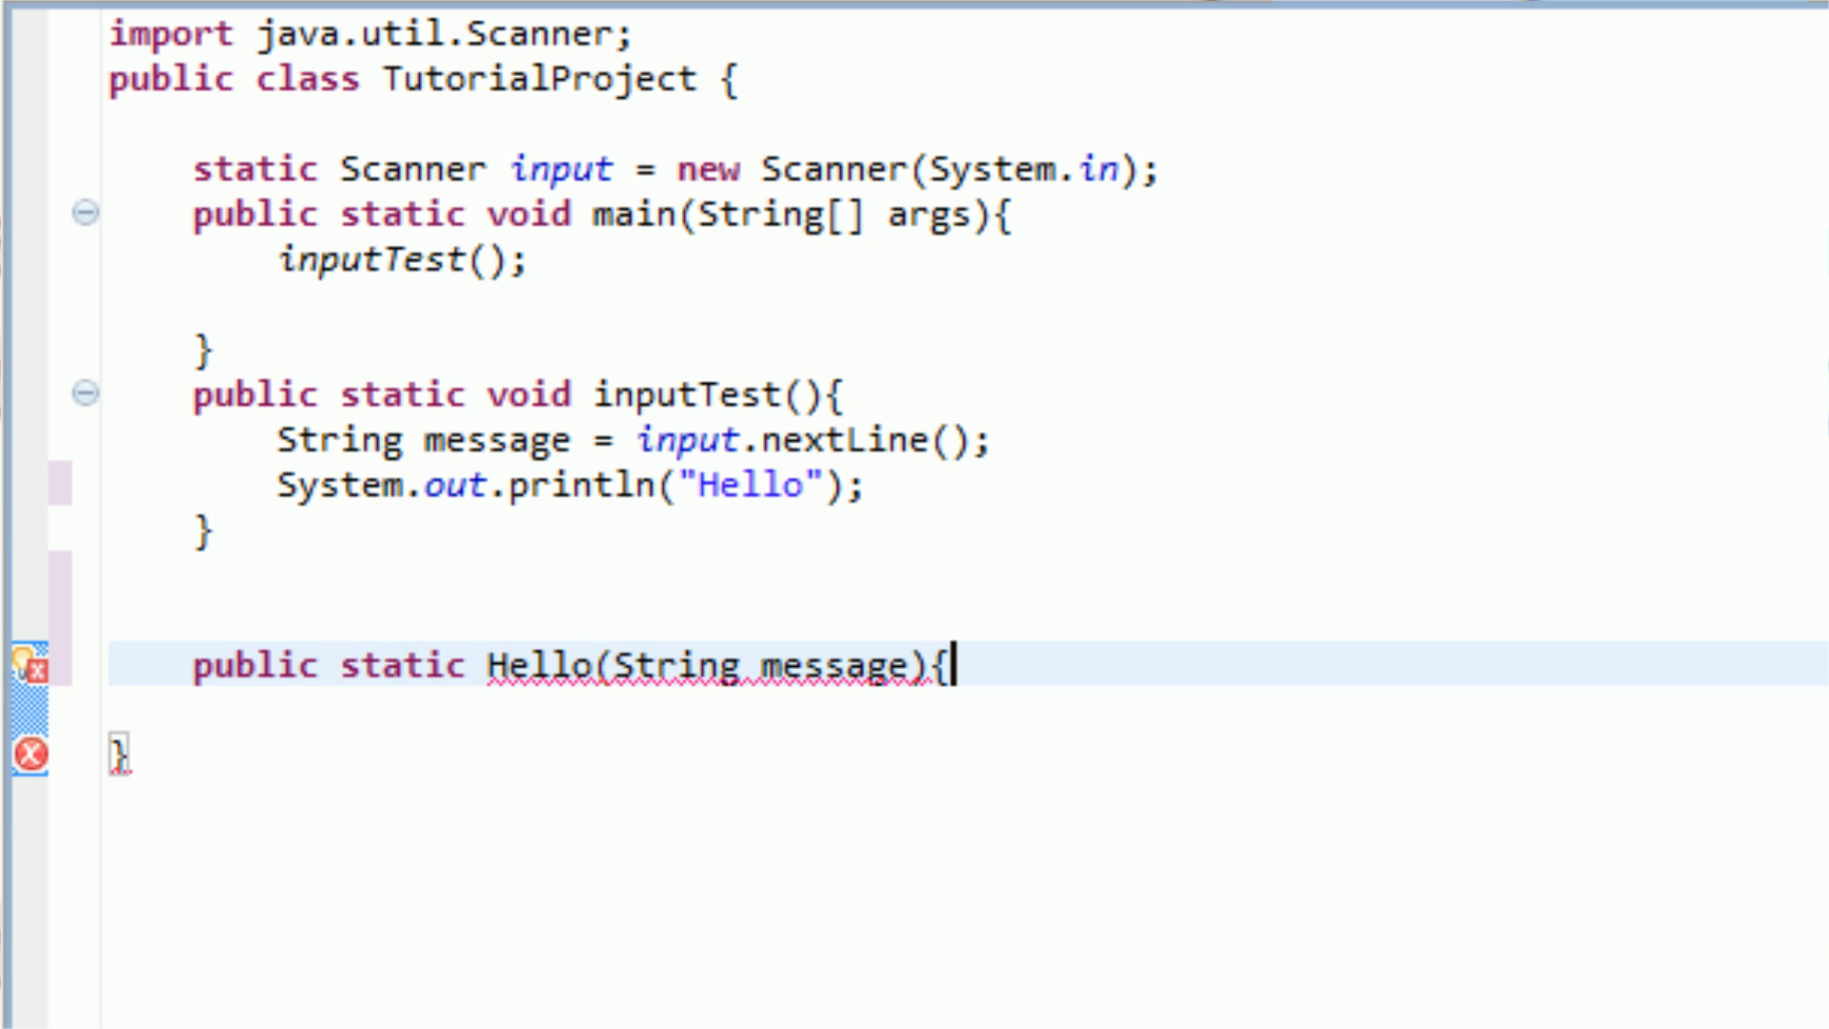
Step: Add an if (message.equals("Hi")){ block inside the Hello method body
{"action": "key", "text": "enter"}
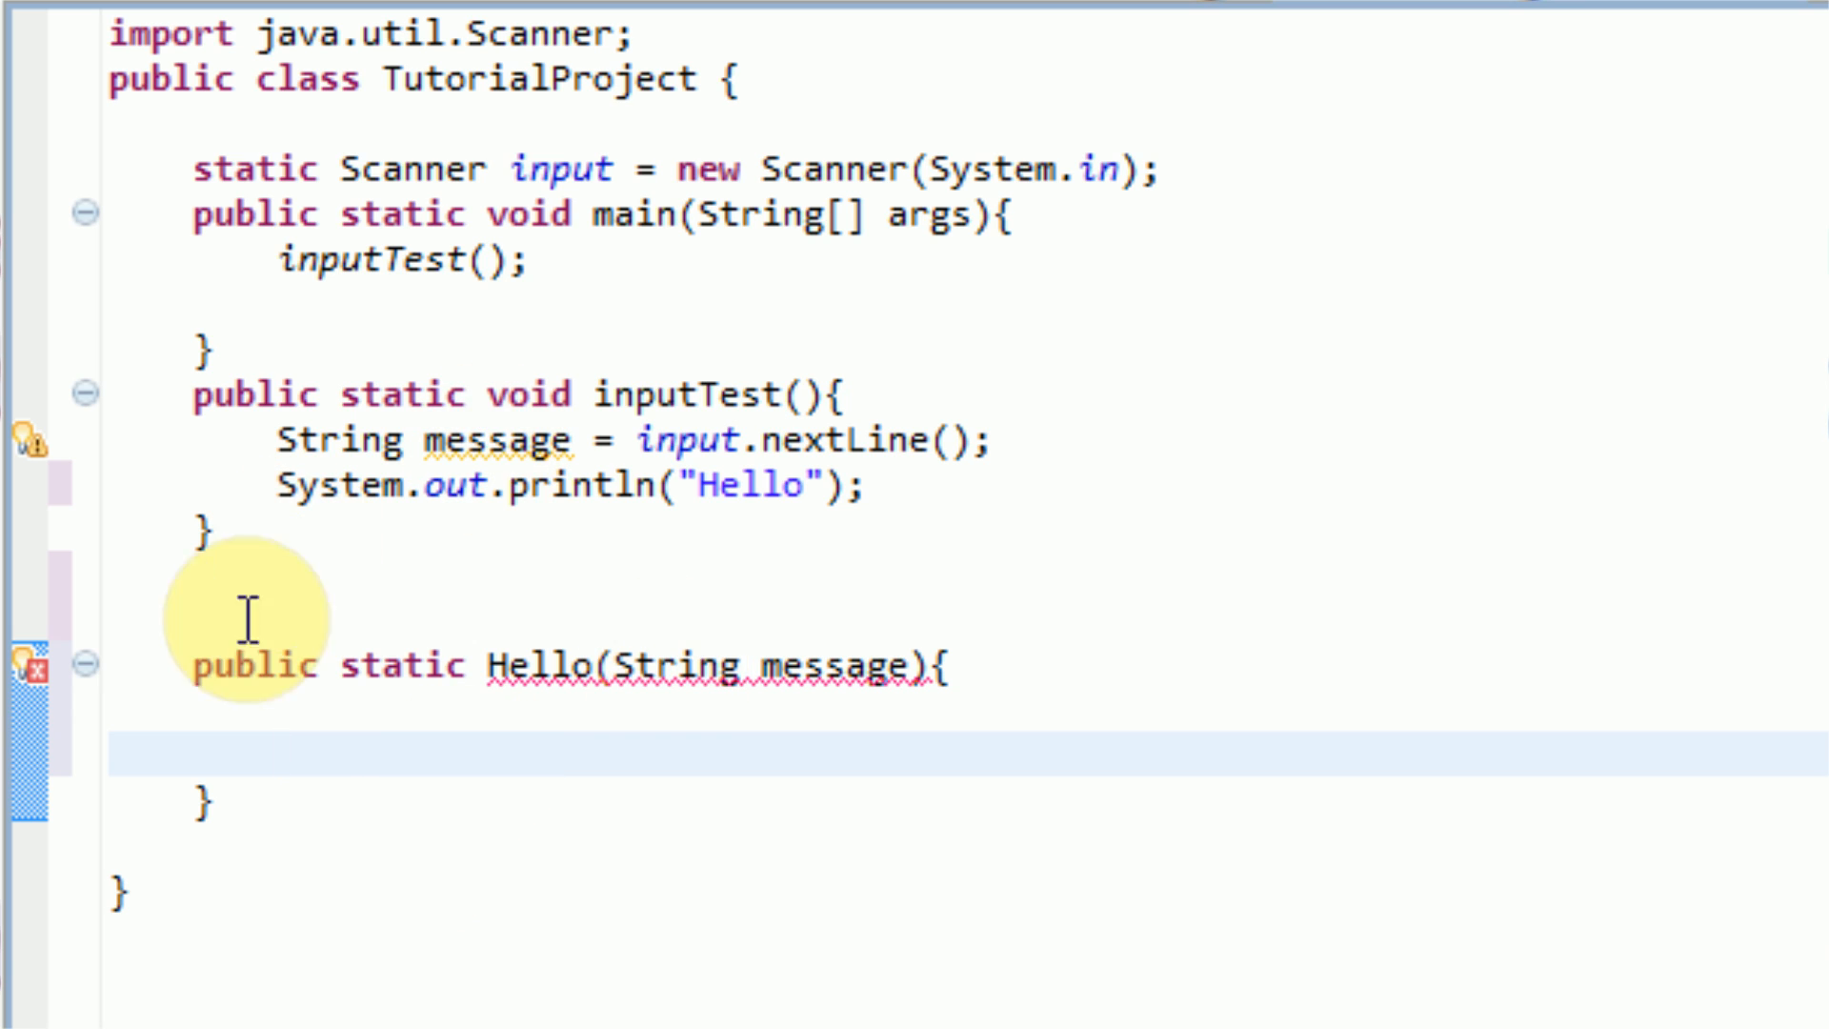
{"action": "left_click", "coordinate": [35, 665]}
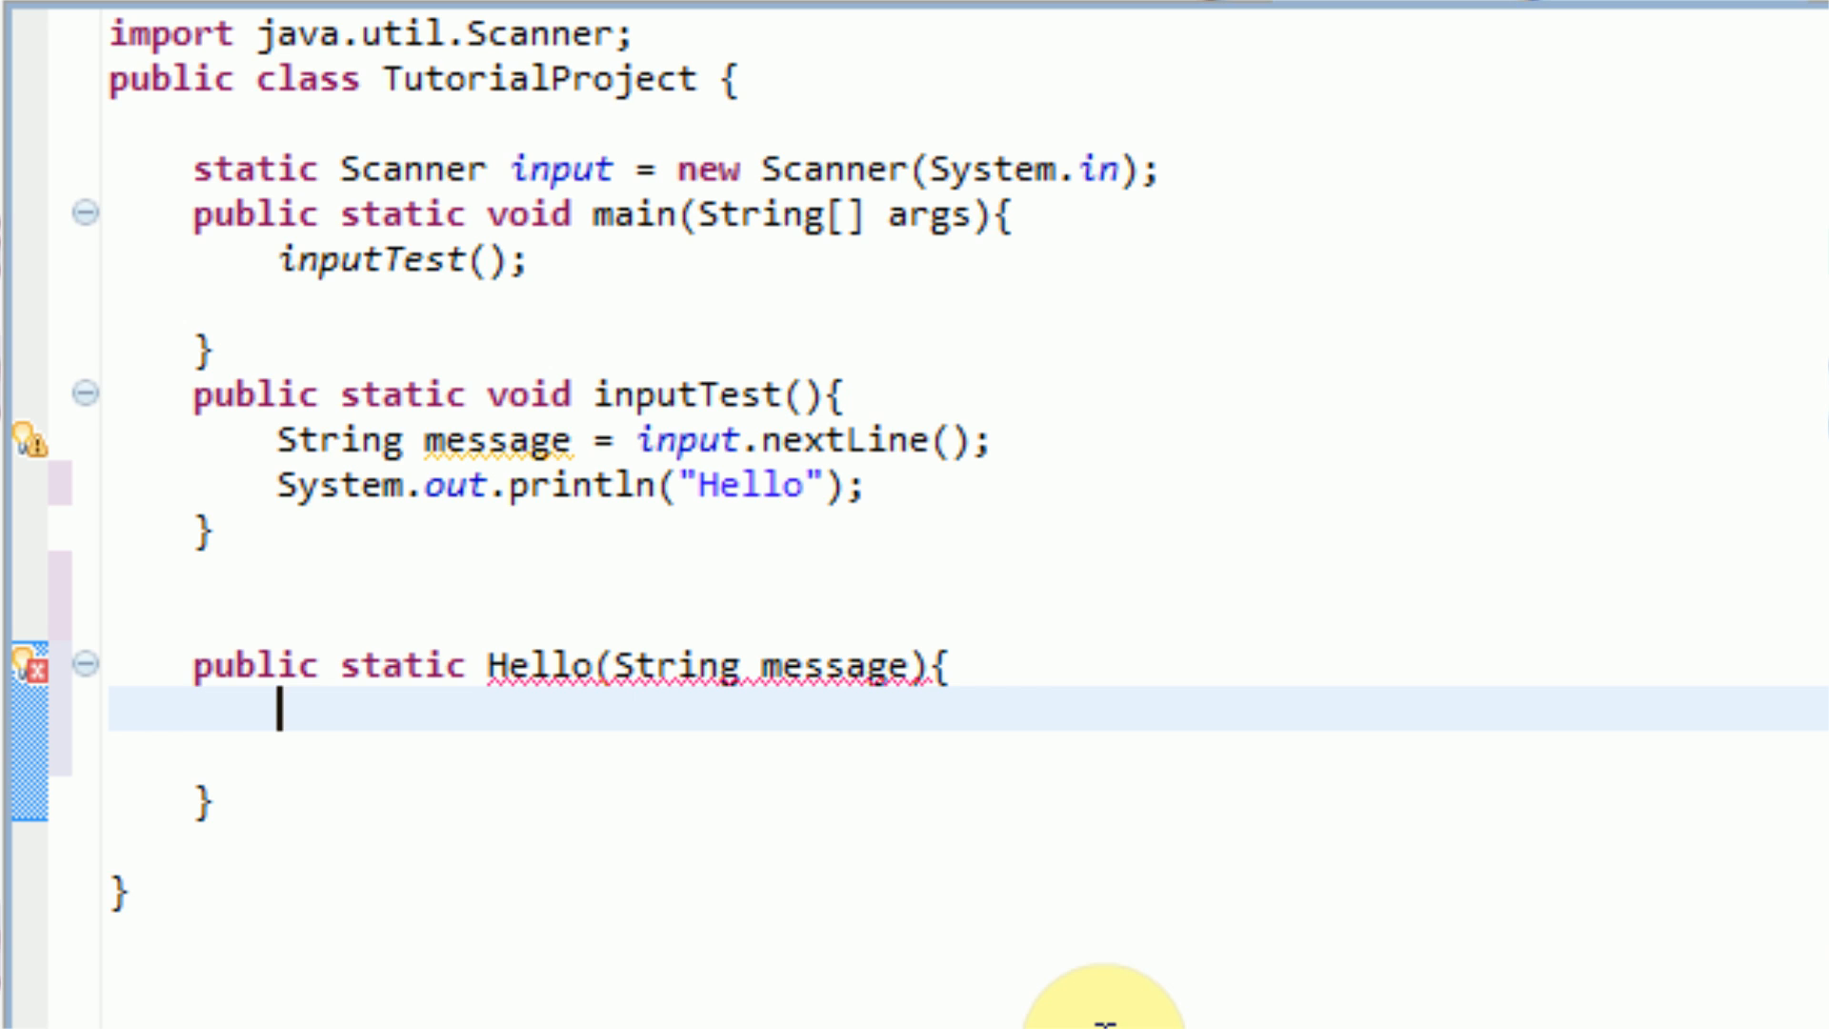
{"action": "type", "text": "if ("}
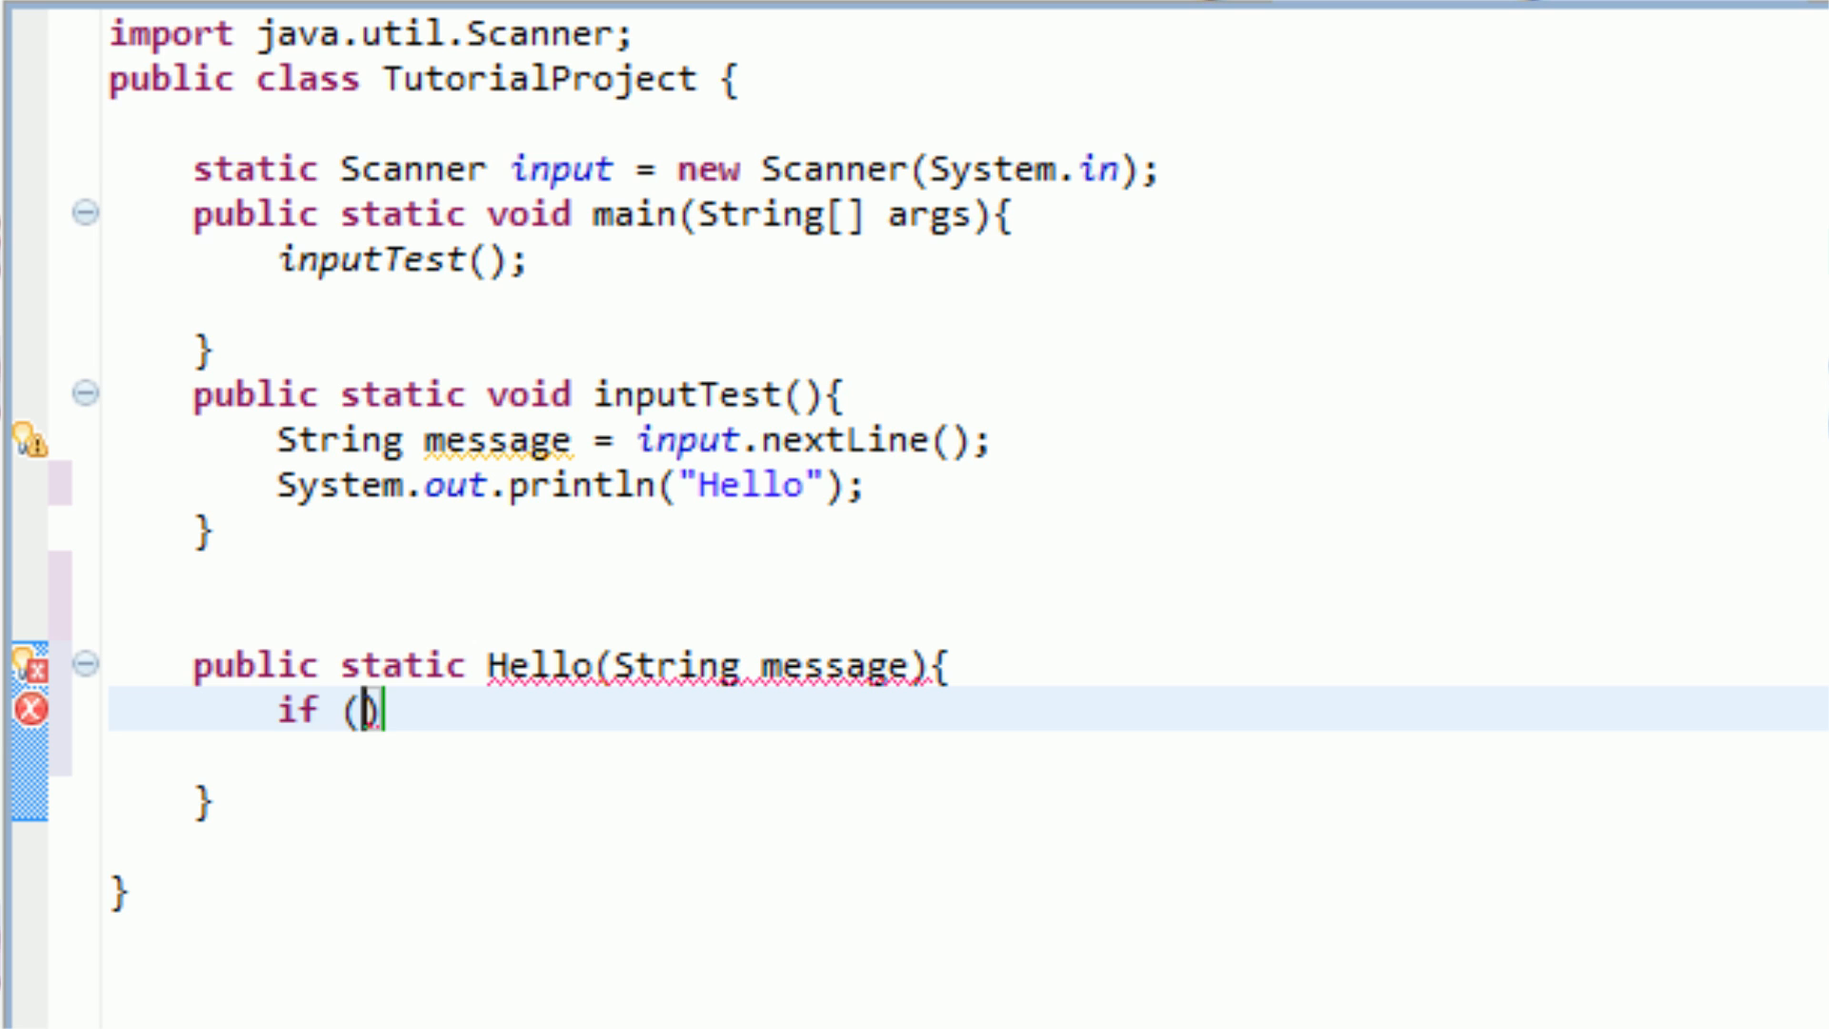
{"action": "double_click", "coordinate": [842, 665]}
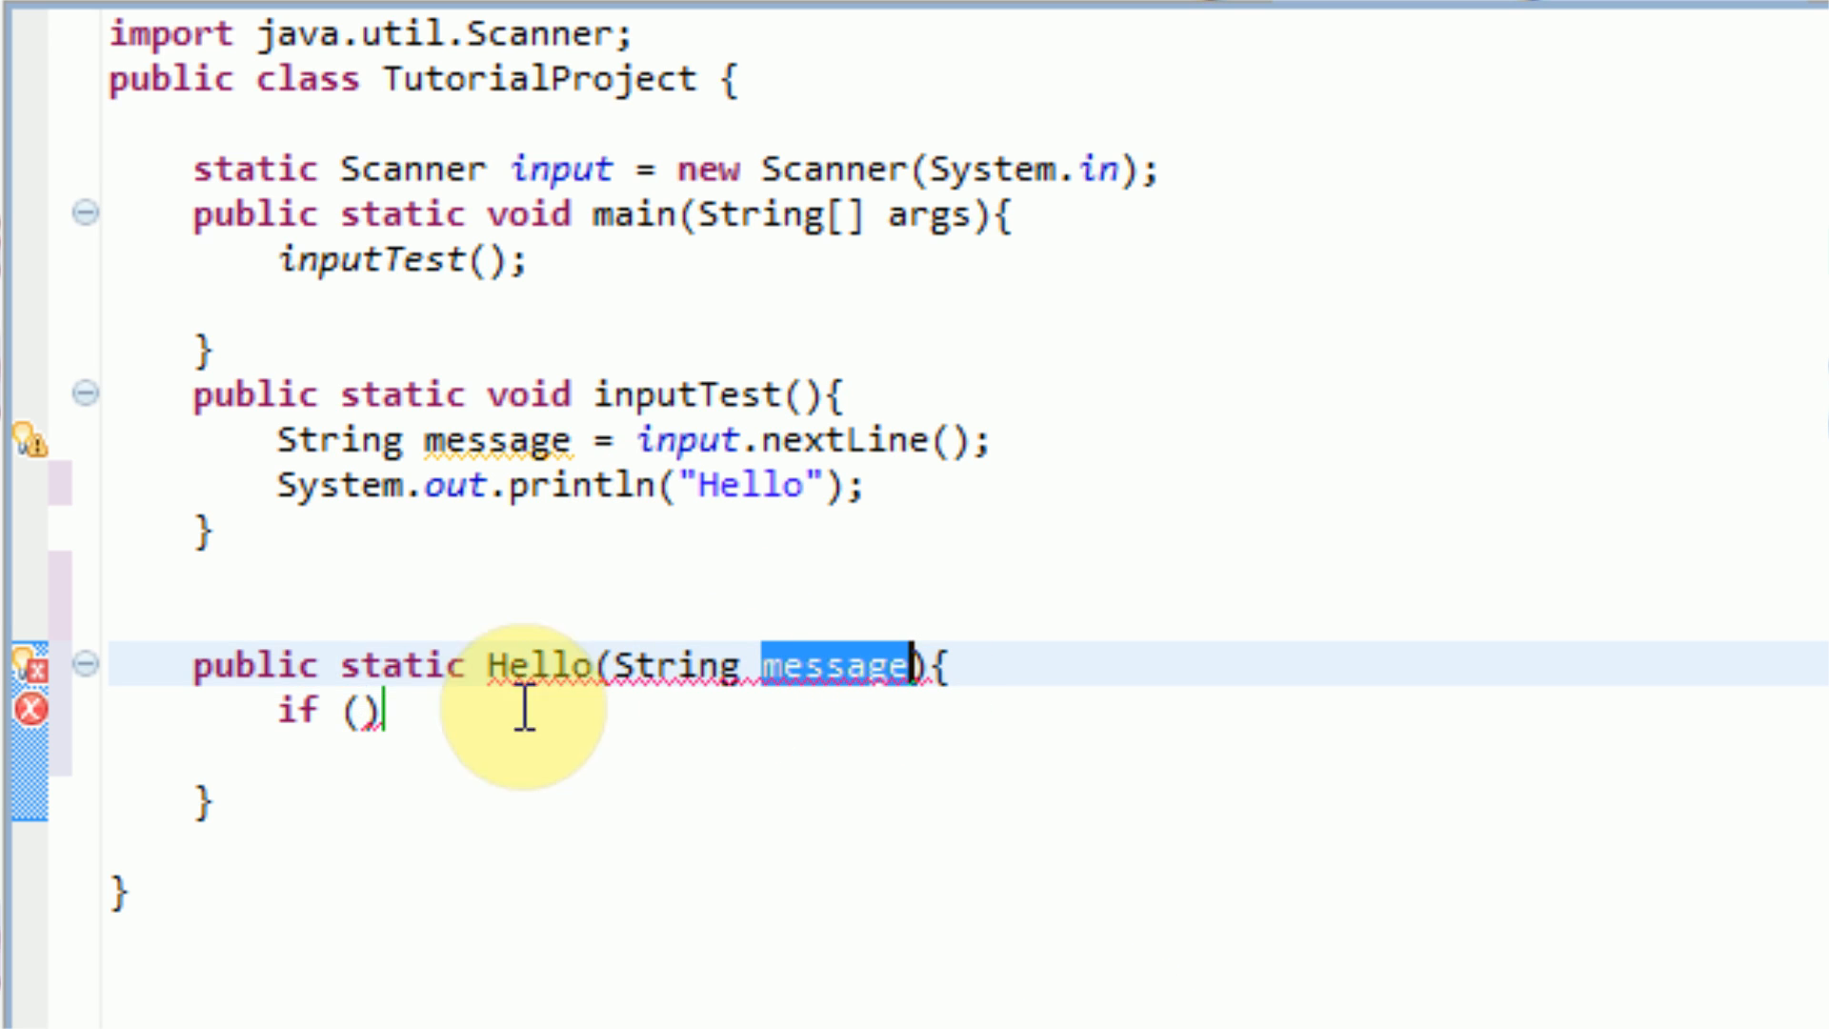
{"action": "type", "text": "messa"}
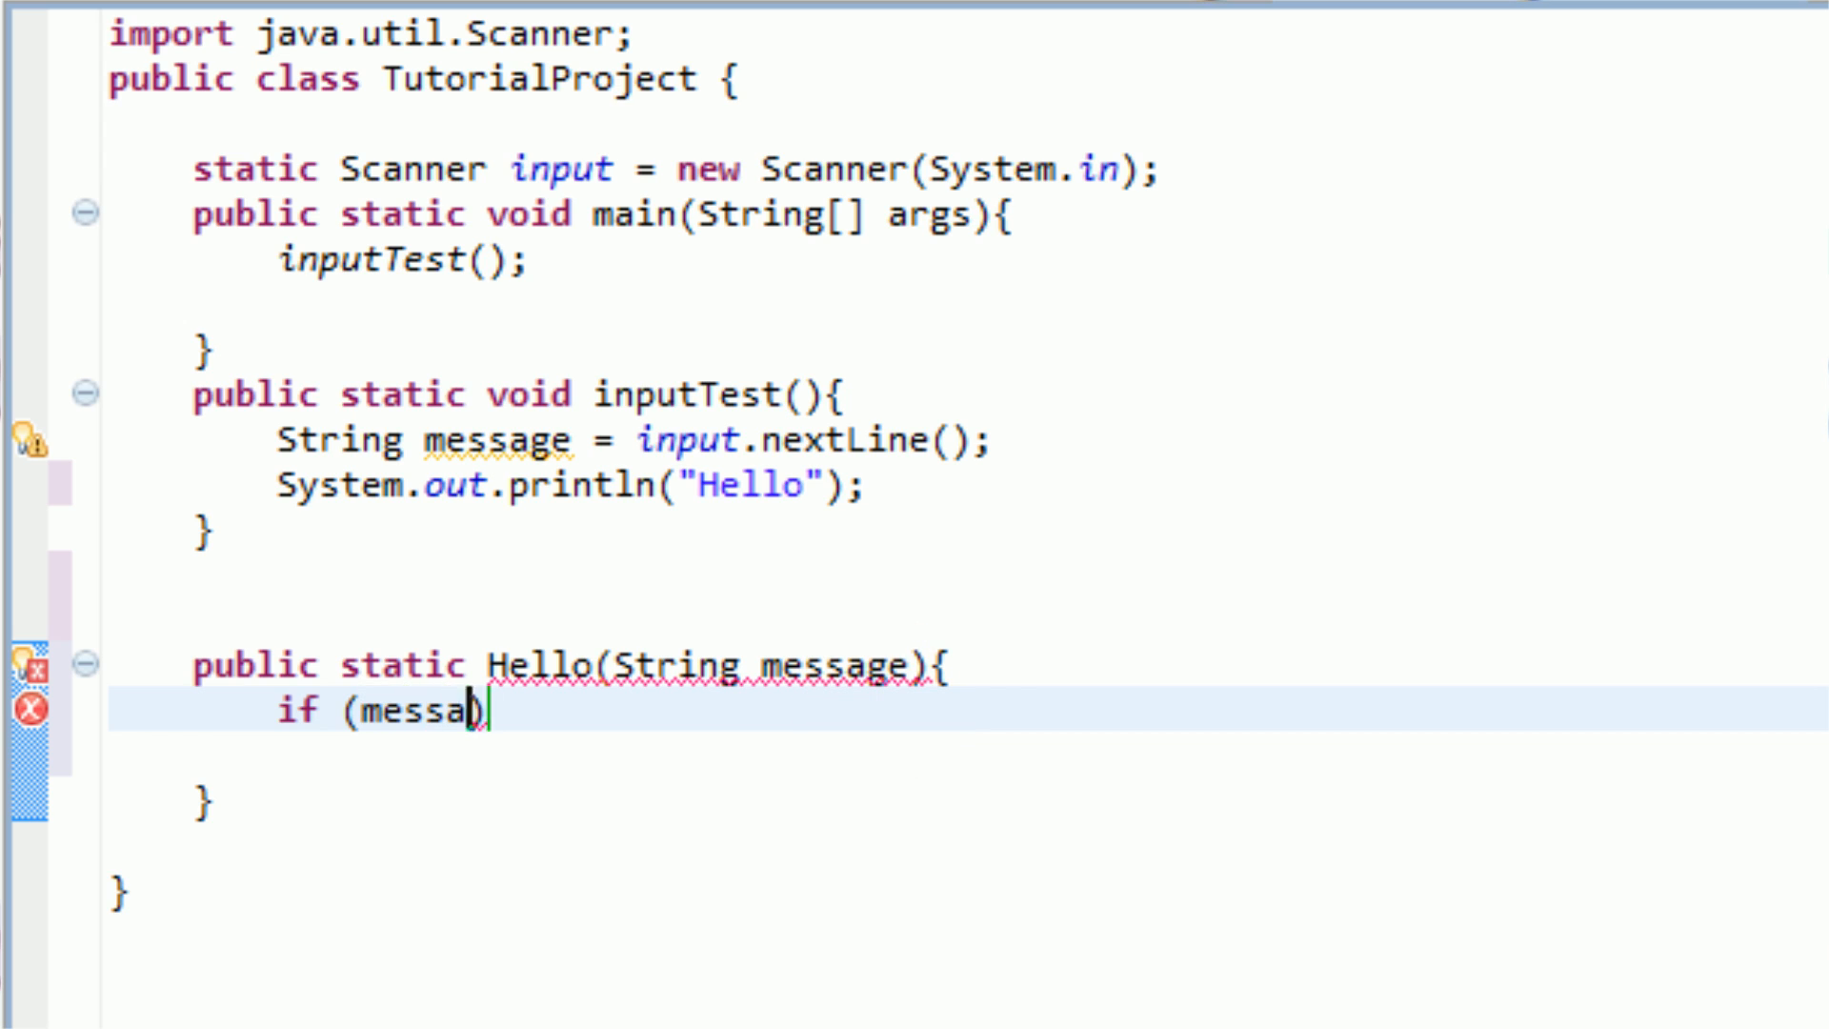
{"action": "type", "text": "ge.equals(\""}
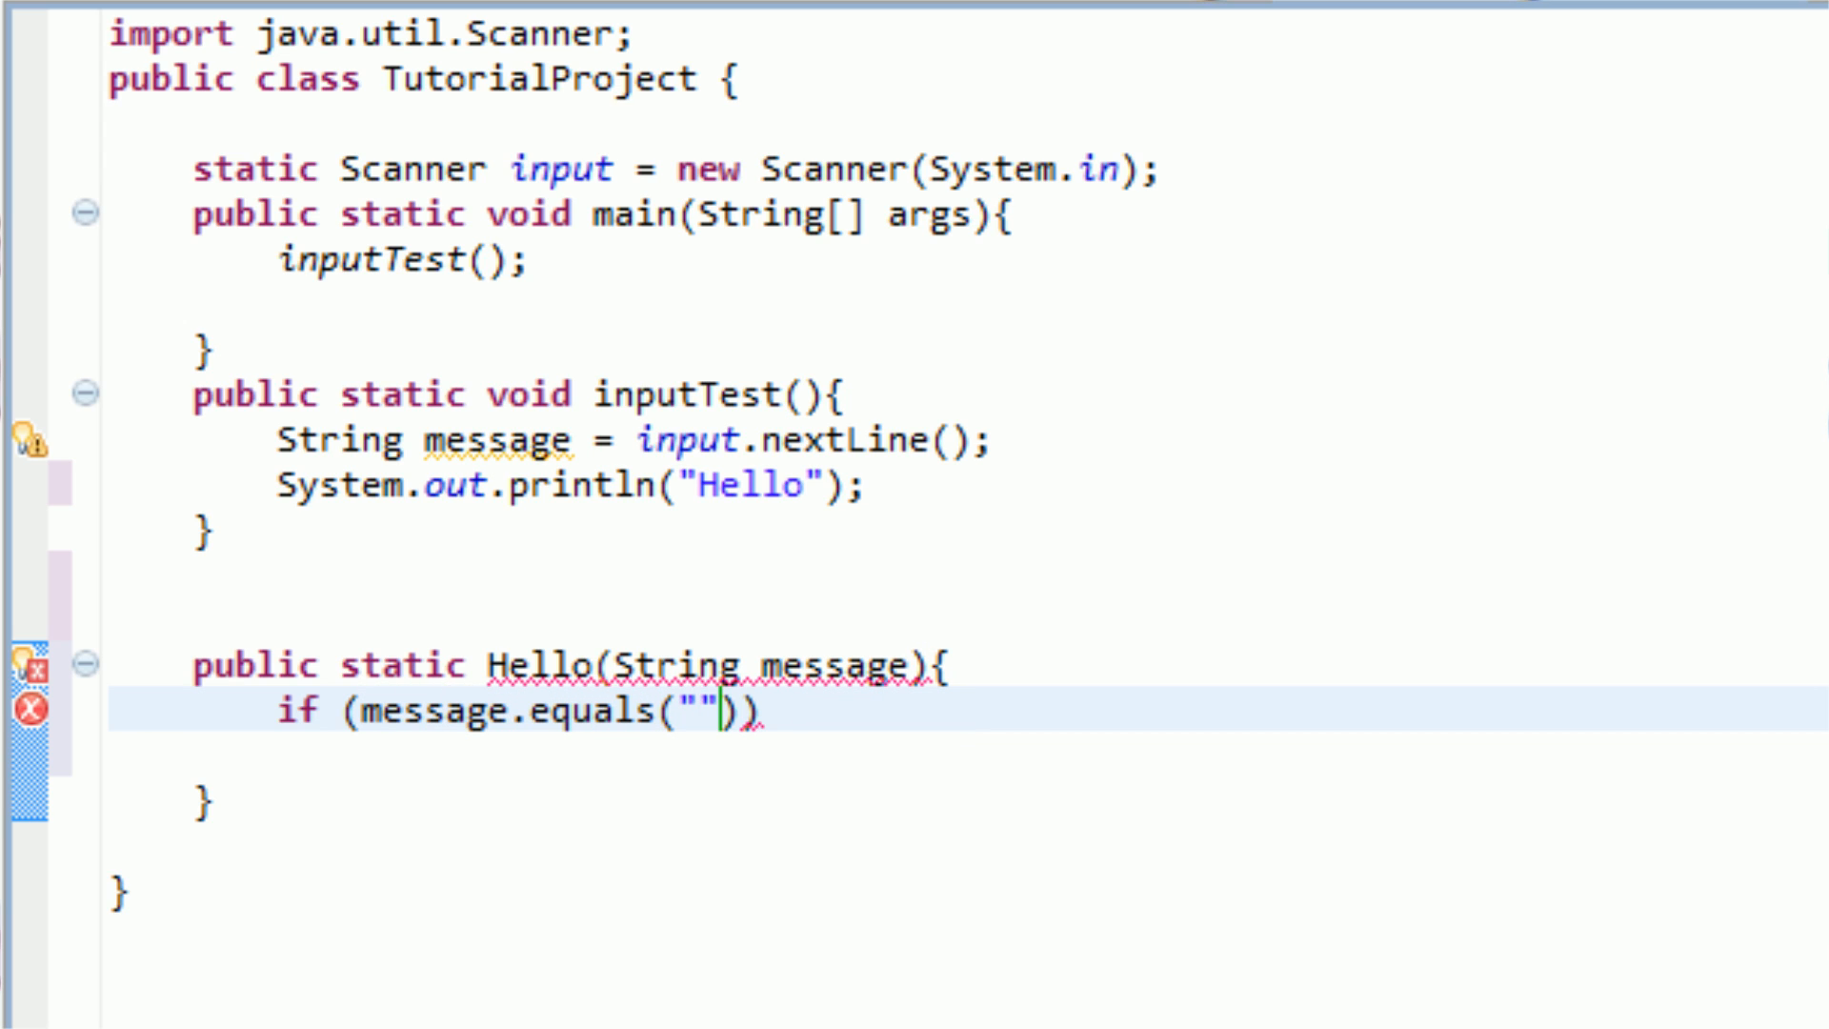
{"action": "type", "text": "Hi"}
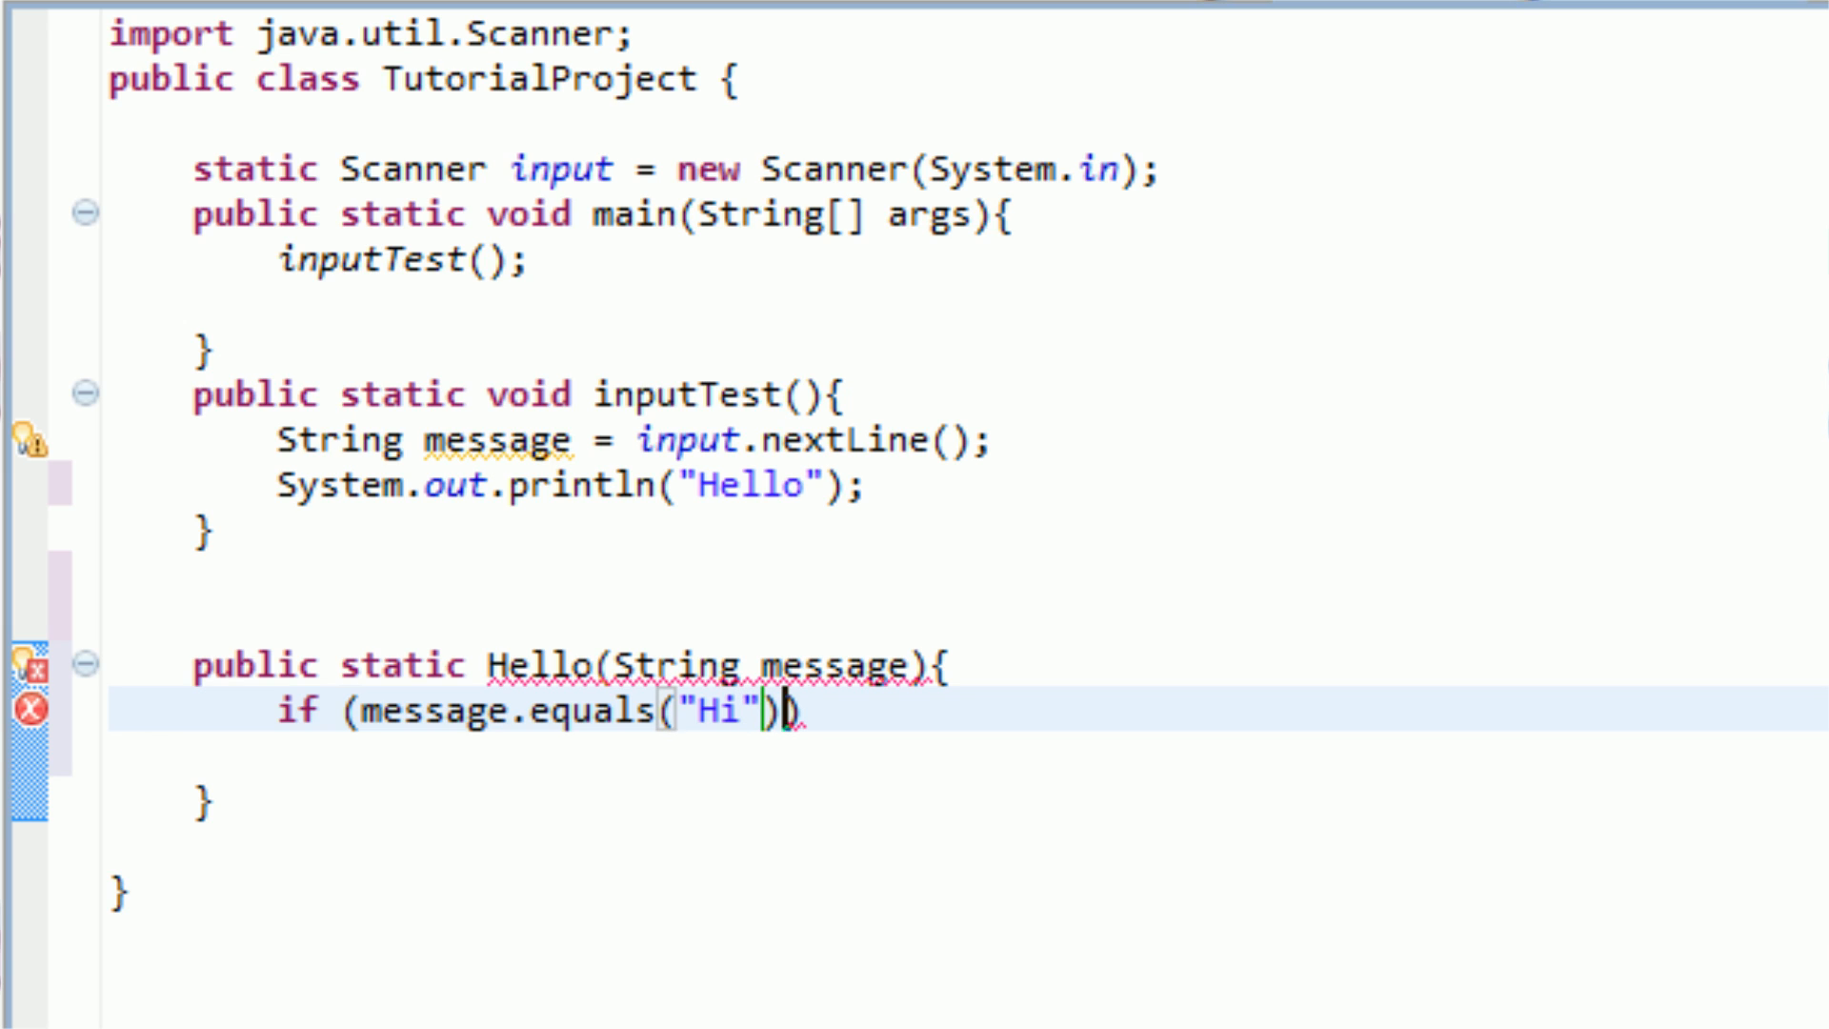
{"action": "key", "text": "Backspace"}
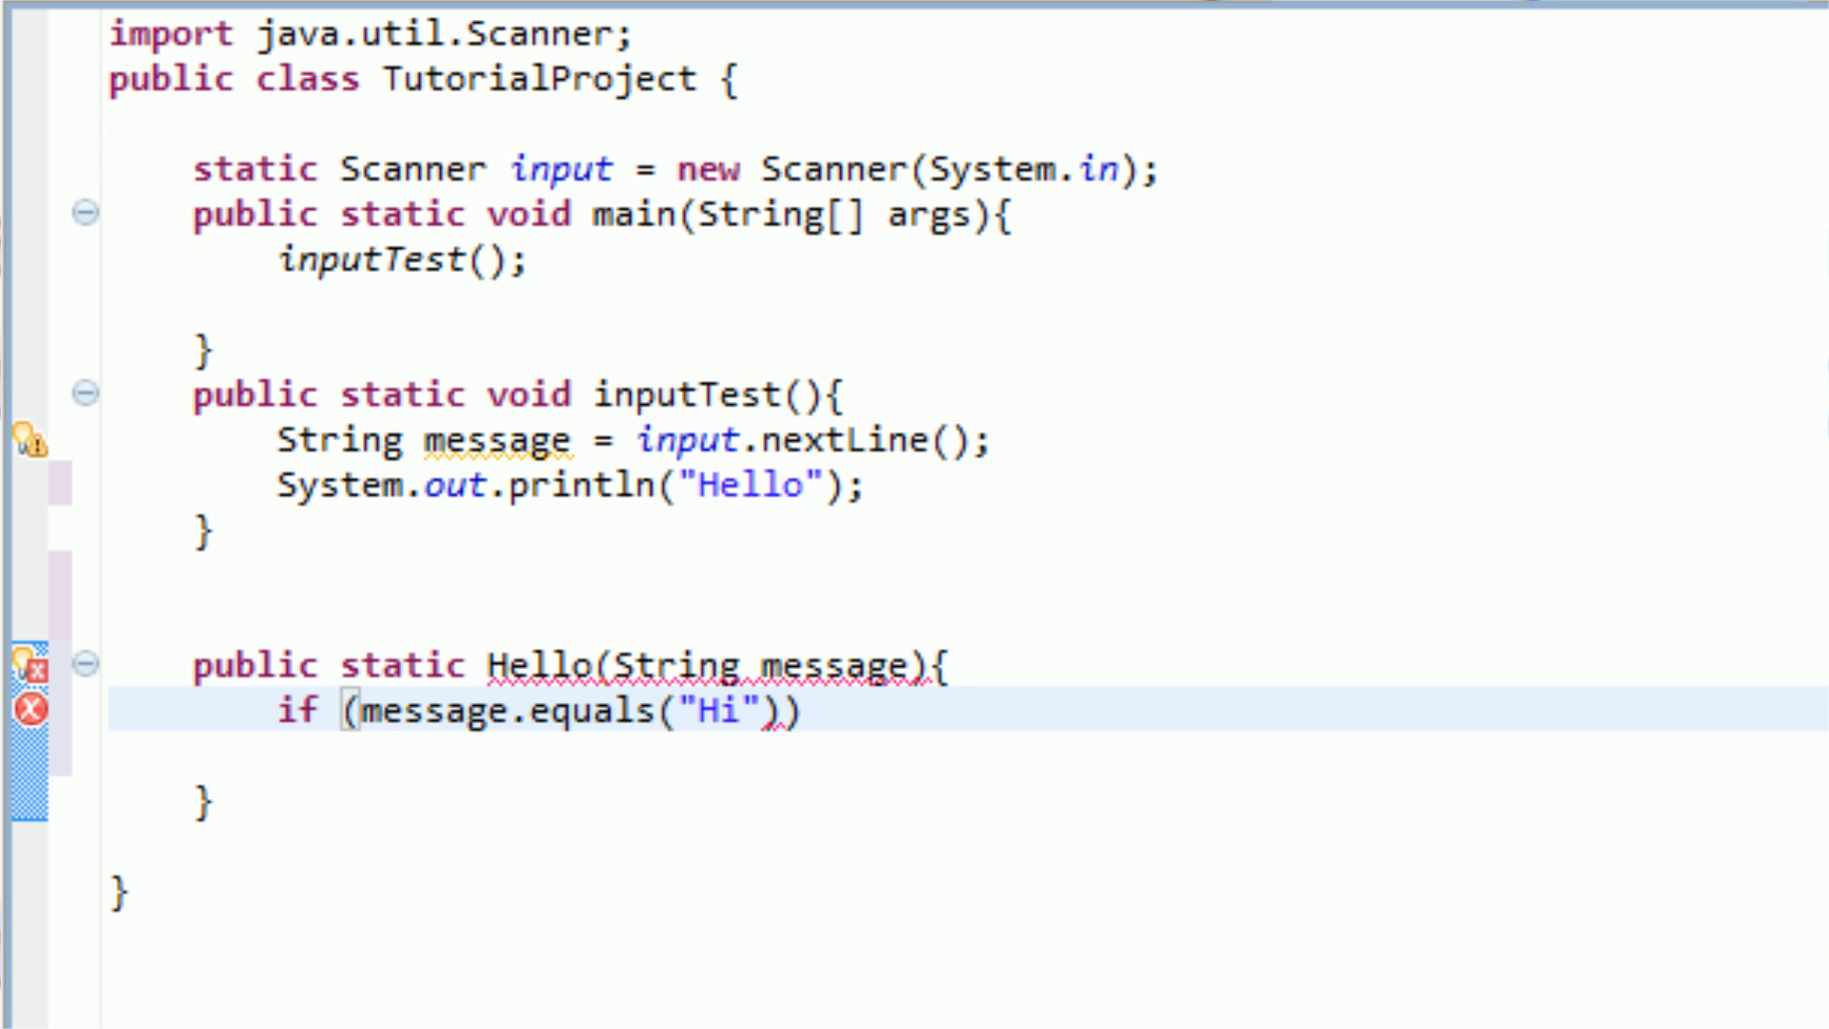
{"action": "type", "text": "{"}
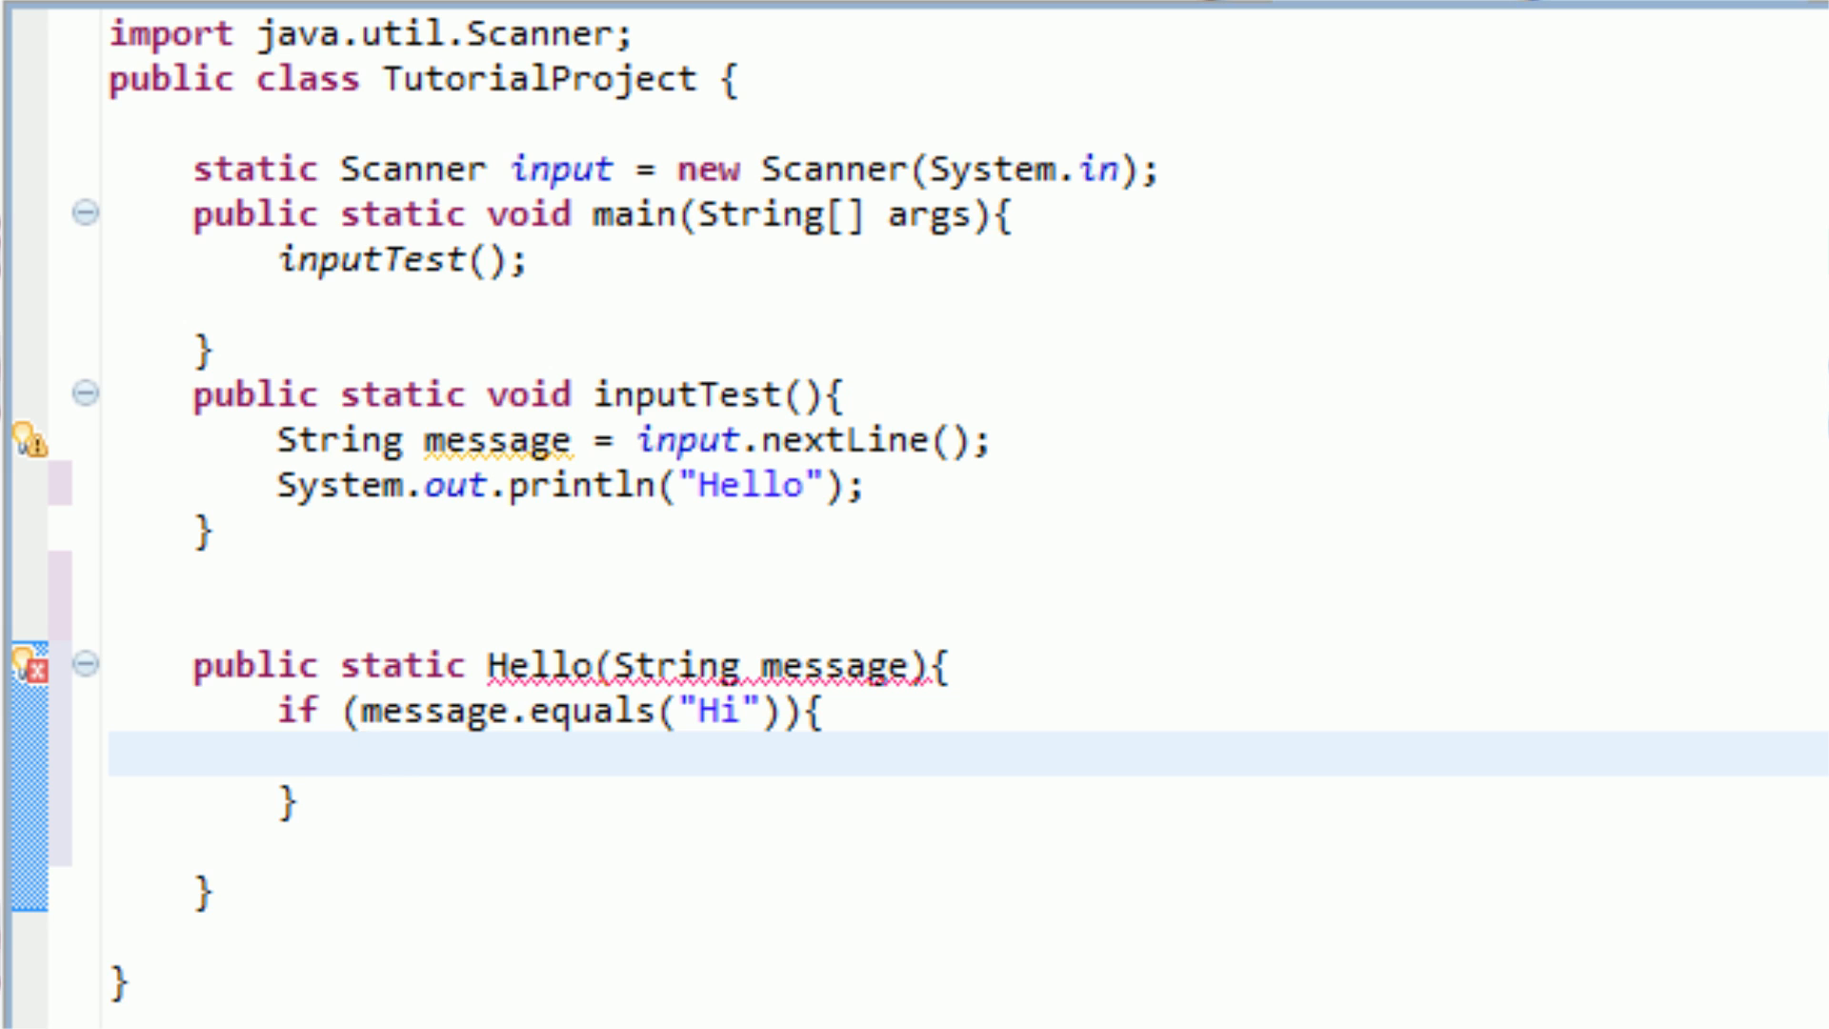
Step: Return "Hello" in the if block and "Goodbye" in a new else block
{"action": "type", "text": "return"}
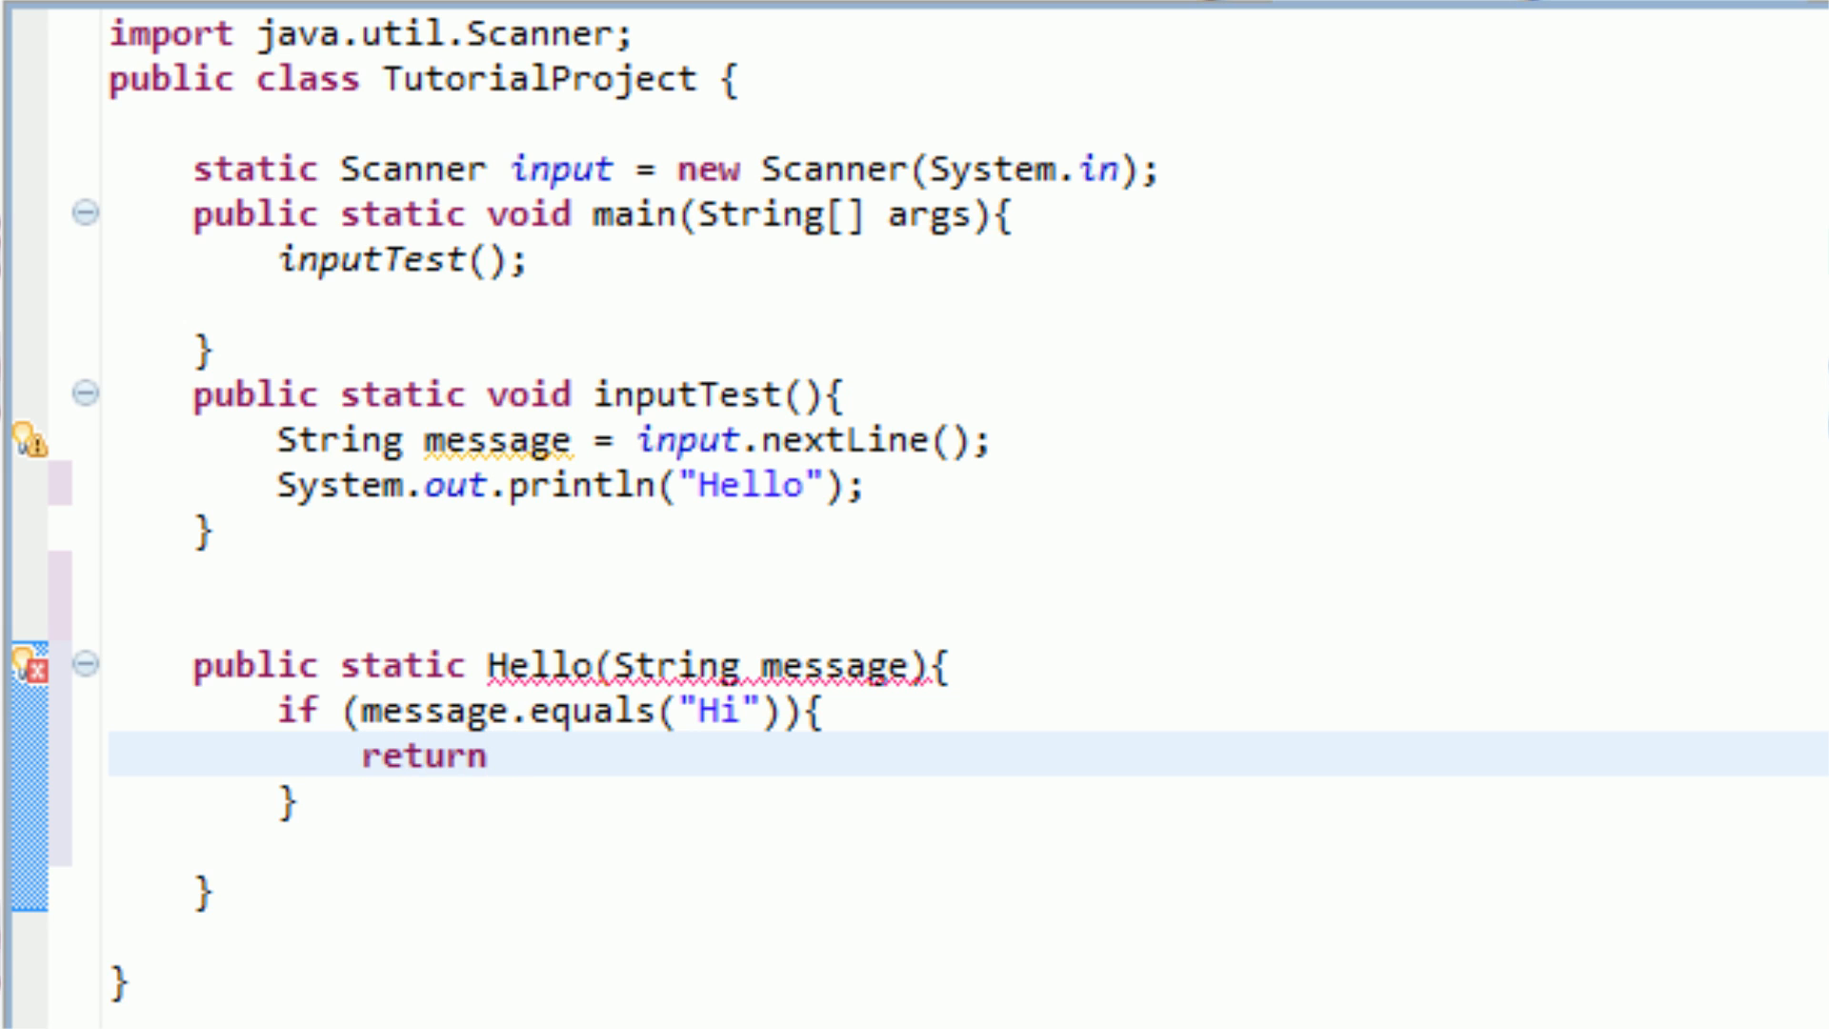
{"action": "type", "text": "\"Hello\""}
{"action": "type", "text": "}"}
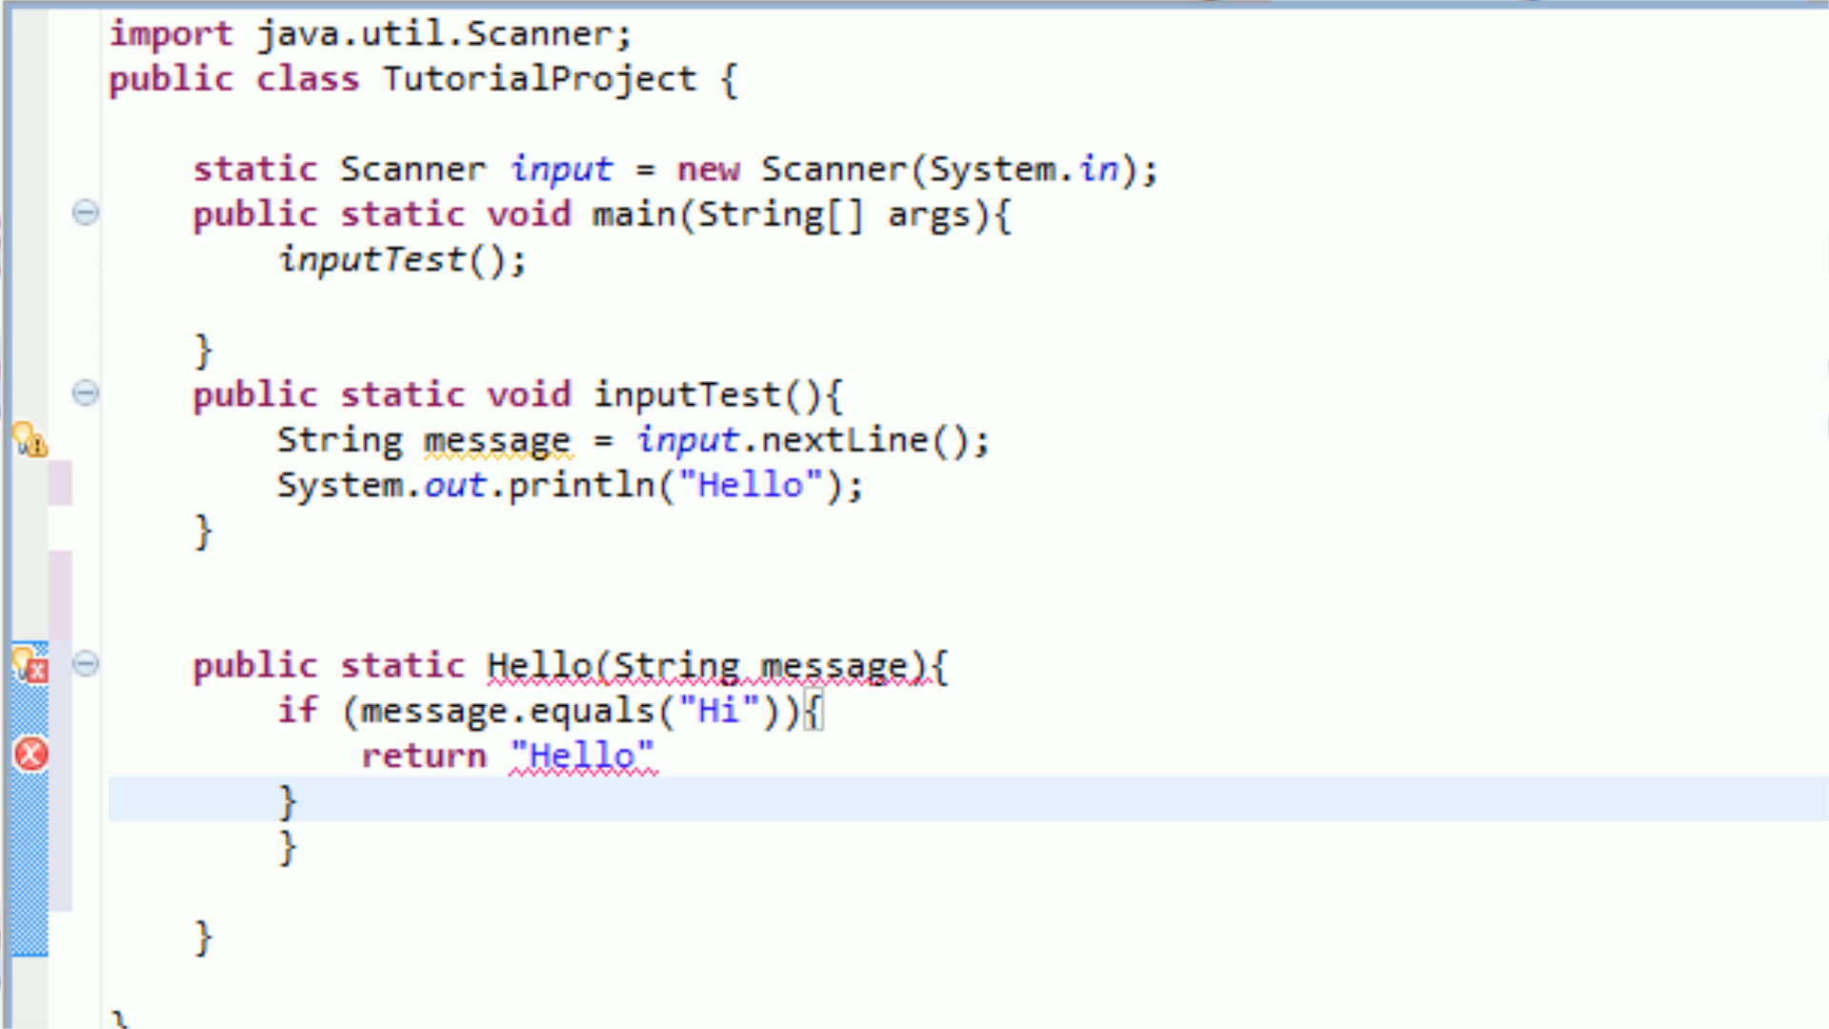
{"action": "type", "text": "else{"}
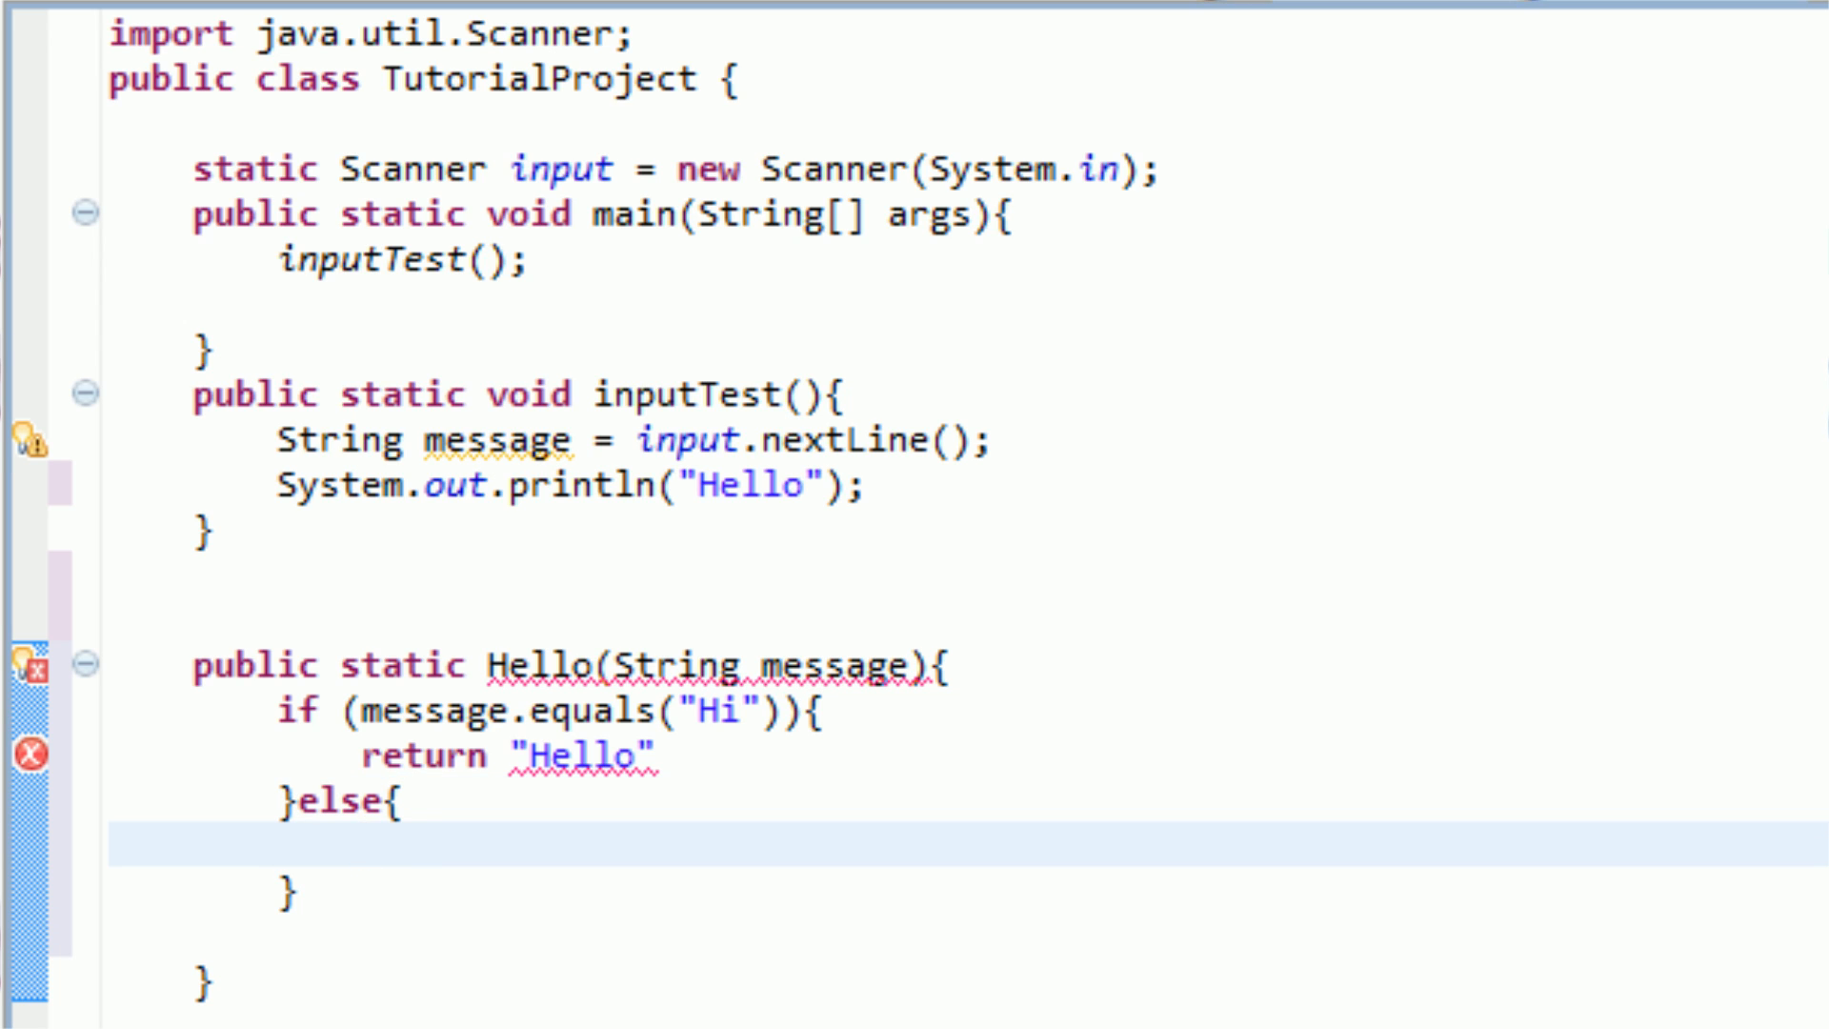
{"action": "type", "text": "return \"Goo"}
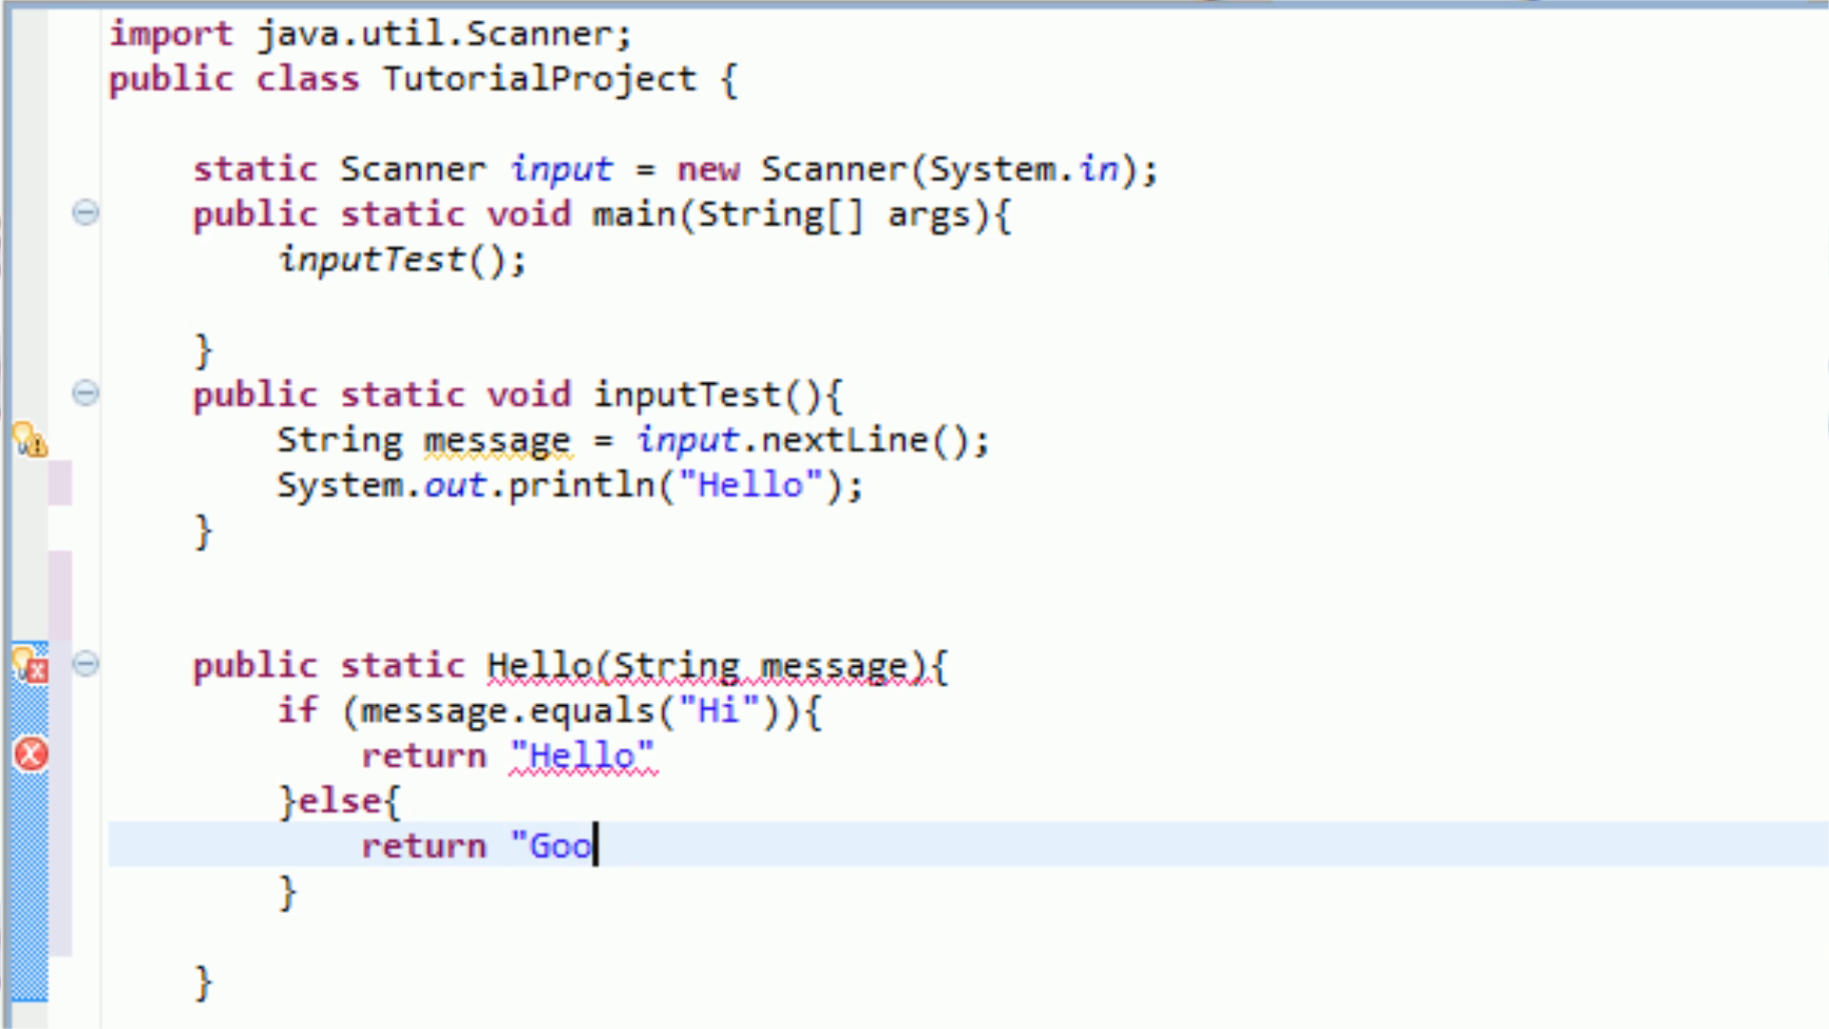
{"action": "type", "text": "dbye\";"}
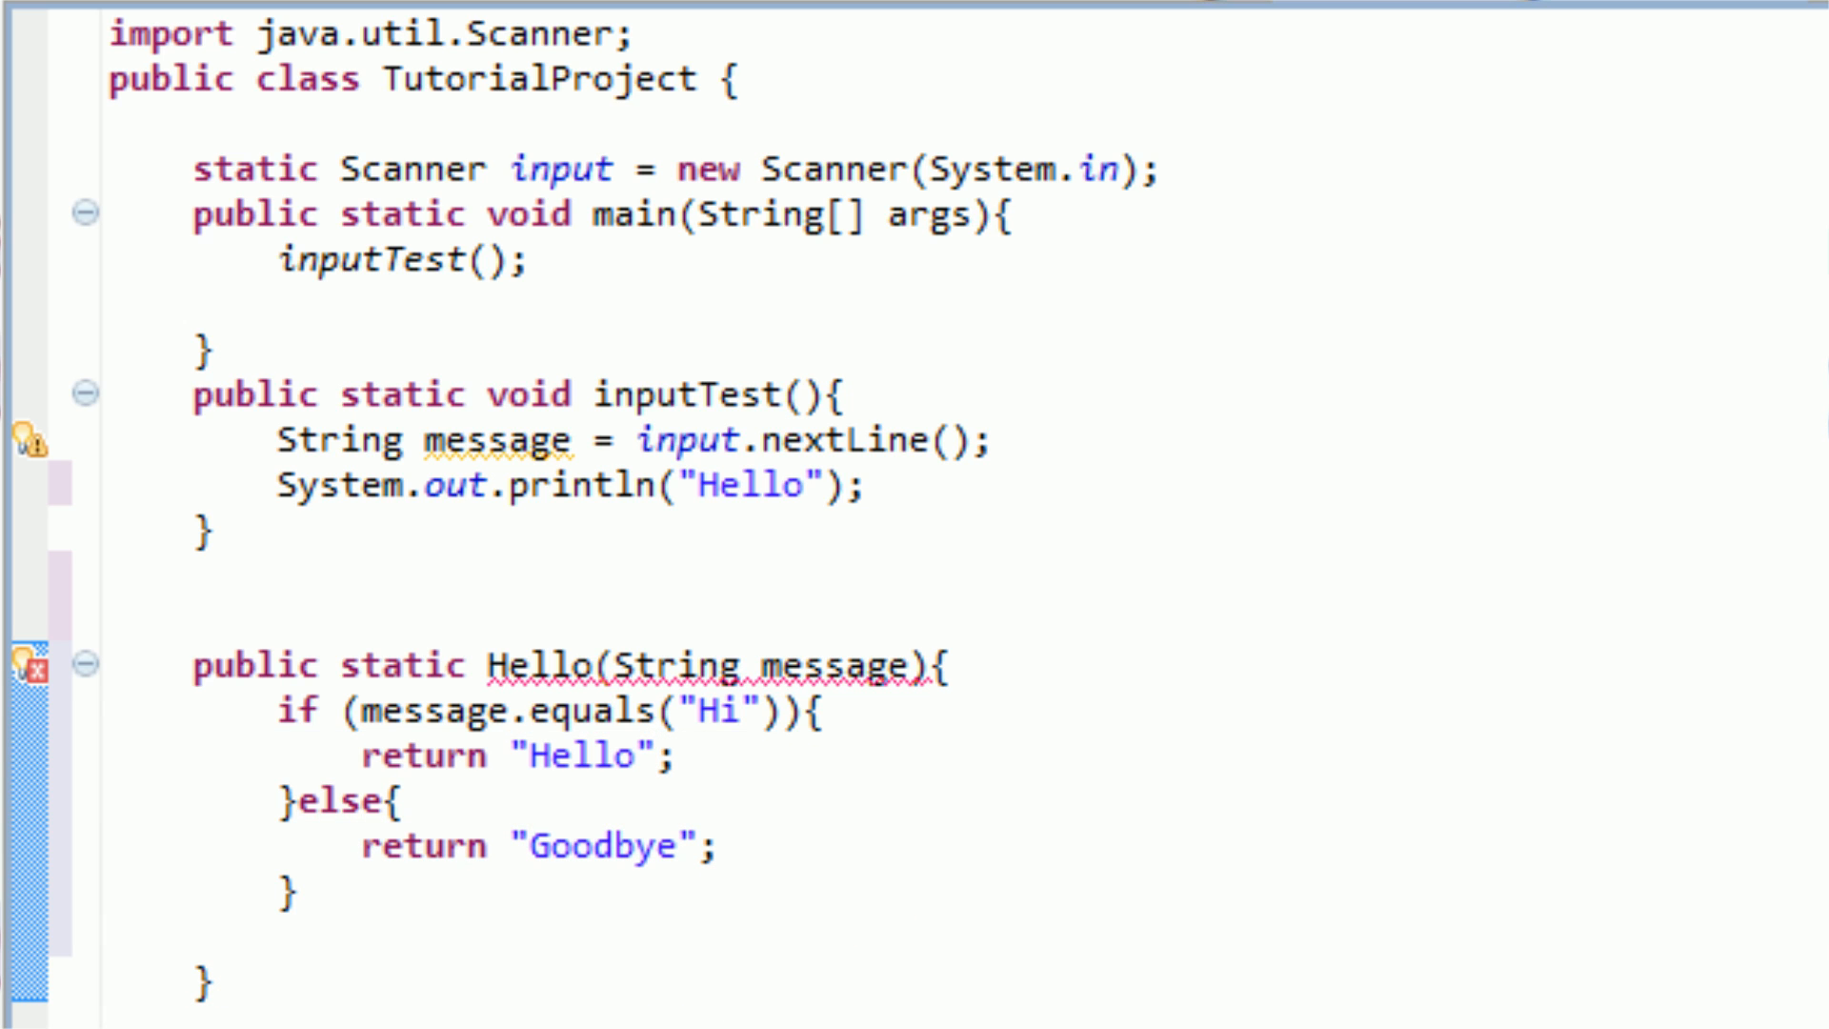
Step: Review Hello's closing brace, its message parameter and the returned "Hello" value
{"action": "left_click", "coordinate": [196, 665]}
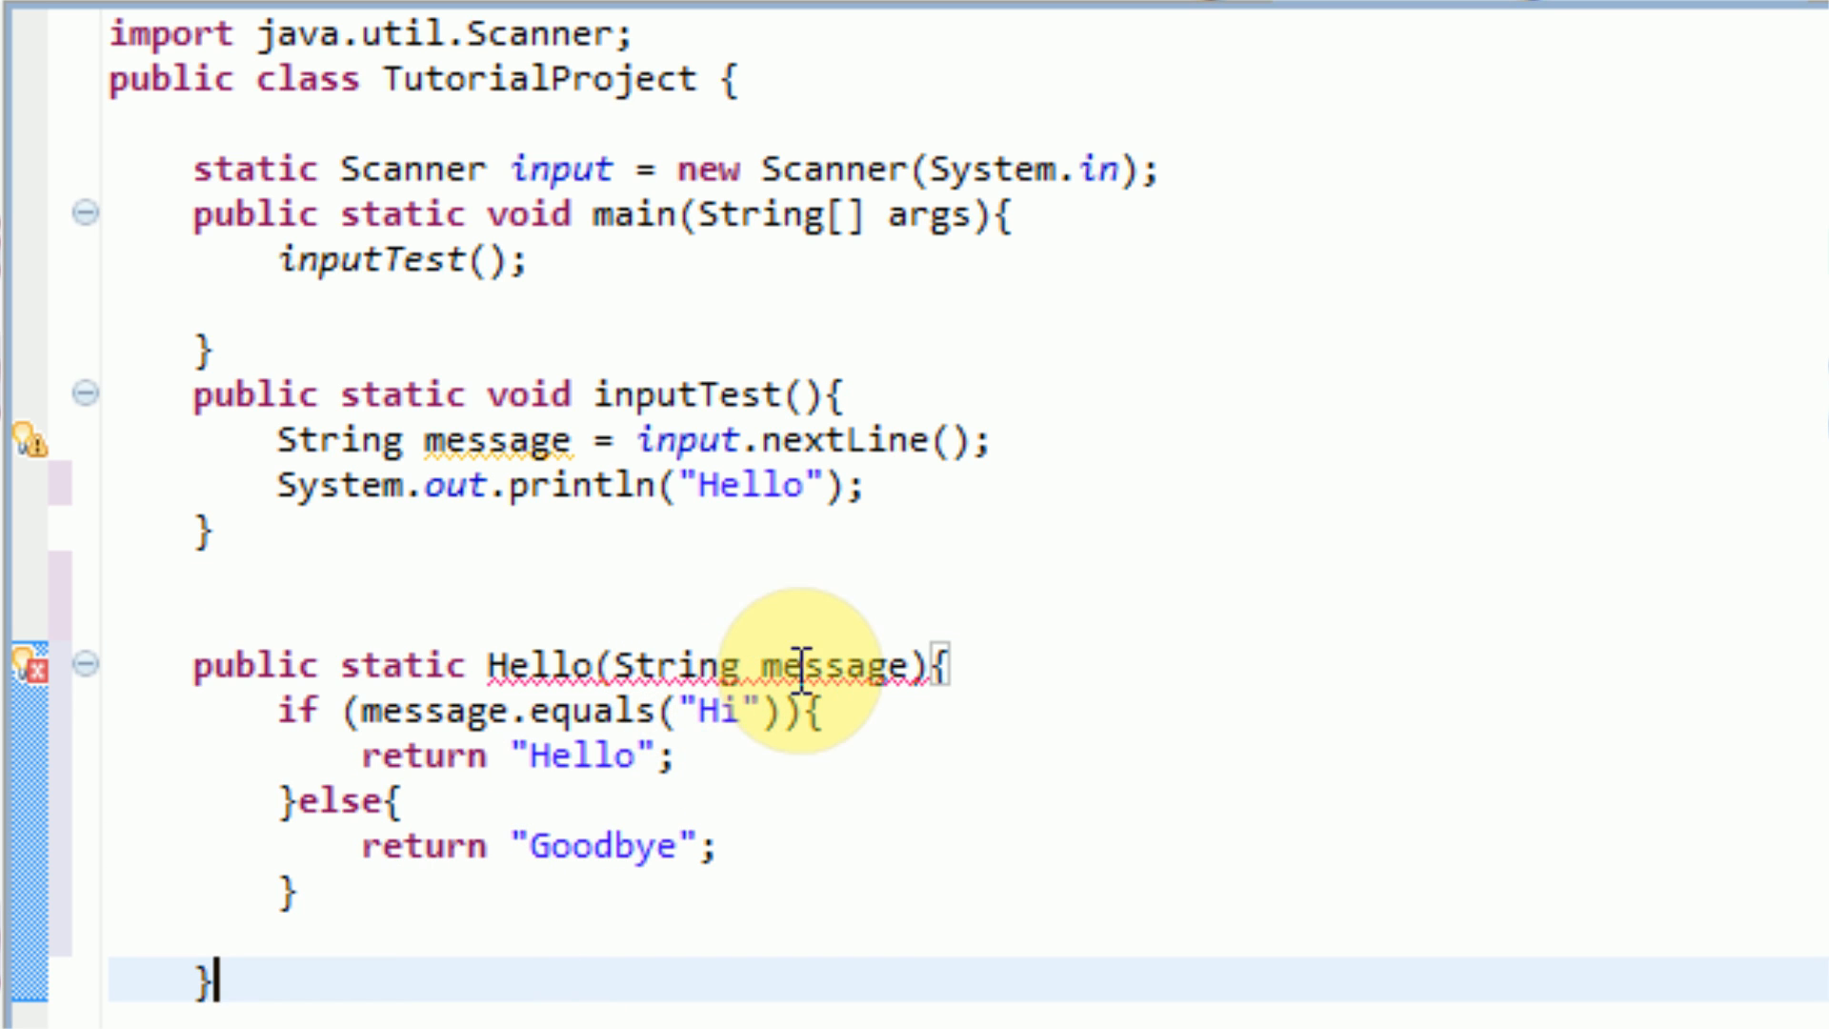
{"action": "left_click", "coordinate": [30, 669]}
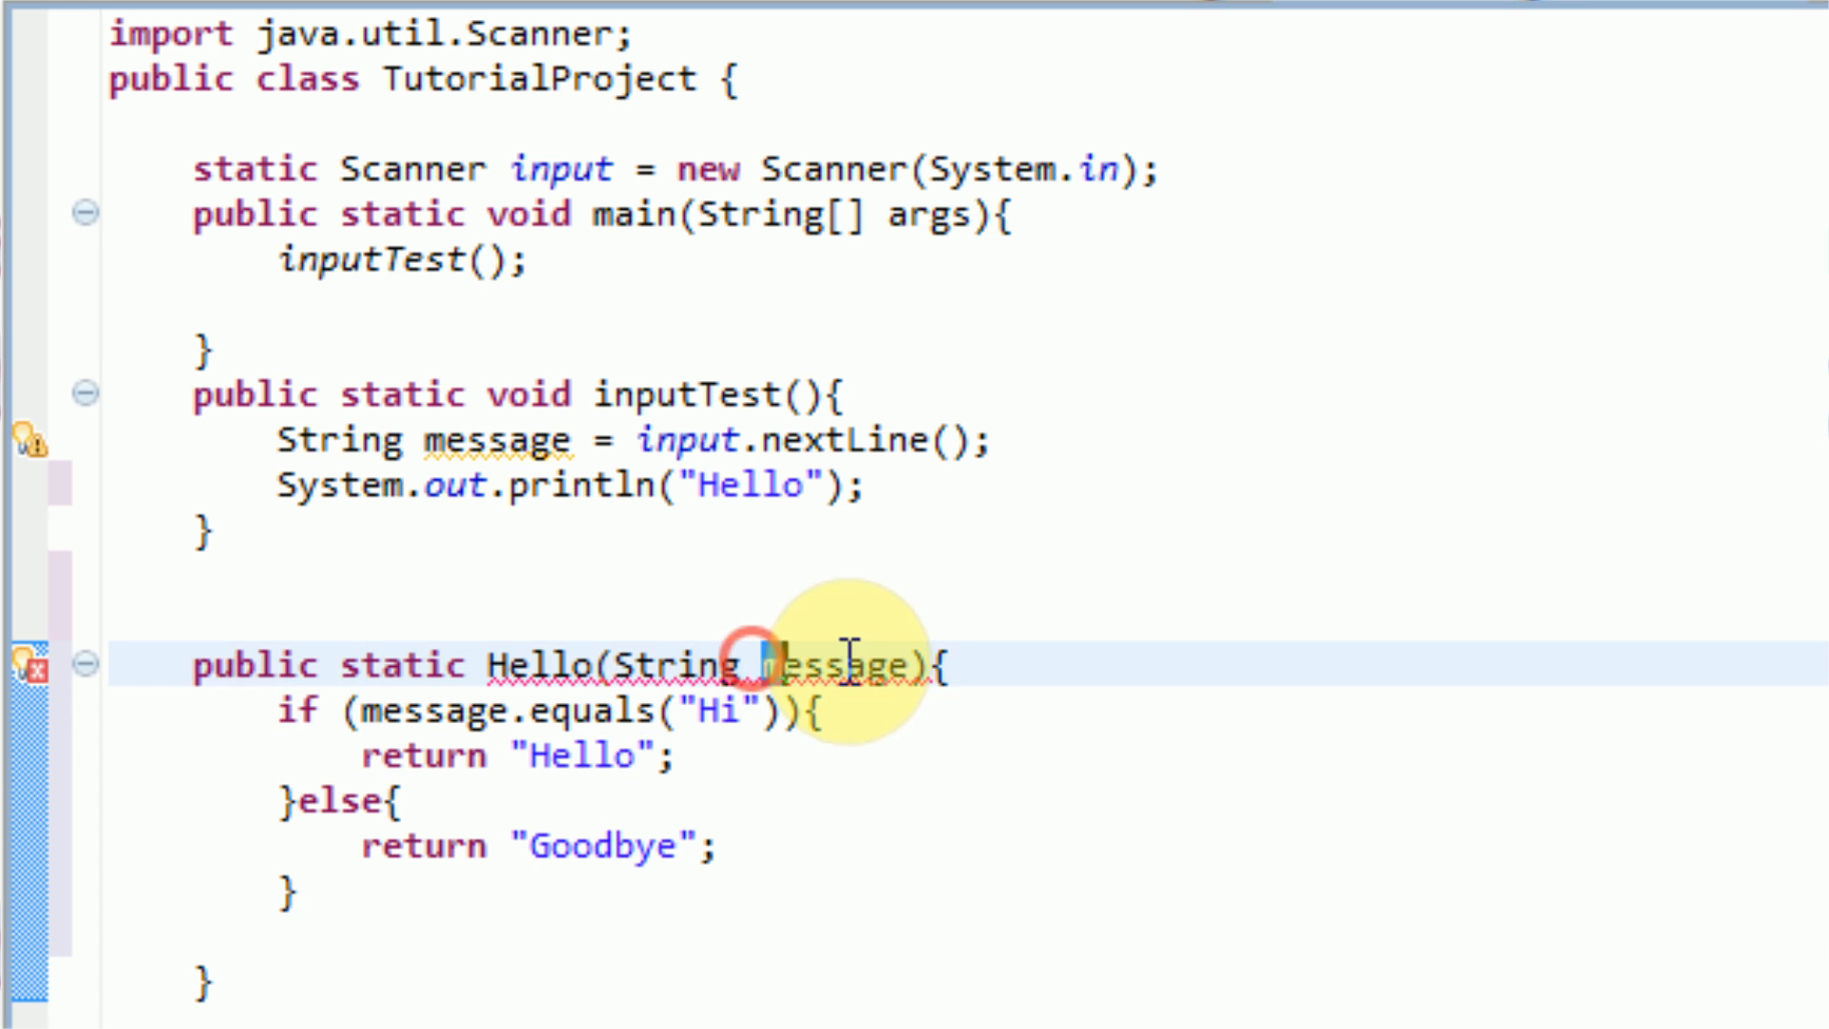
{"action": "double_click", "coordinate": [848, 666]}
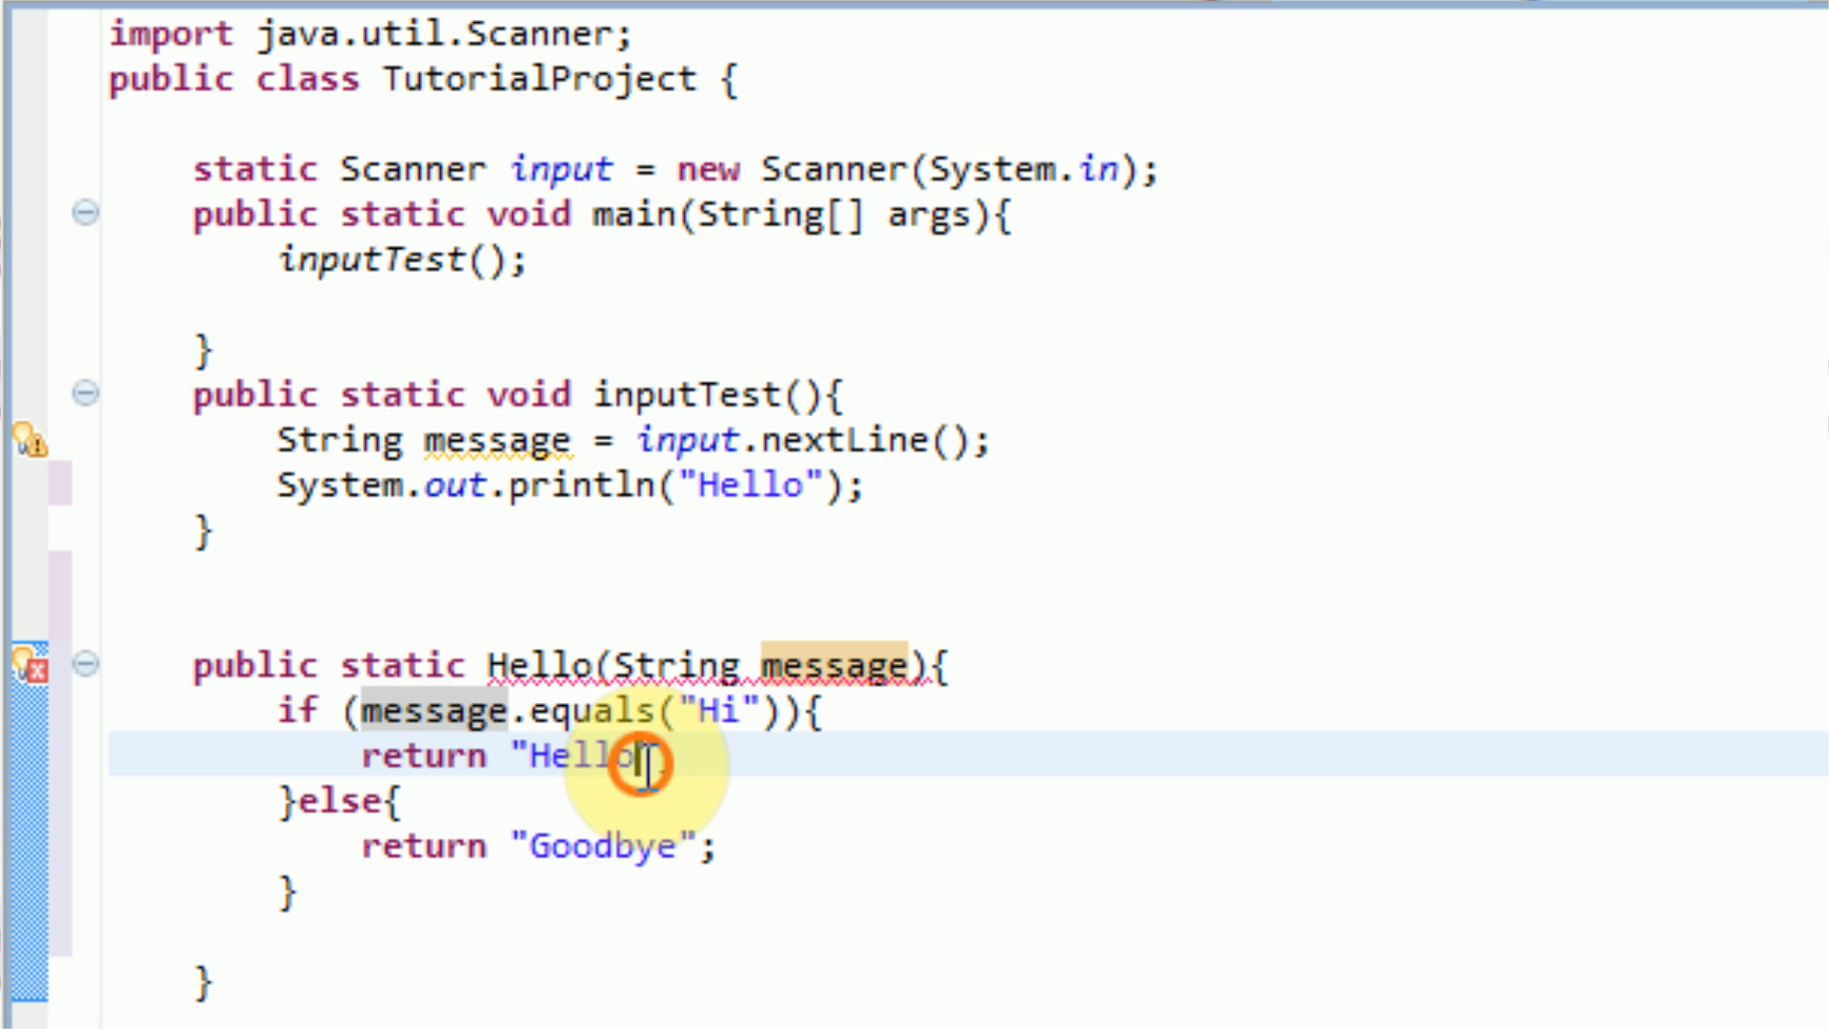
{"action": "double_click", "coordinate": [572, 755]}
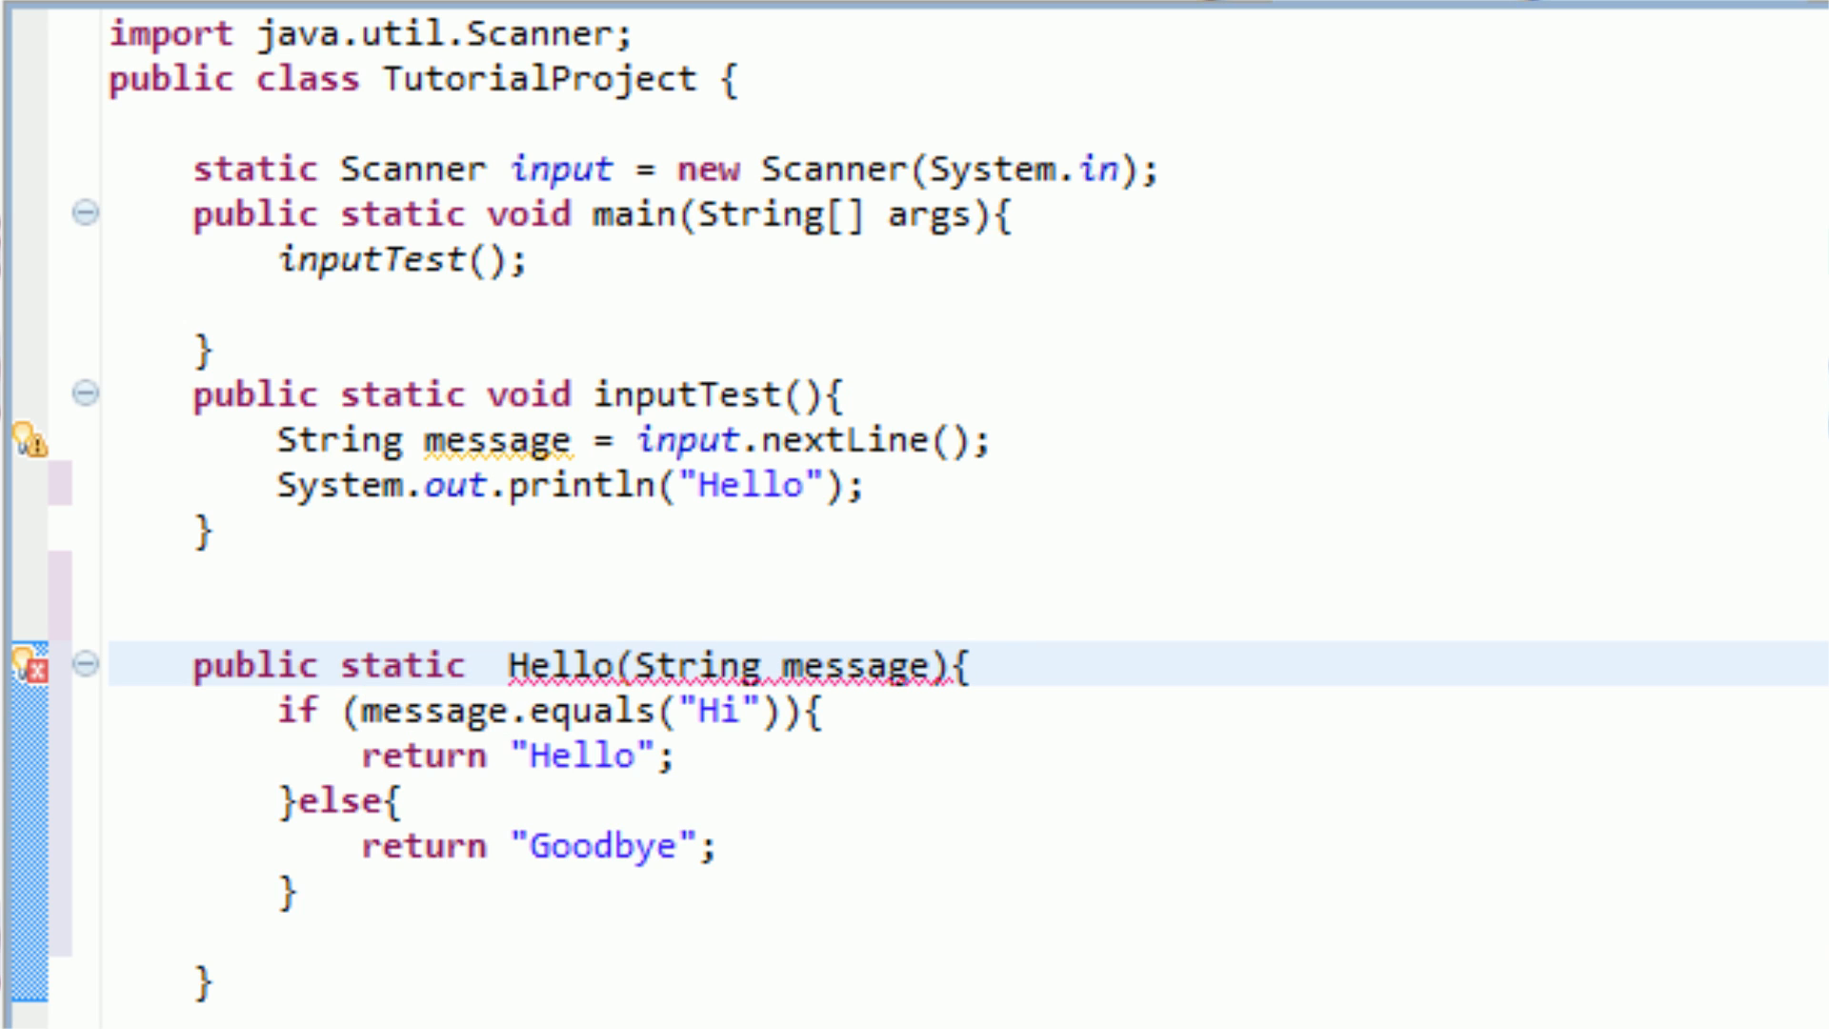
Step: Declare Hello with a String return type in its header
{"action": "type", "text": "String"}
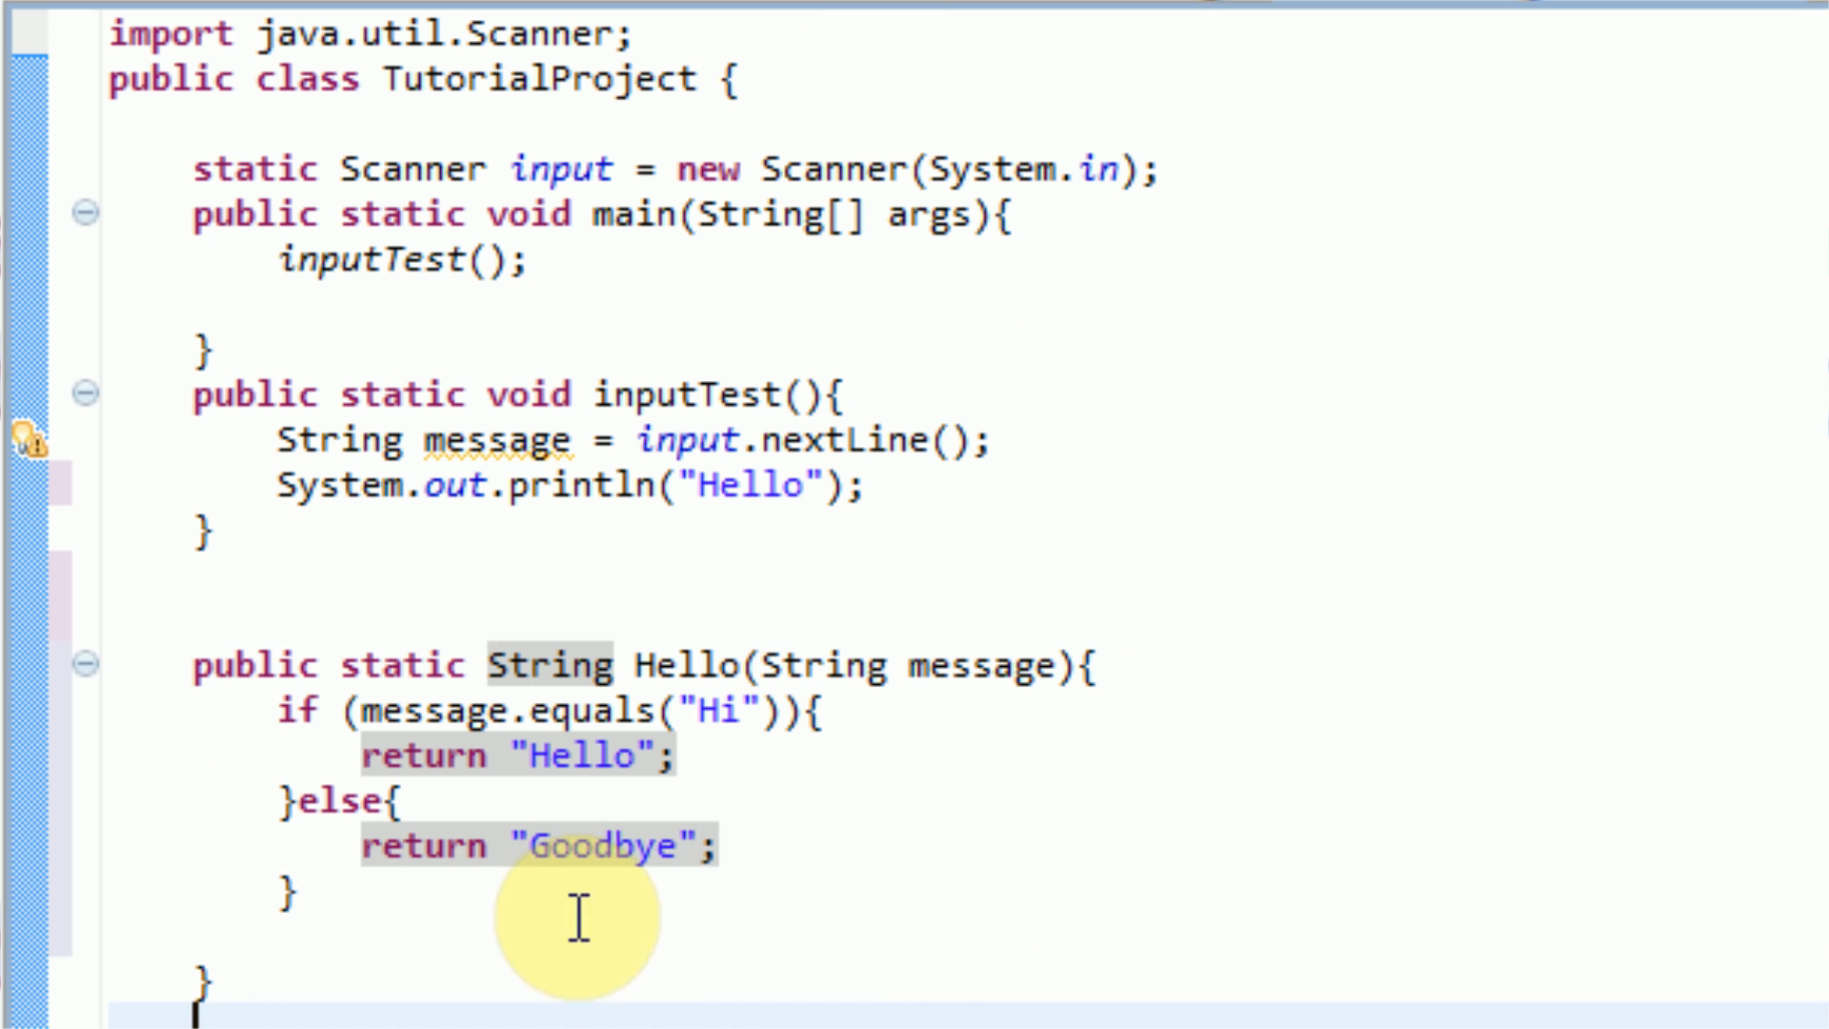
{"action": "mouse_move", "coordinate": [624, 667]}
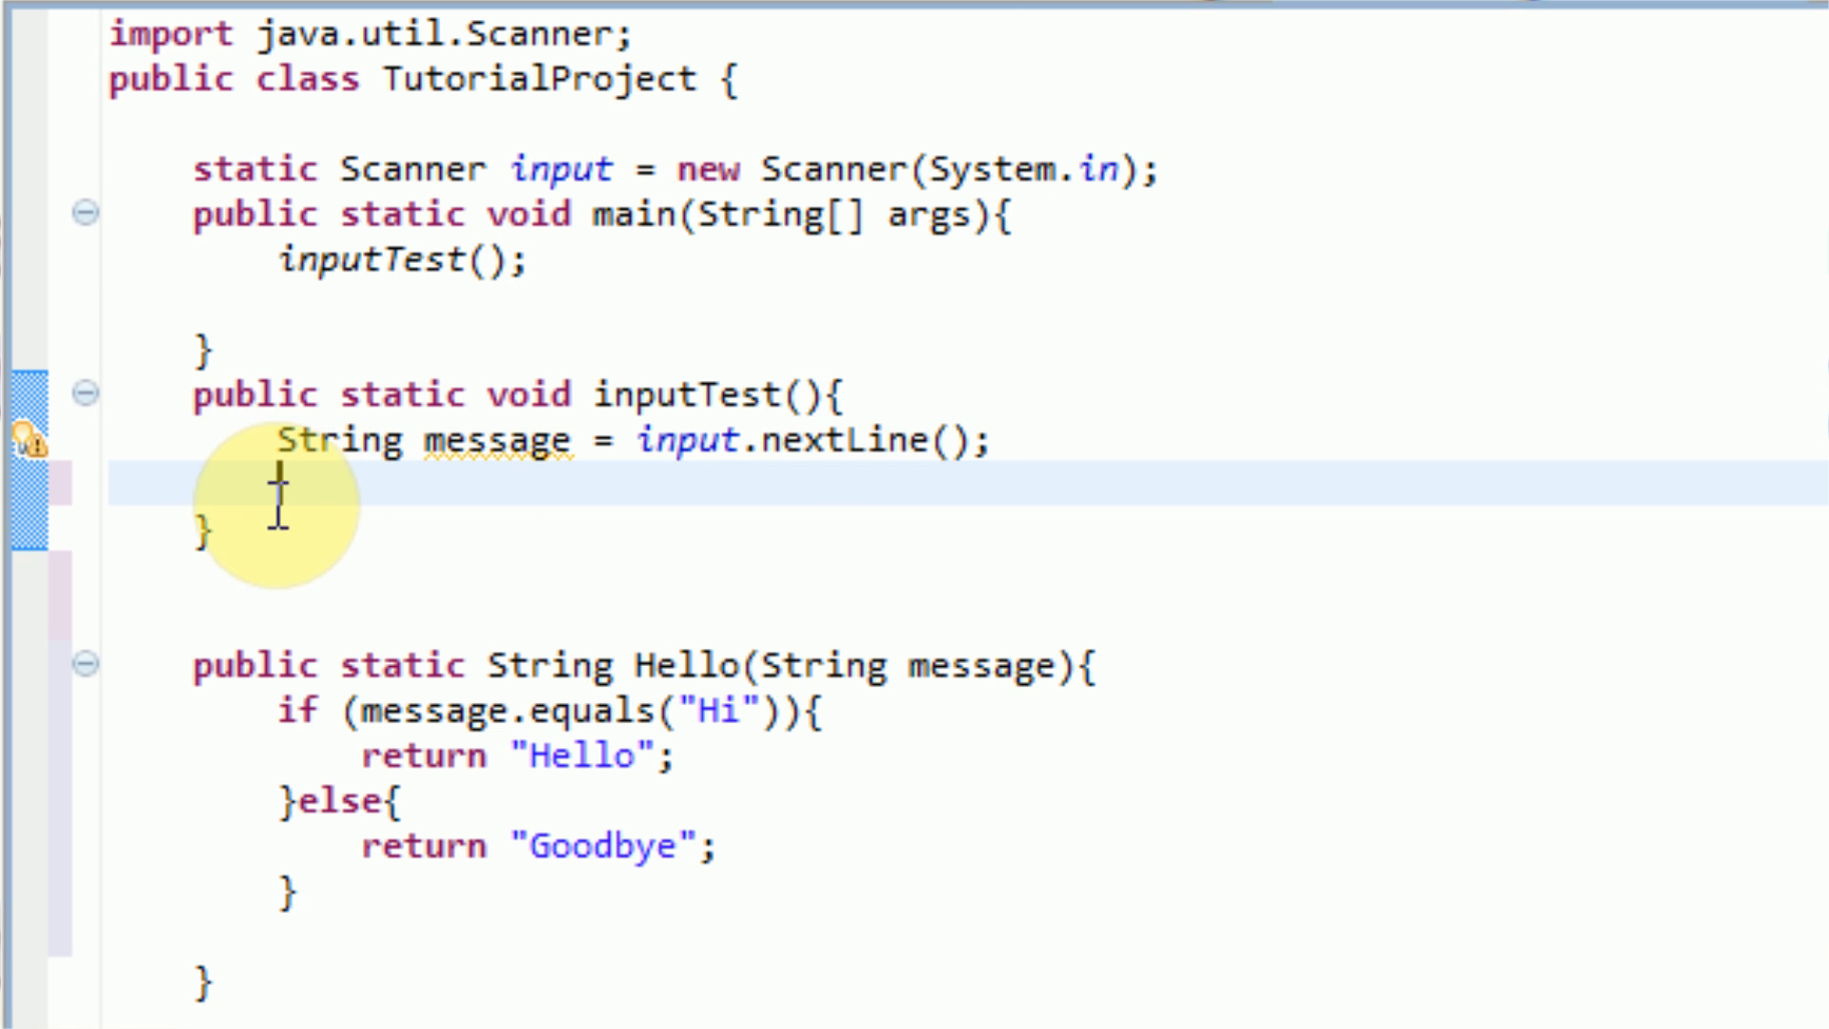
{"action": "mouse_move", "coordinate": [128, 239]}
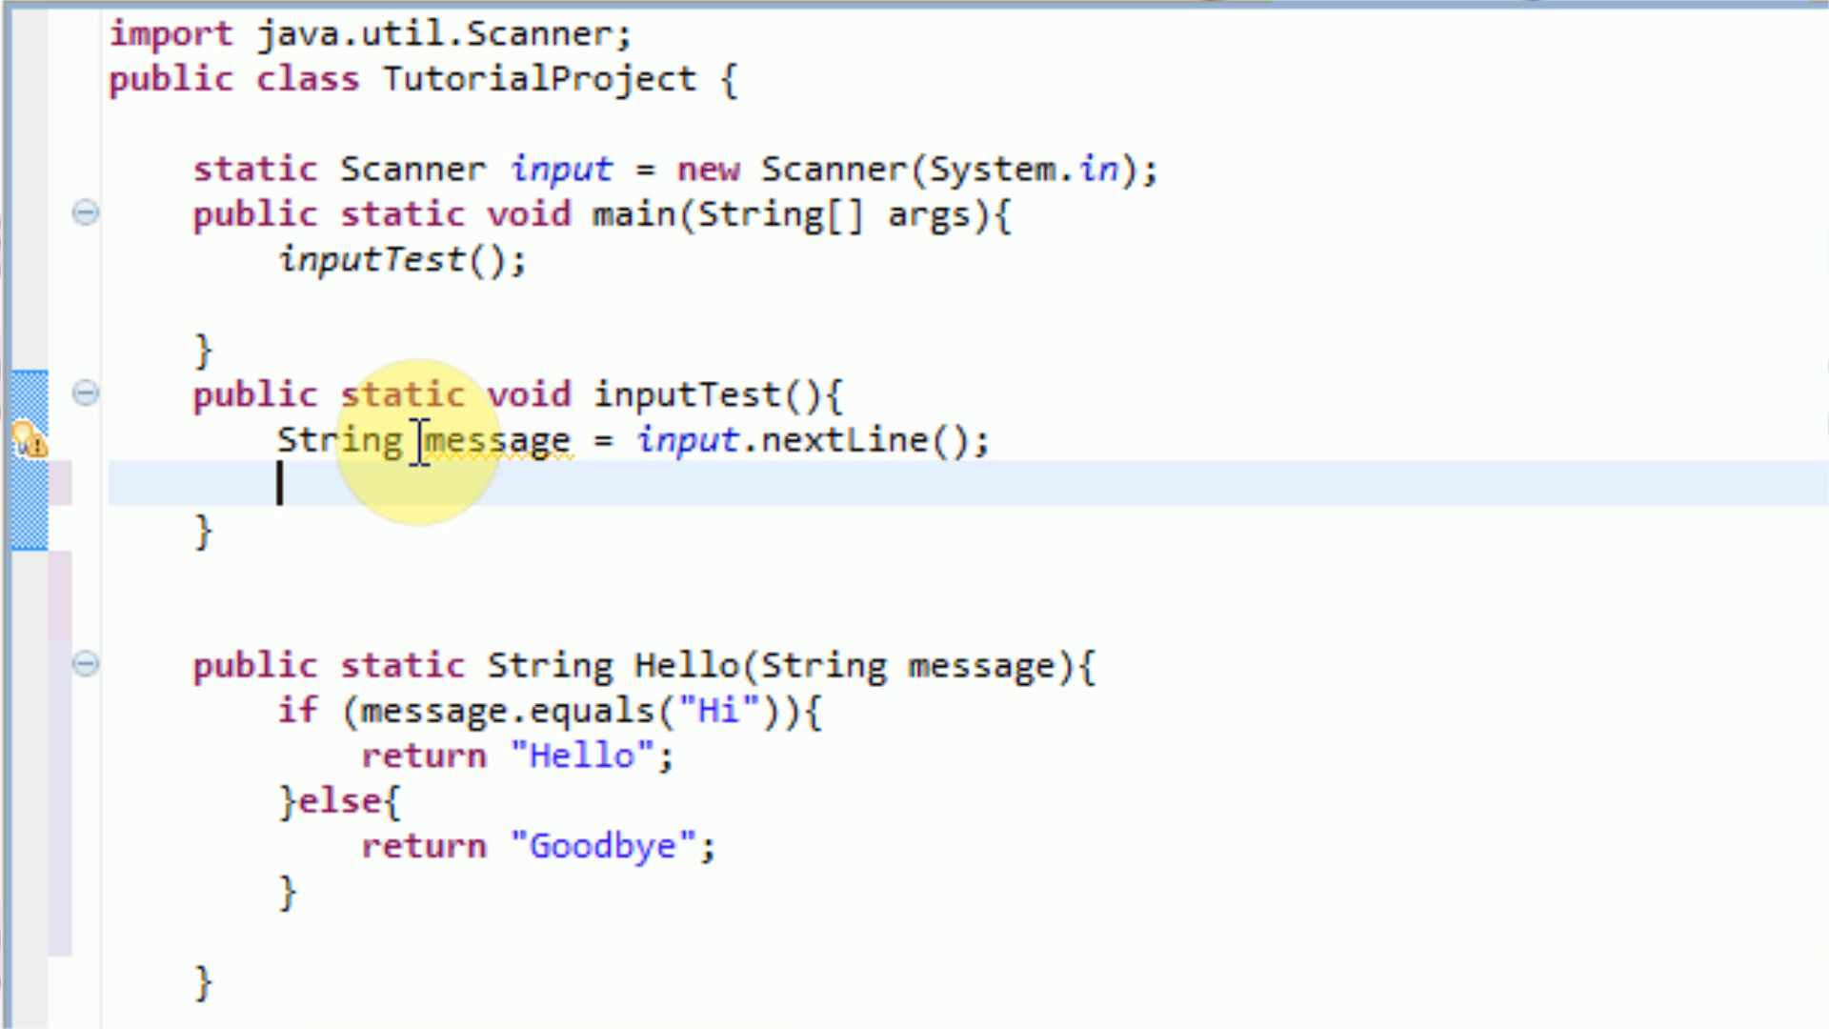
Step: Add a Hello(message); call in inputTest after the line reading input
{"action": "double_click", "coordinate": [492, 441]}
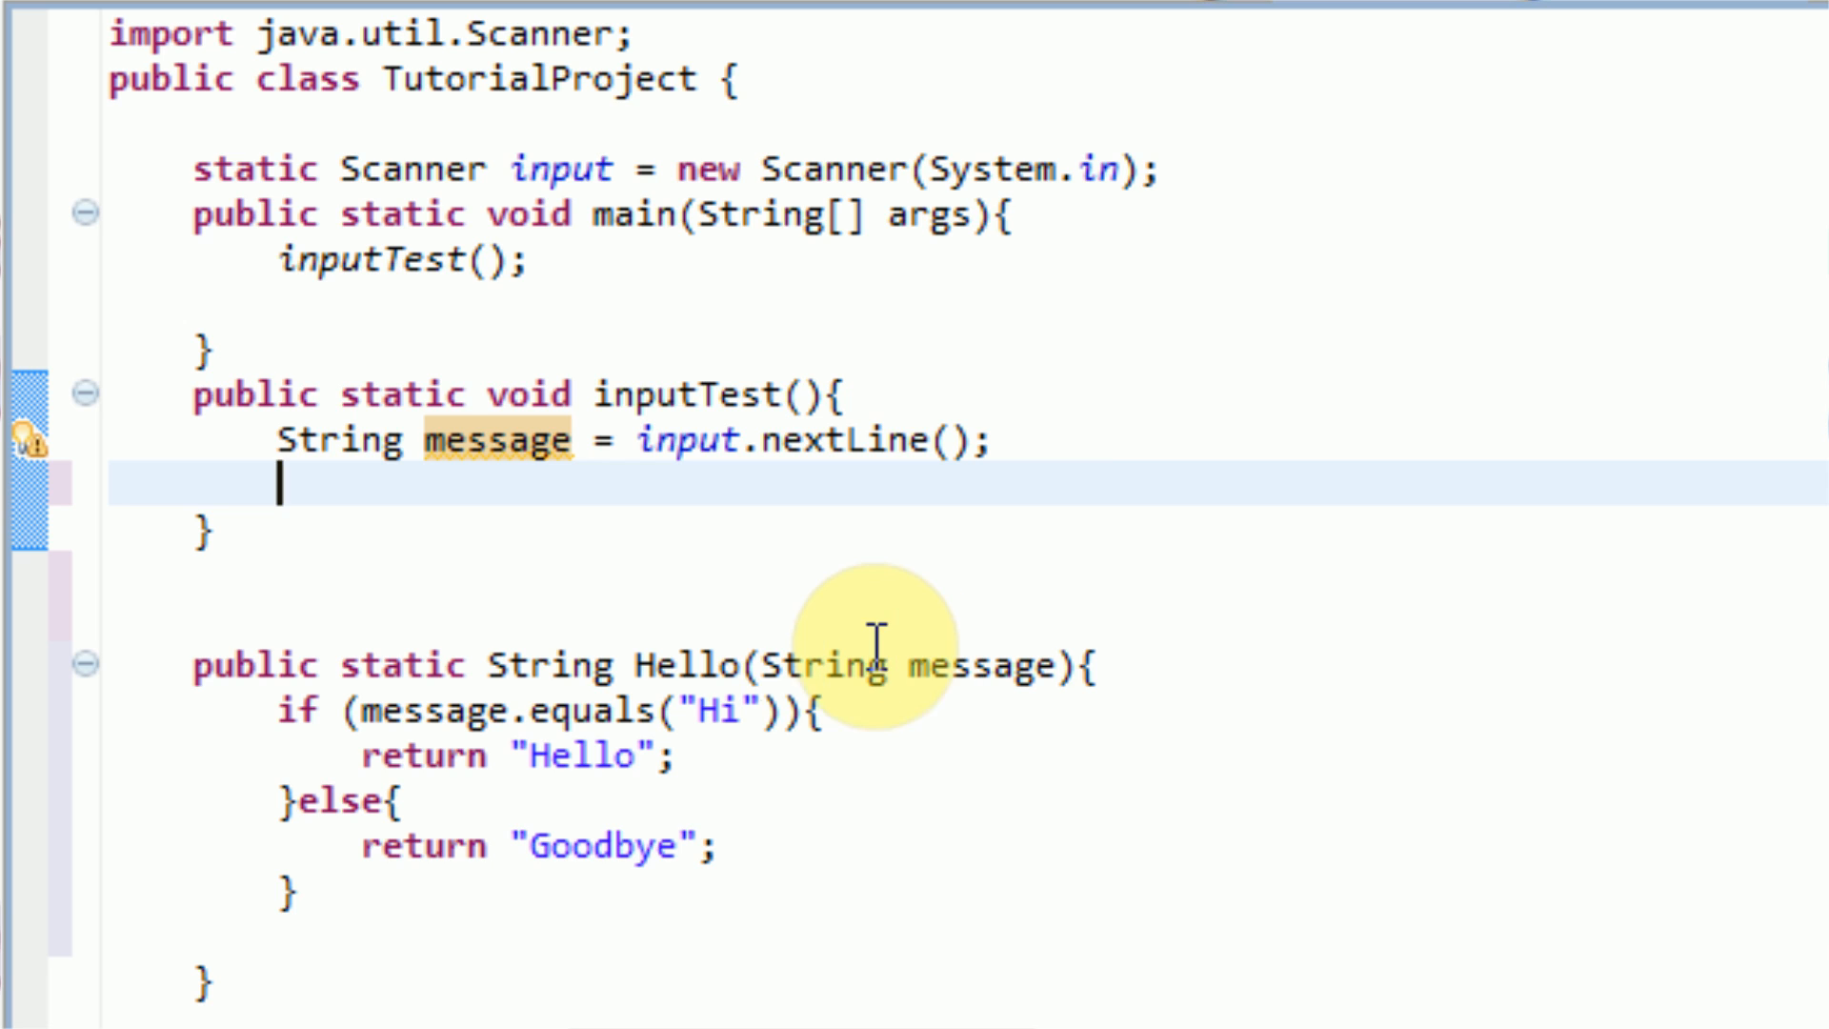
{"action": "mouse_move", "coordinate": [1771, 415]}
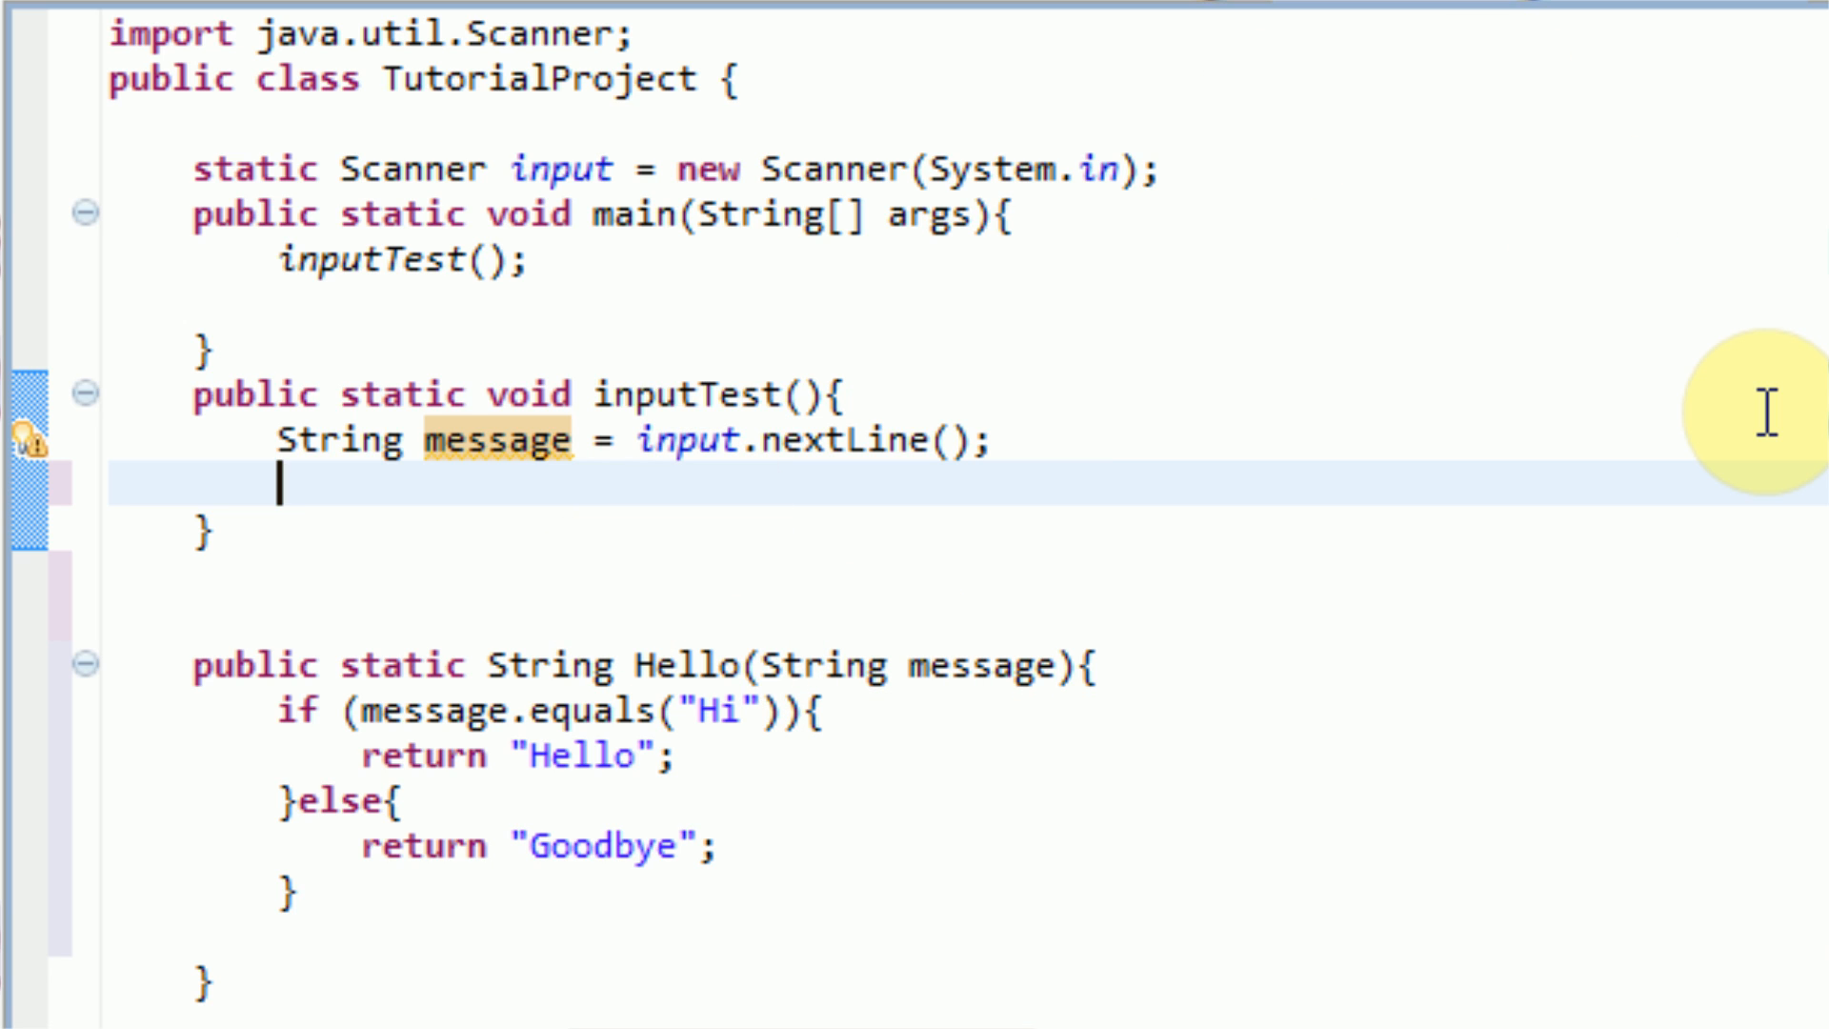
{"action": "mouse_move", "coordinate": [230, 587]}
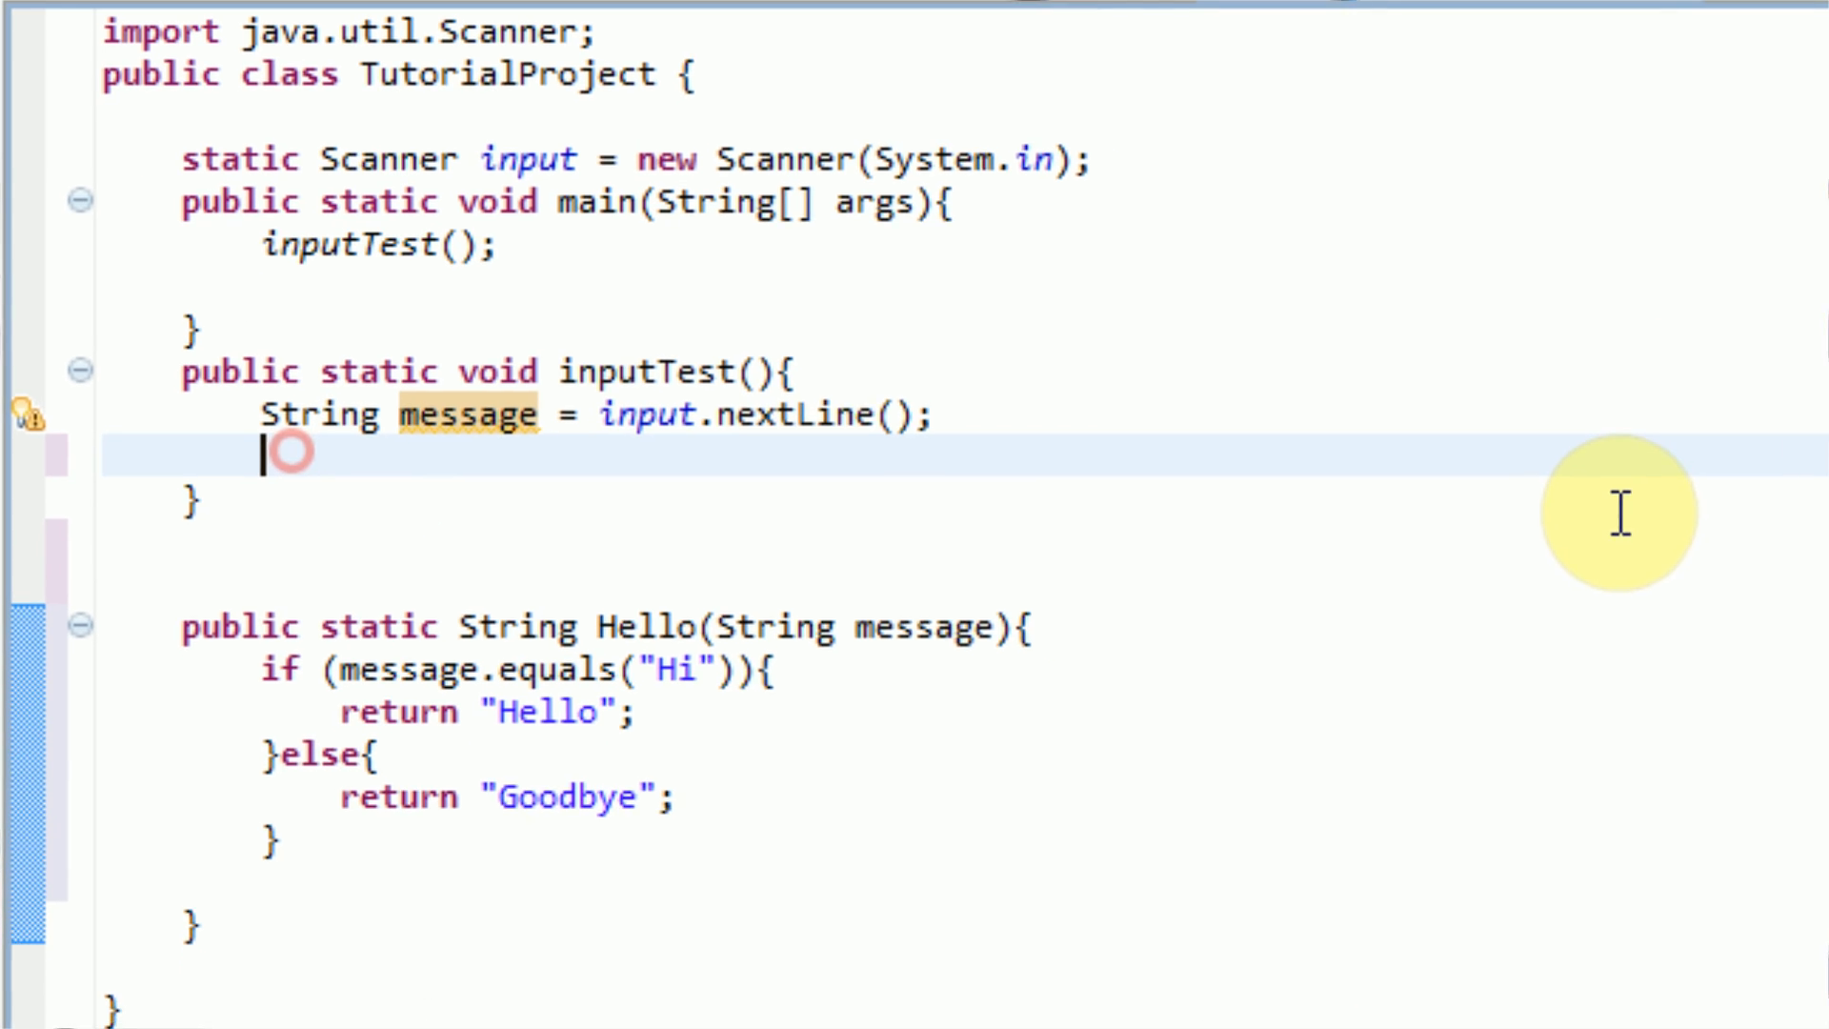
{"action": "type", "text": "H"}
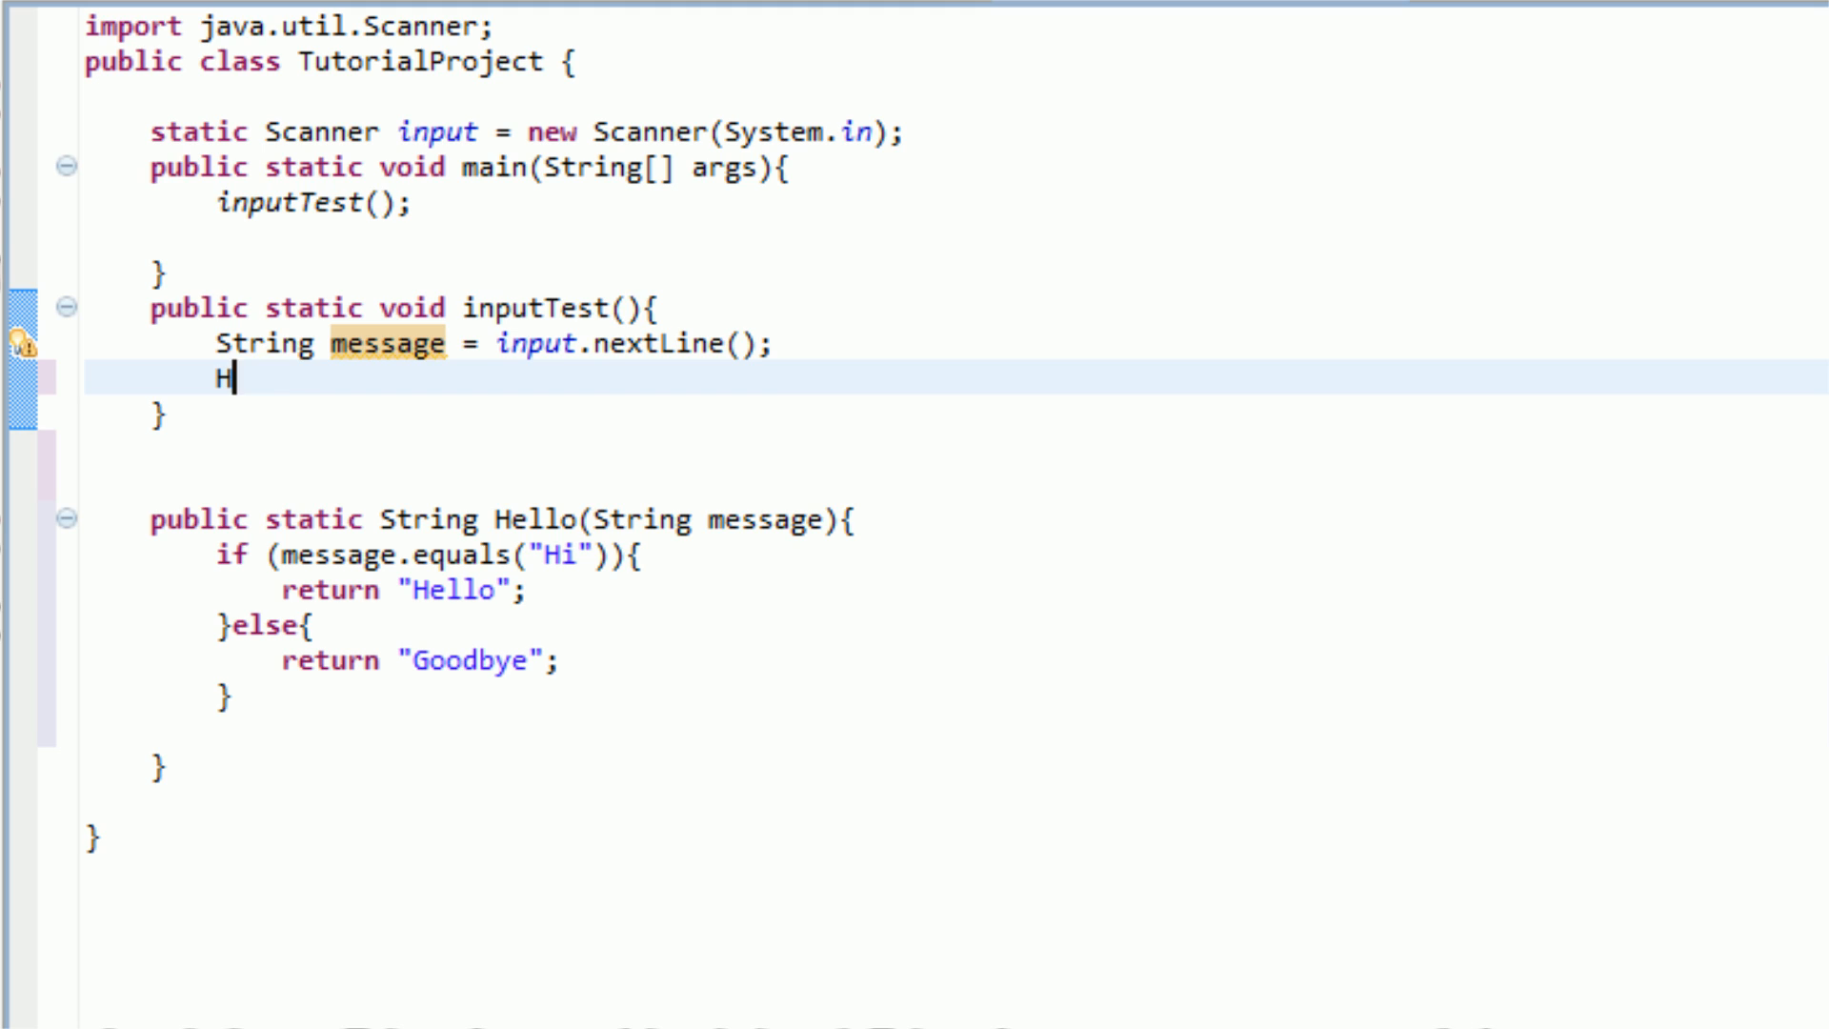
{"action": "type", "text": "ello"}
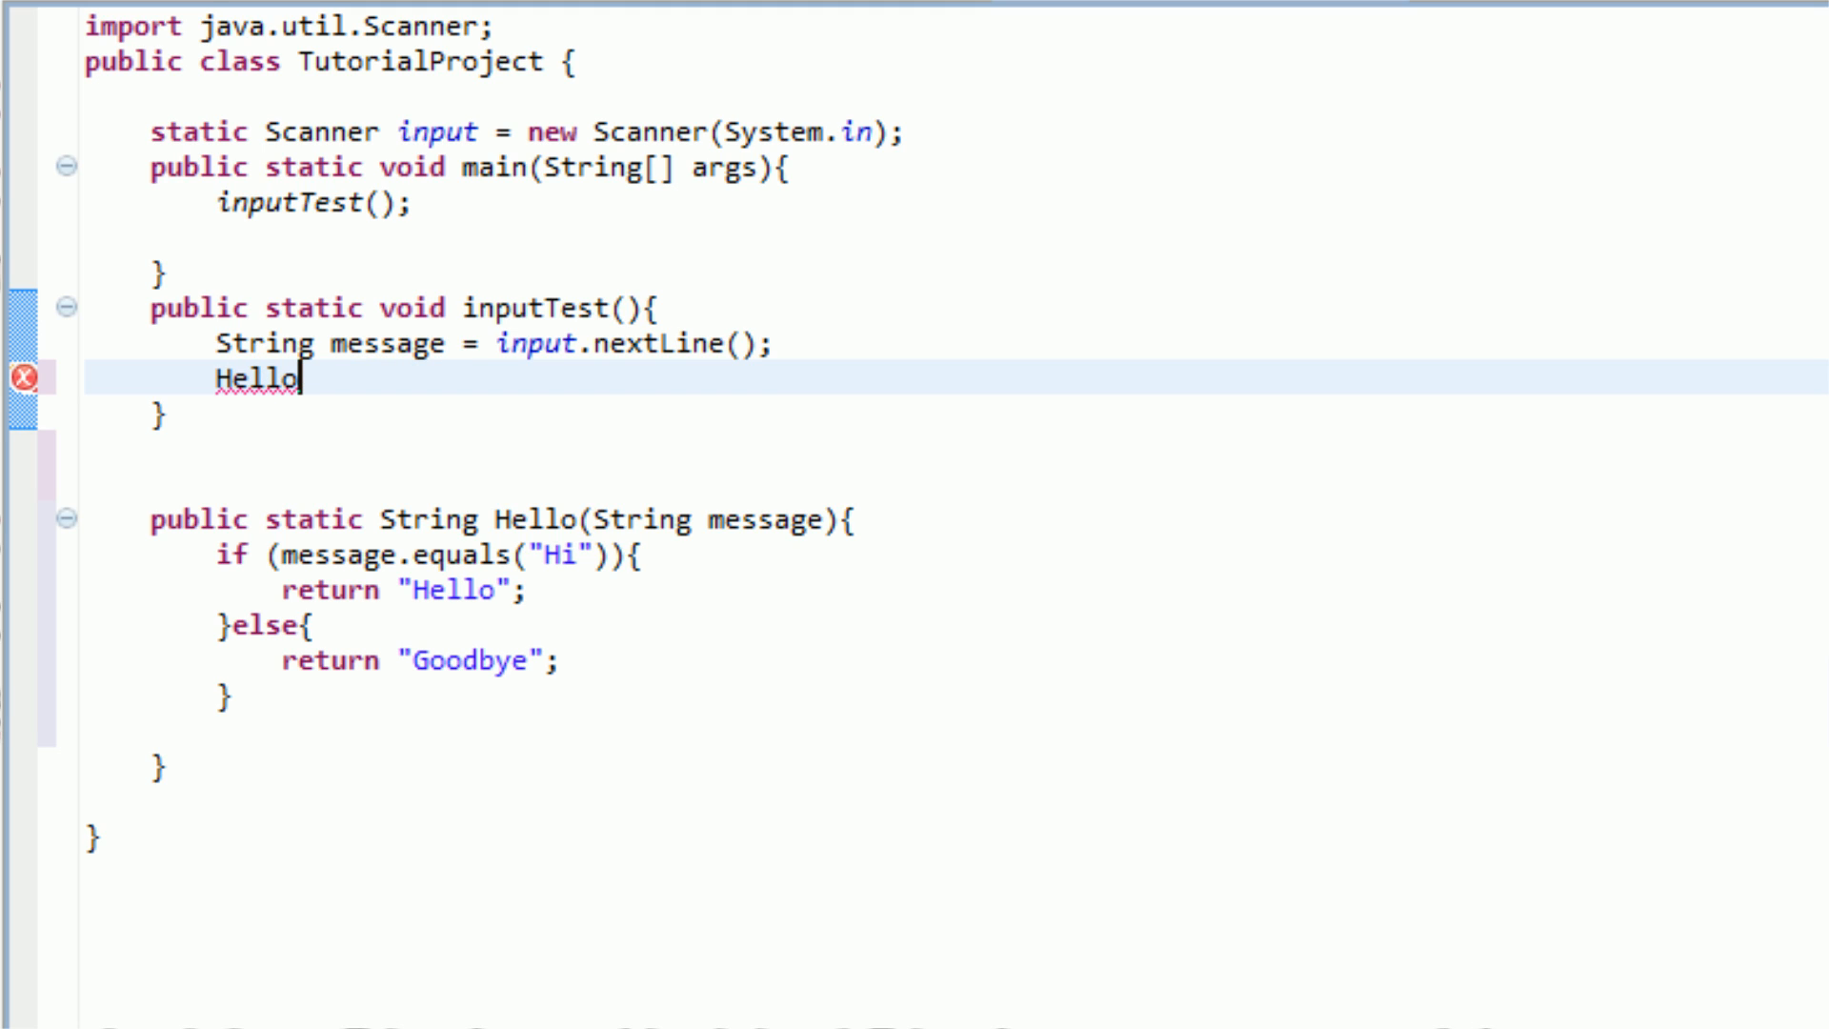
{"action": "type", "text": "("}
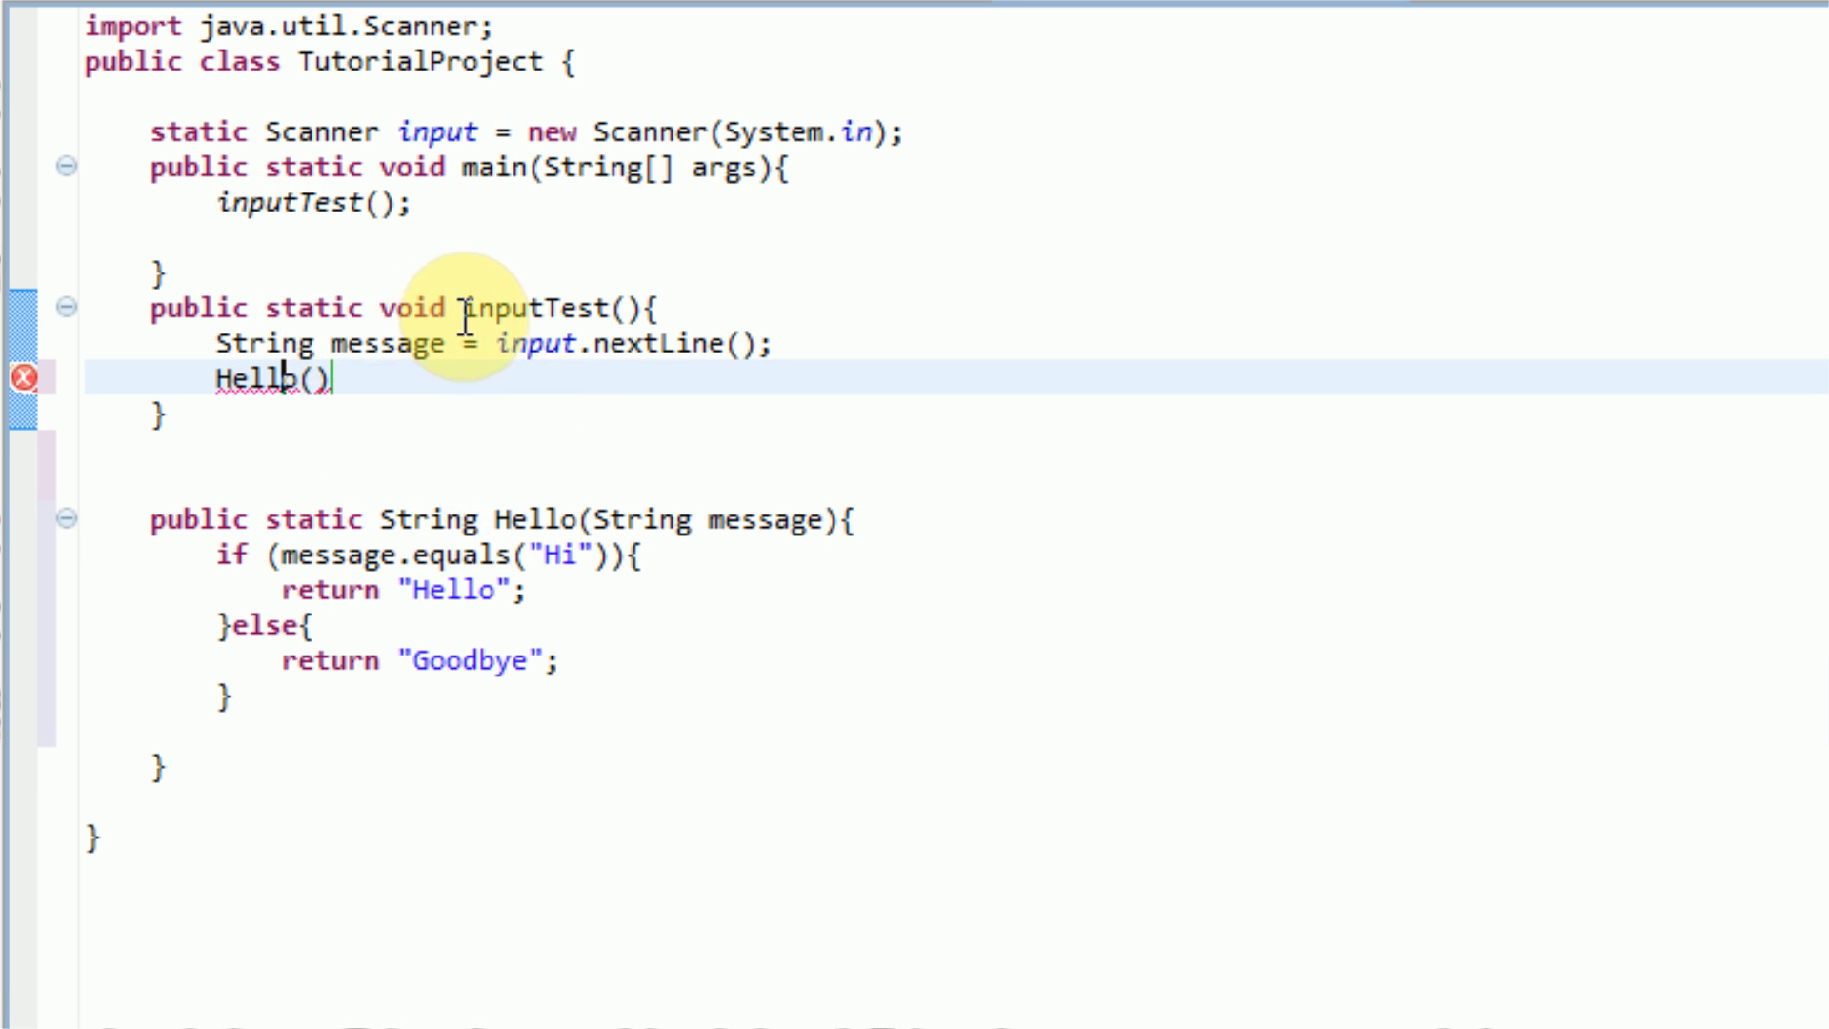
{"action": "double_click", "coordinate": [259, 342]}
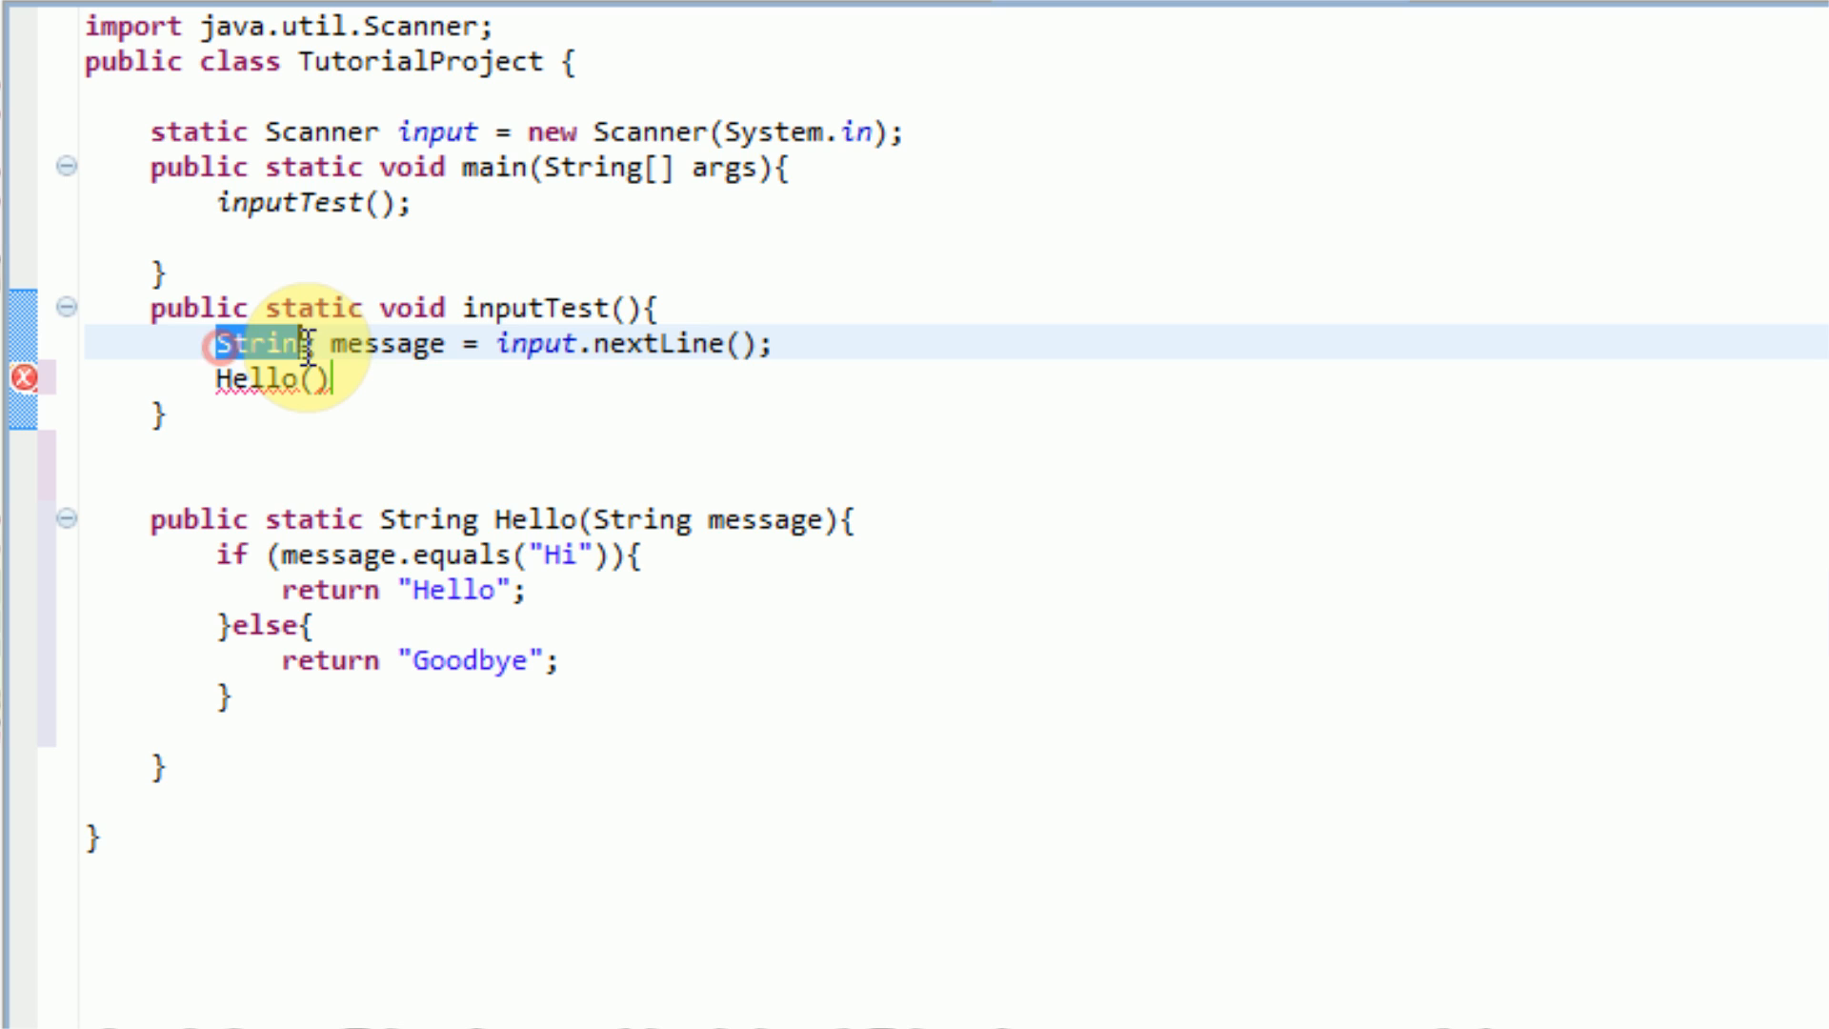
{"action": "double_click", "coordinate": [387, 343]}
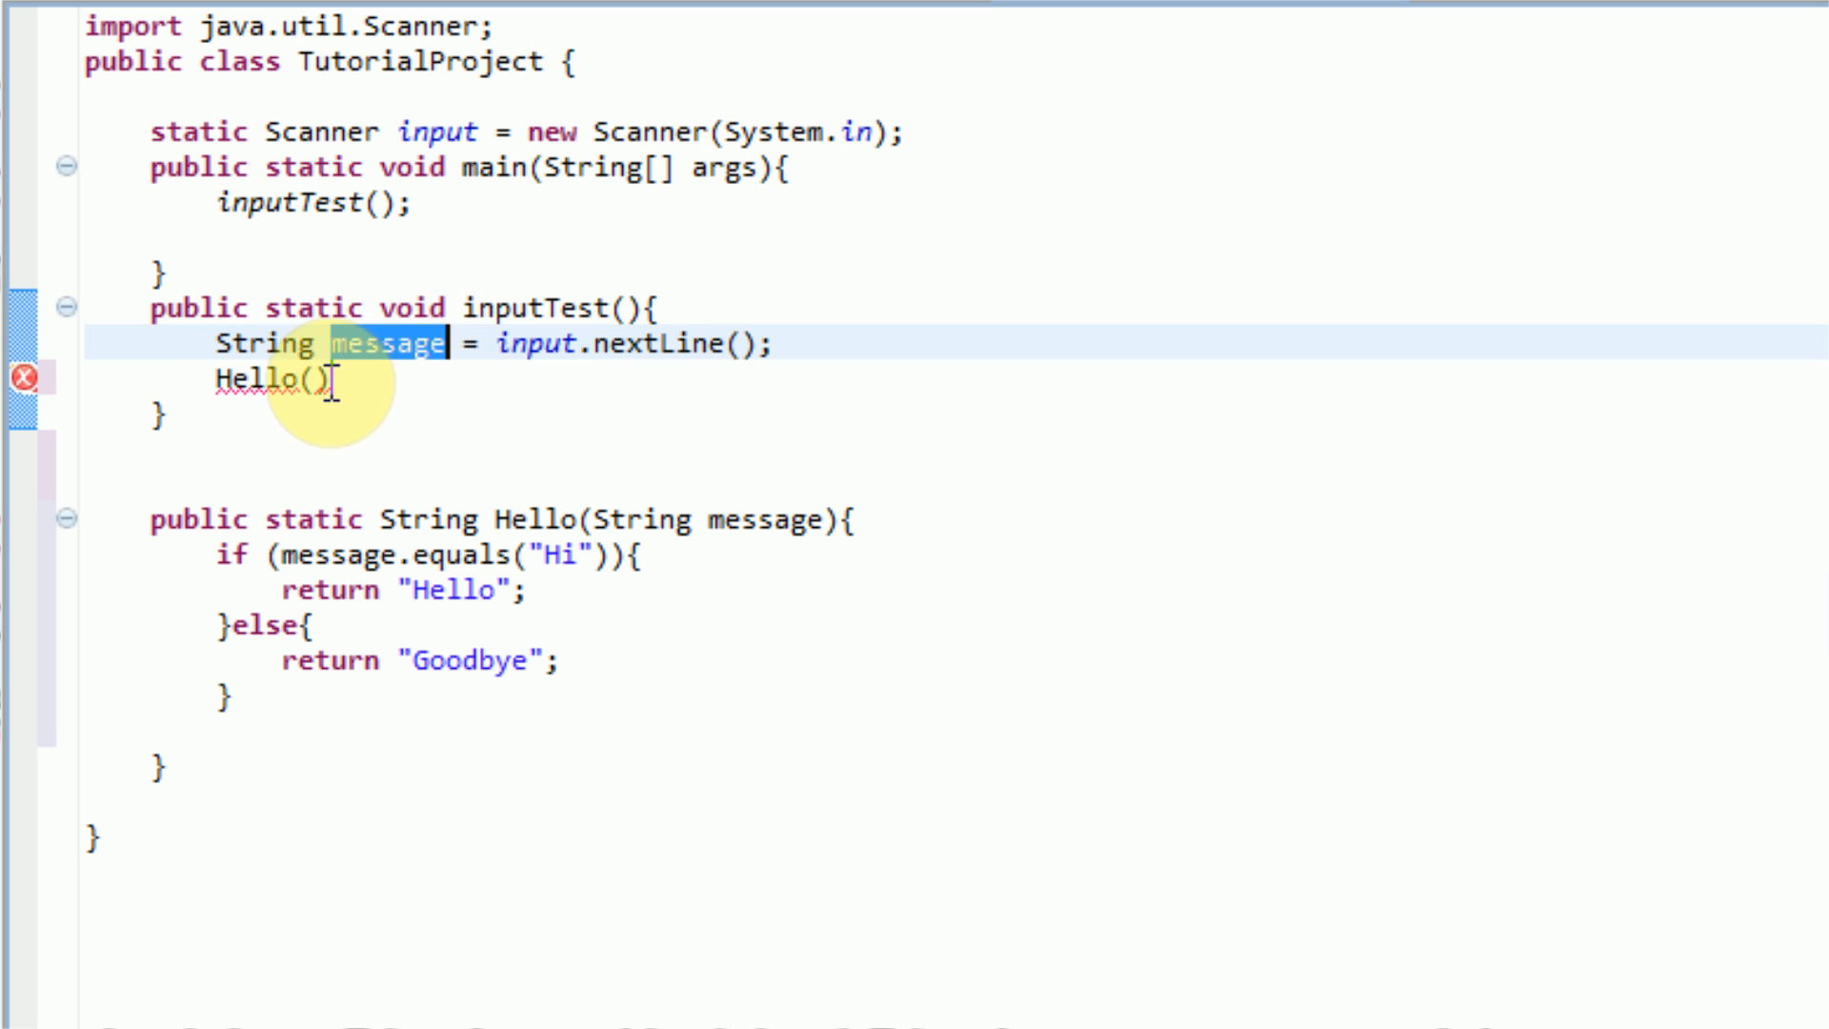
{"action": "type", "text": "message"}
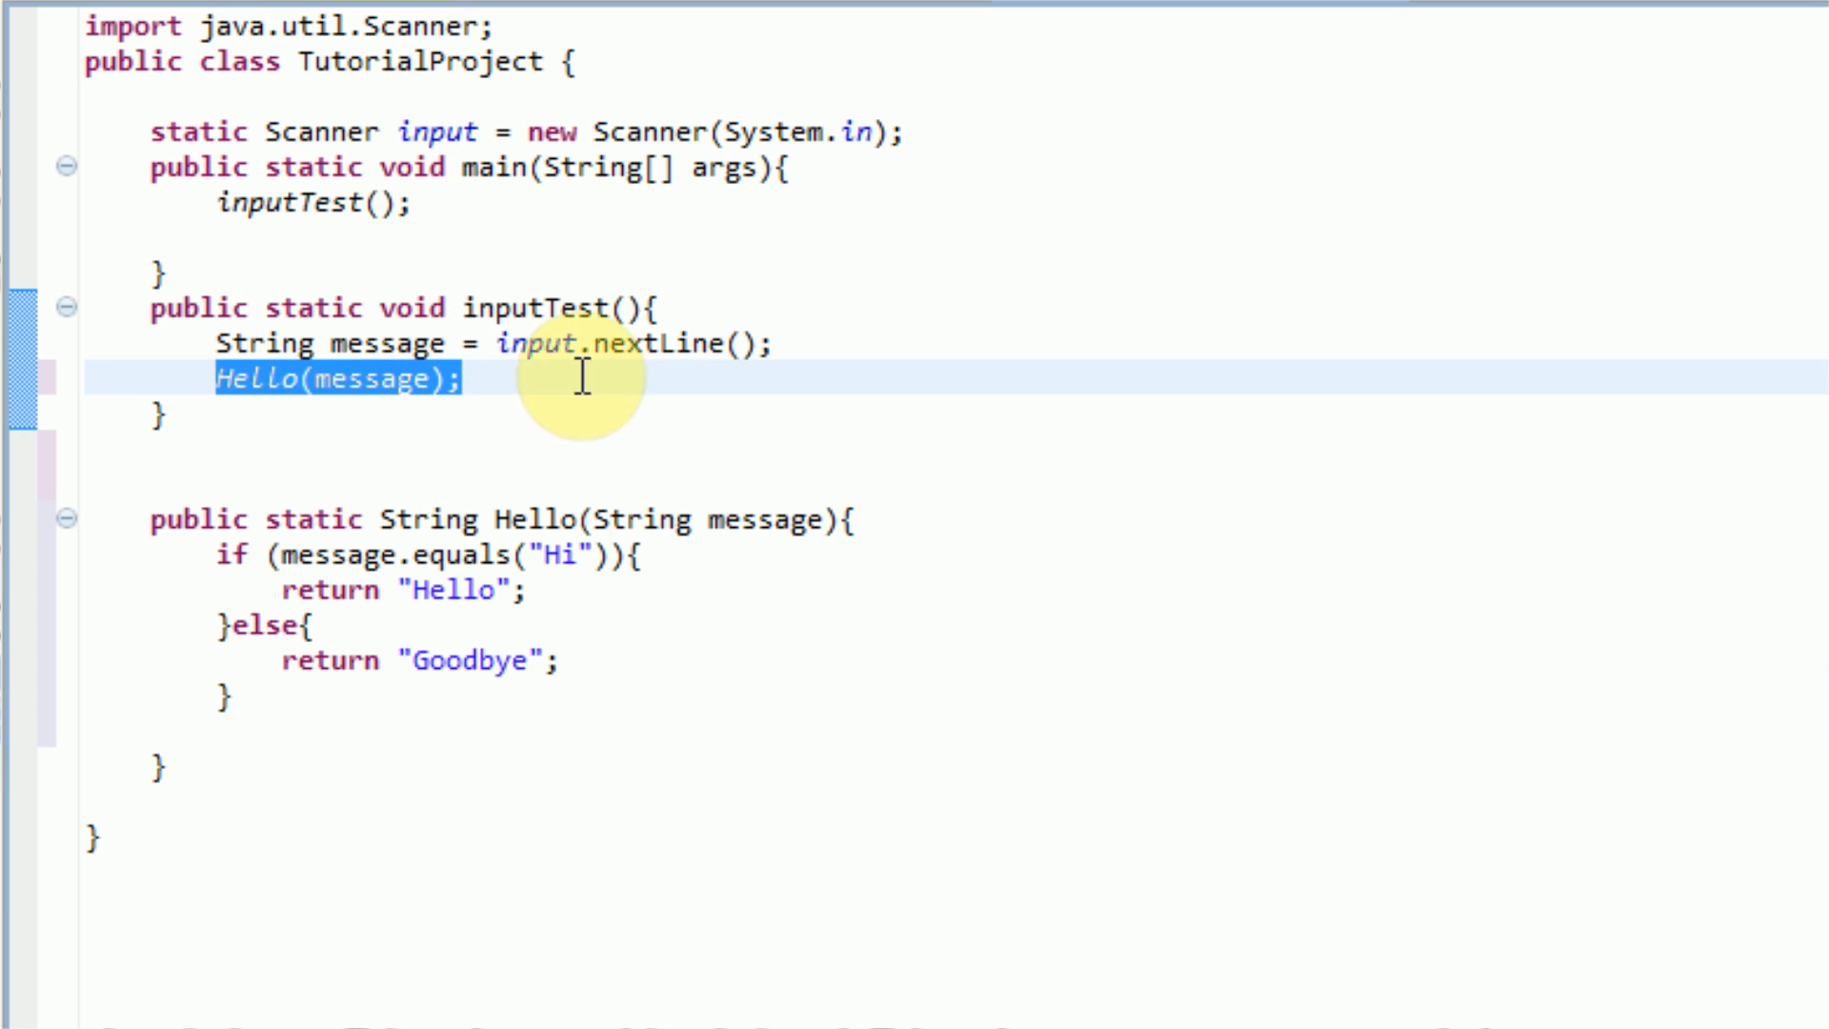
{"action": "mouse_move", "coordinate": [216, 448]}
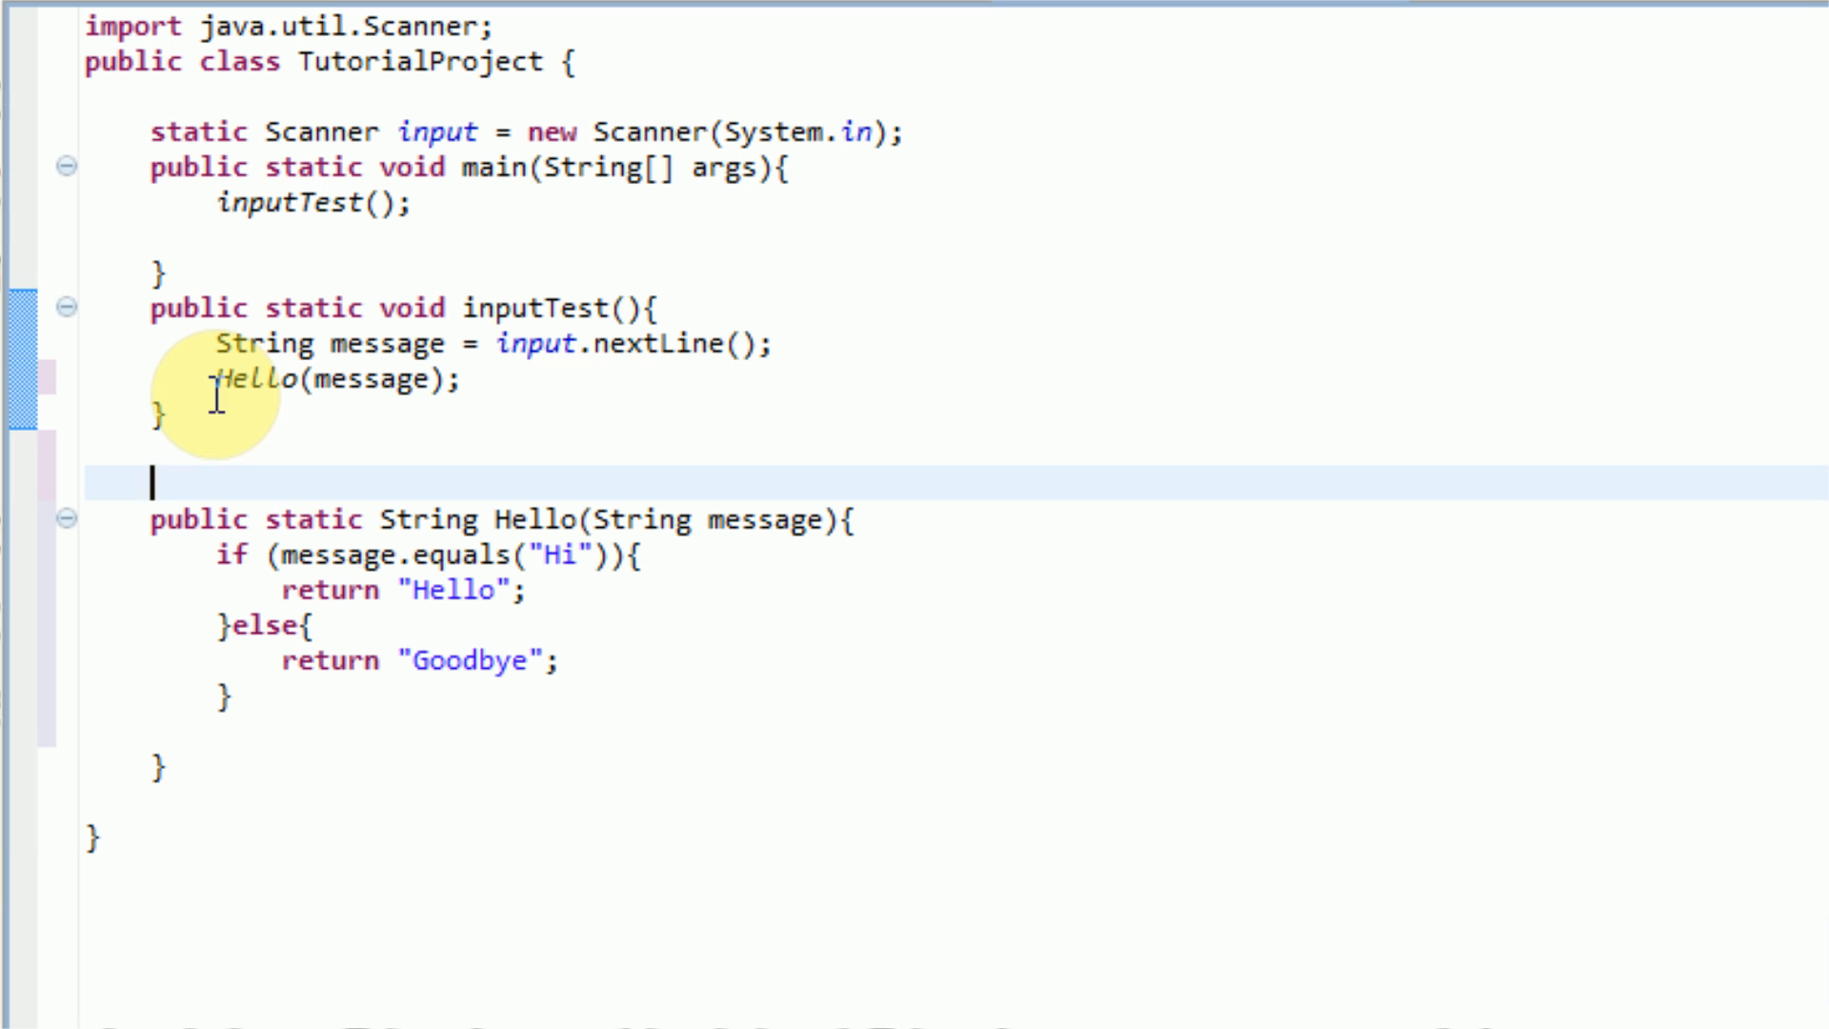
{"action": "double_click", "coordinate": [259, 379]}
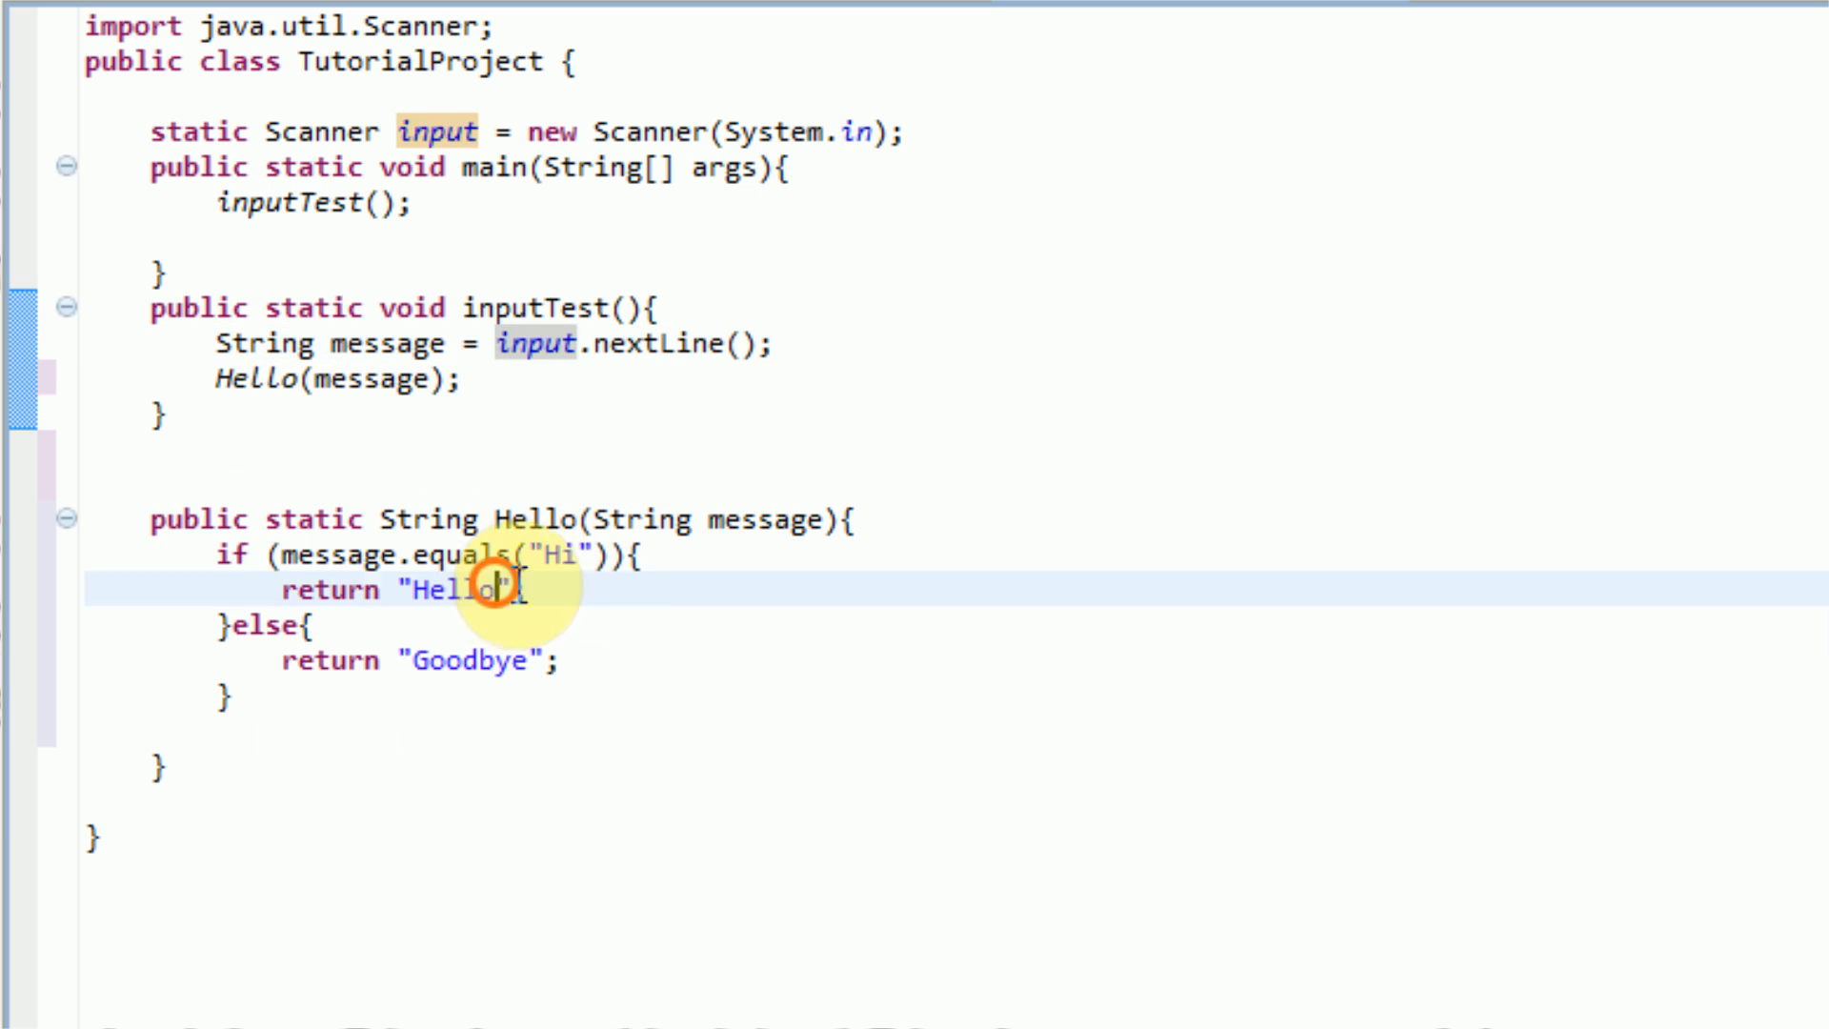
{"action": "mouse_move", "coordinate": [436, 420]}
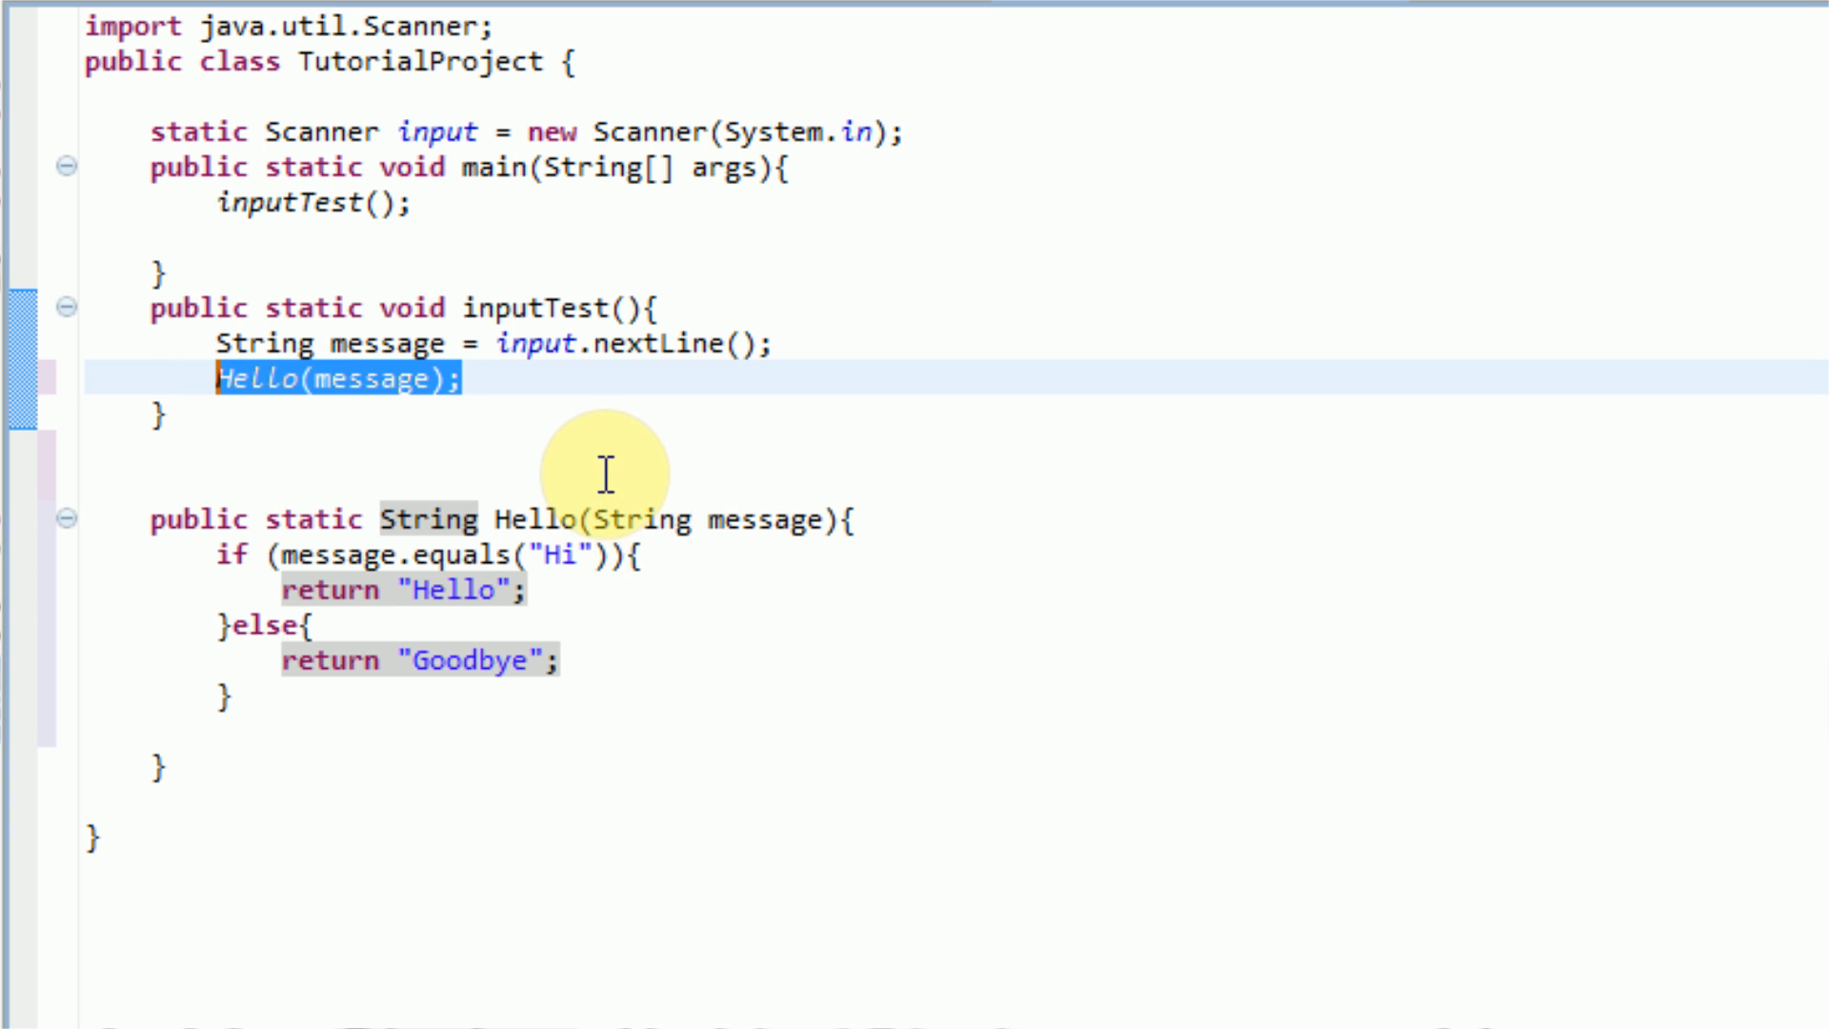
Step: Rewrite the call as System.out.println(Hello(message)); in inputTest
{"action": "type", "text": "Systemn"}
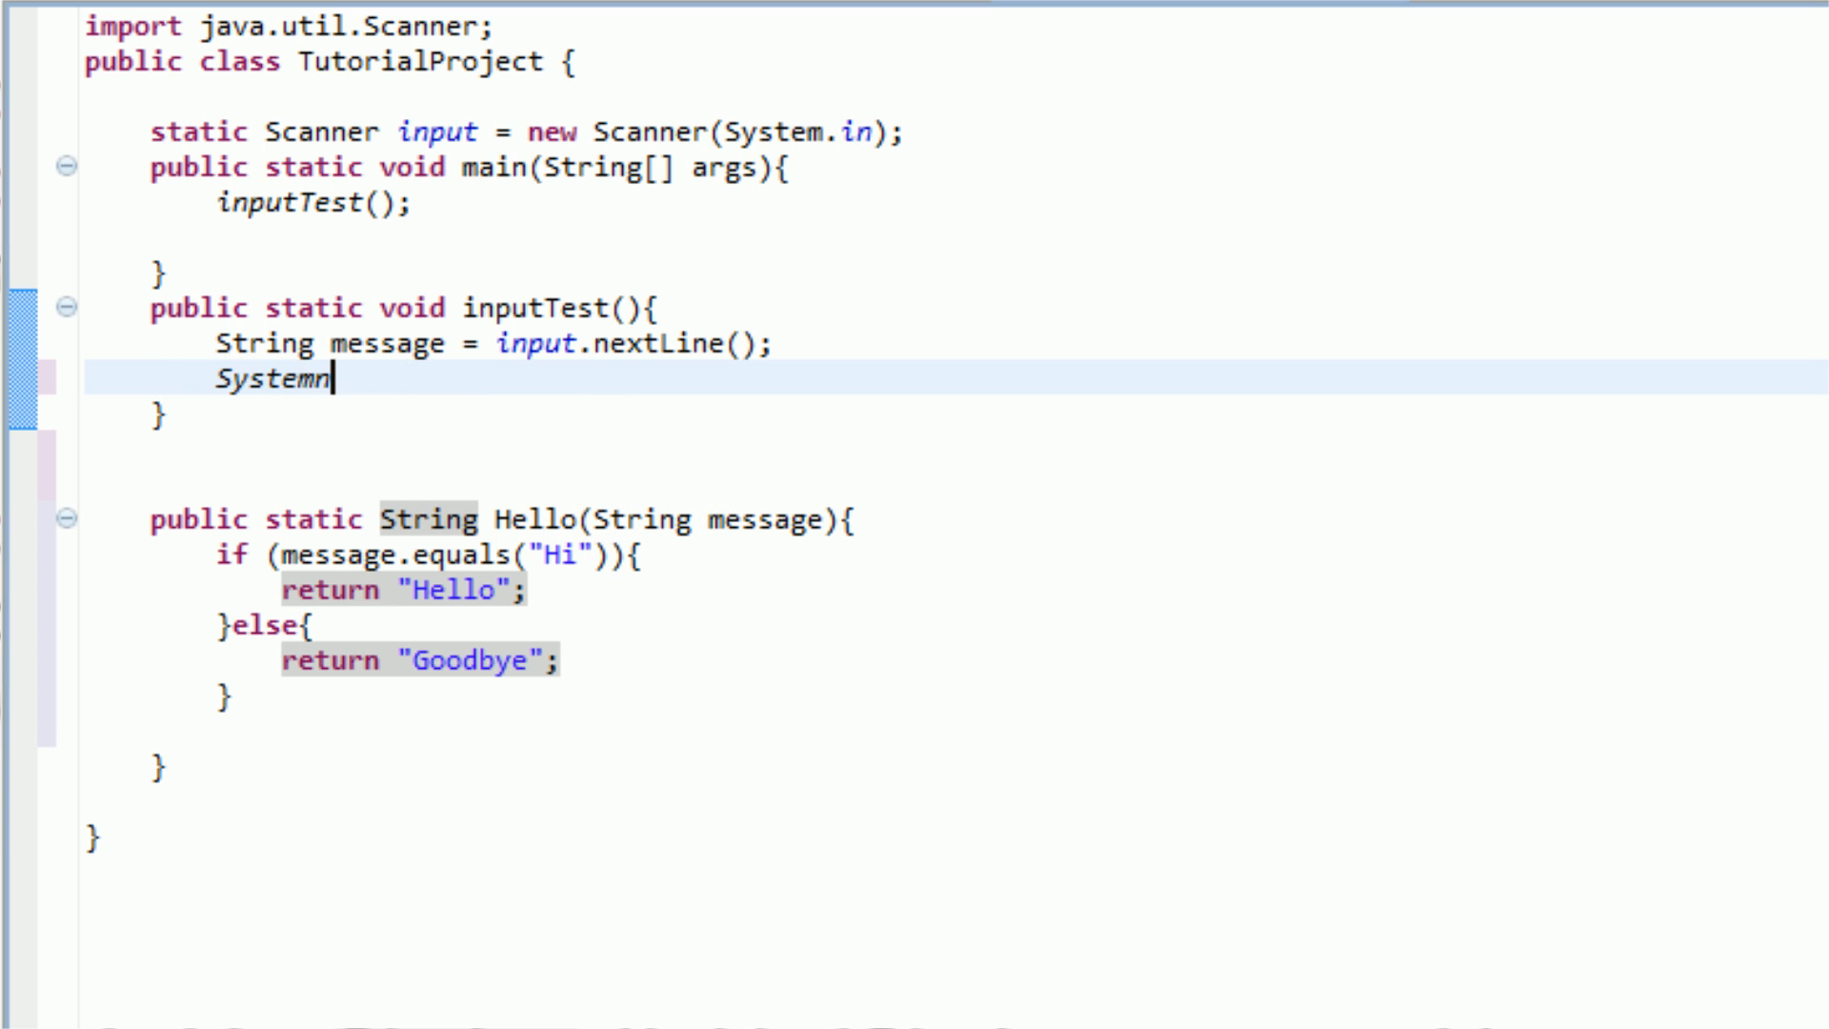
{"action": "type", "text": ".ou"}
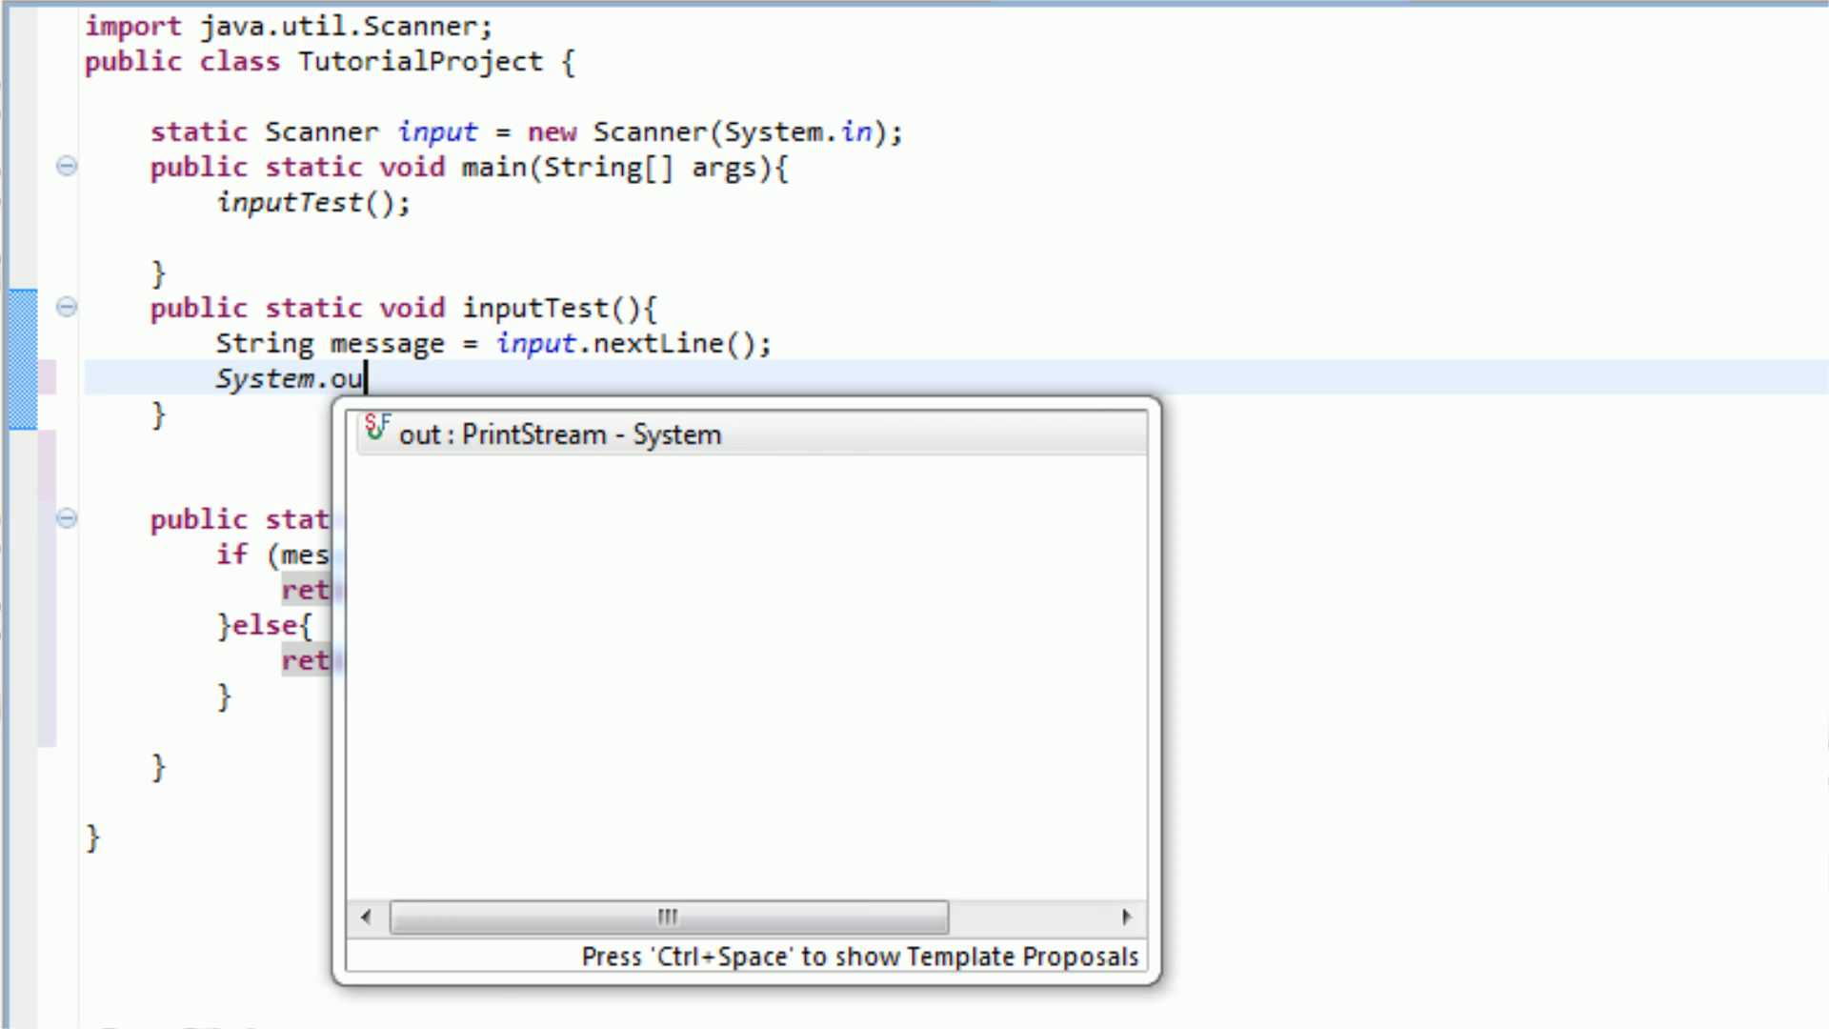
{"action": "type", "text": ".println("}
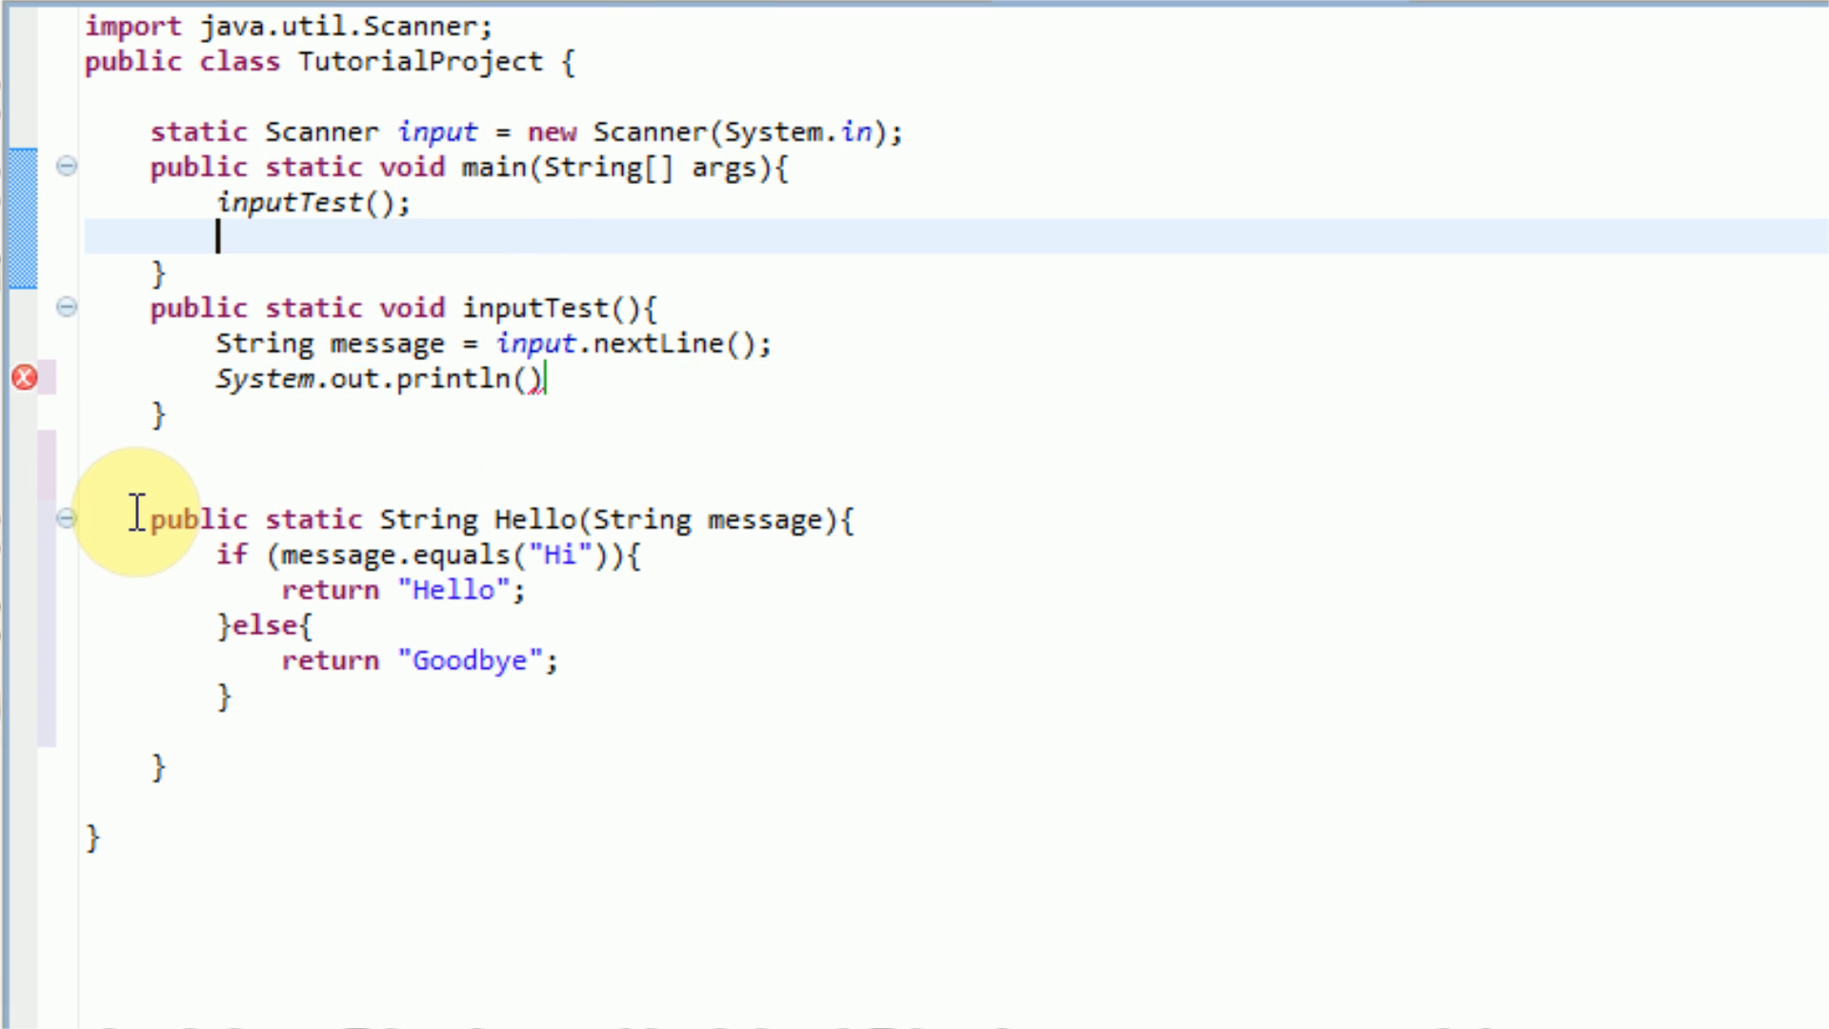
{"action": "left_click_drag", "start_coordinate": [150, 519], "coordinate": [277, 765]}
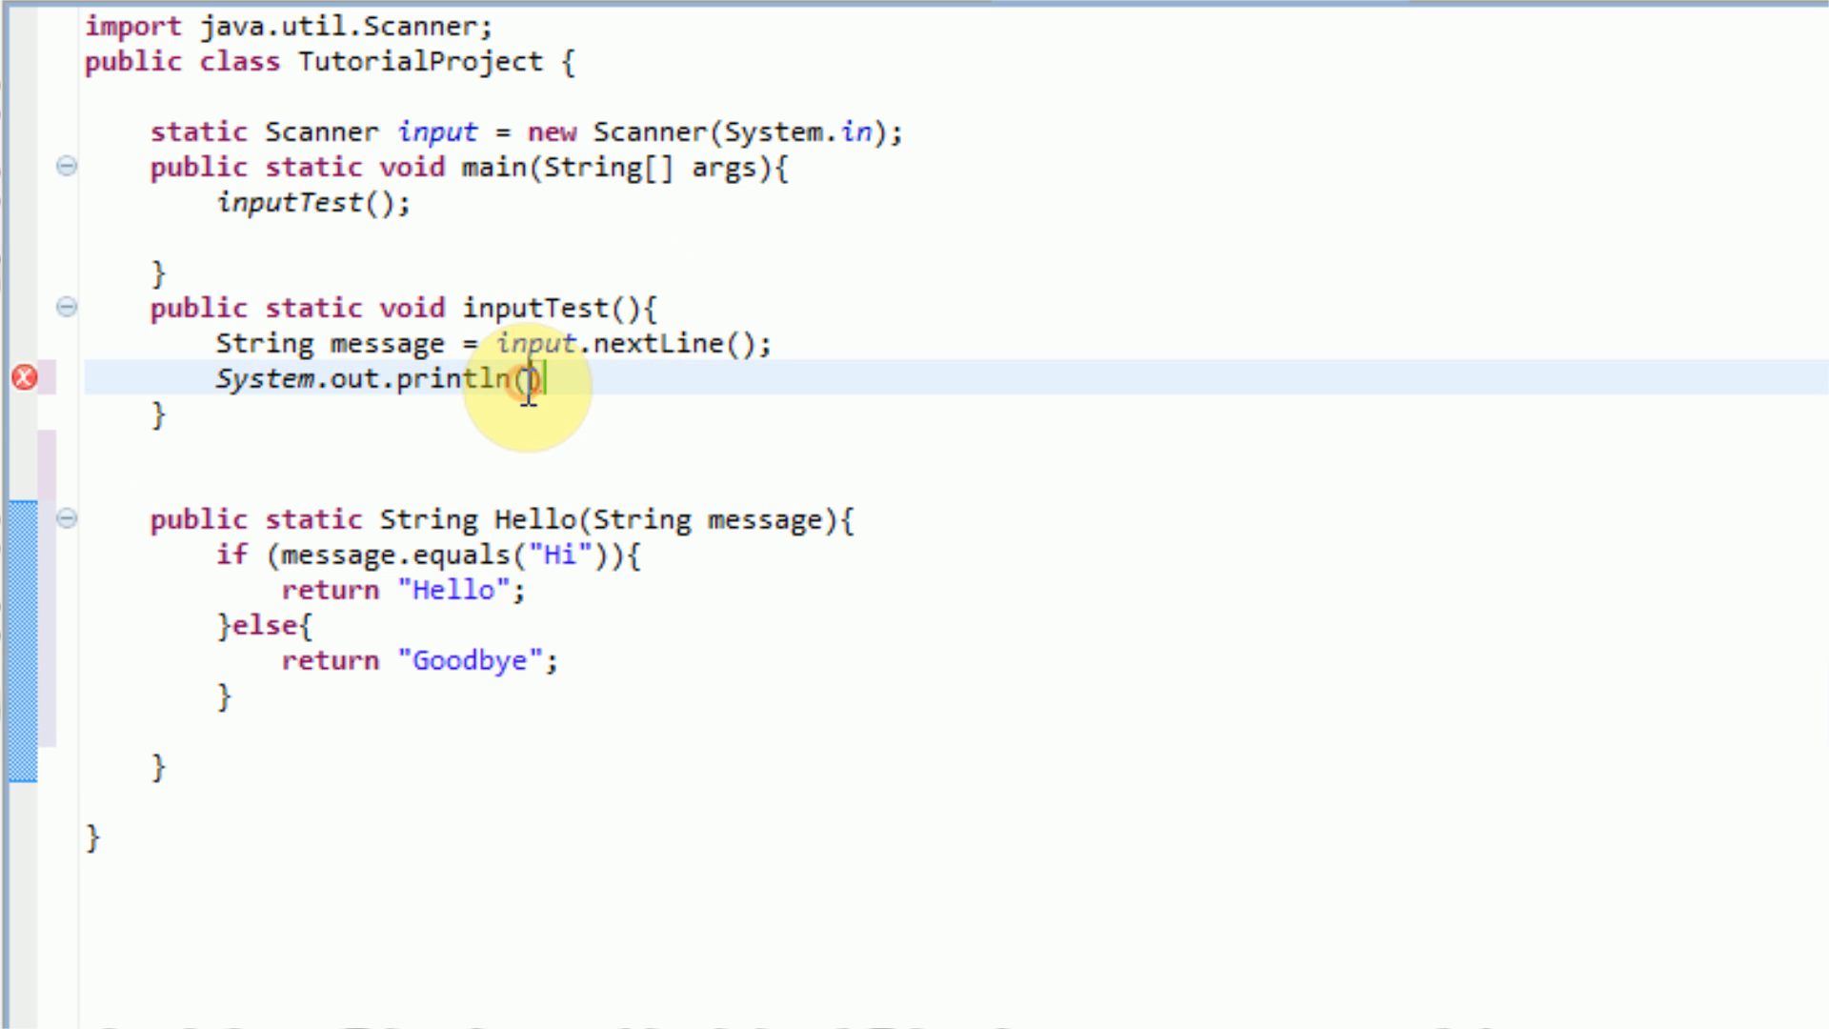
{"action": "mouse_move", "coordinate": [1246, 601]}
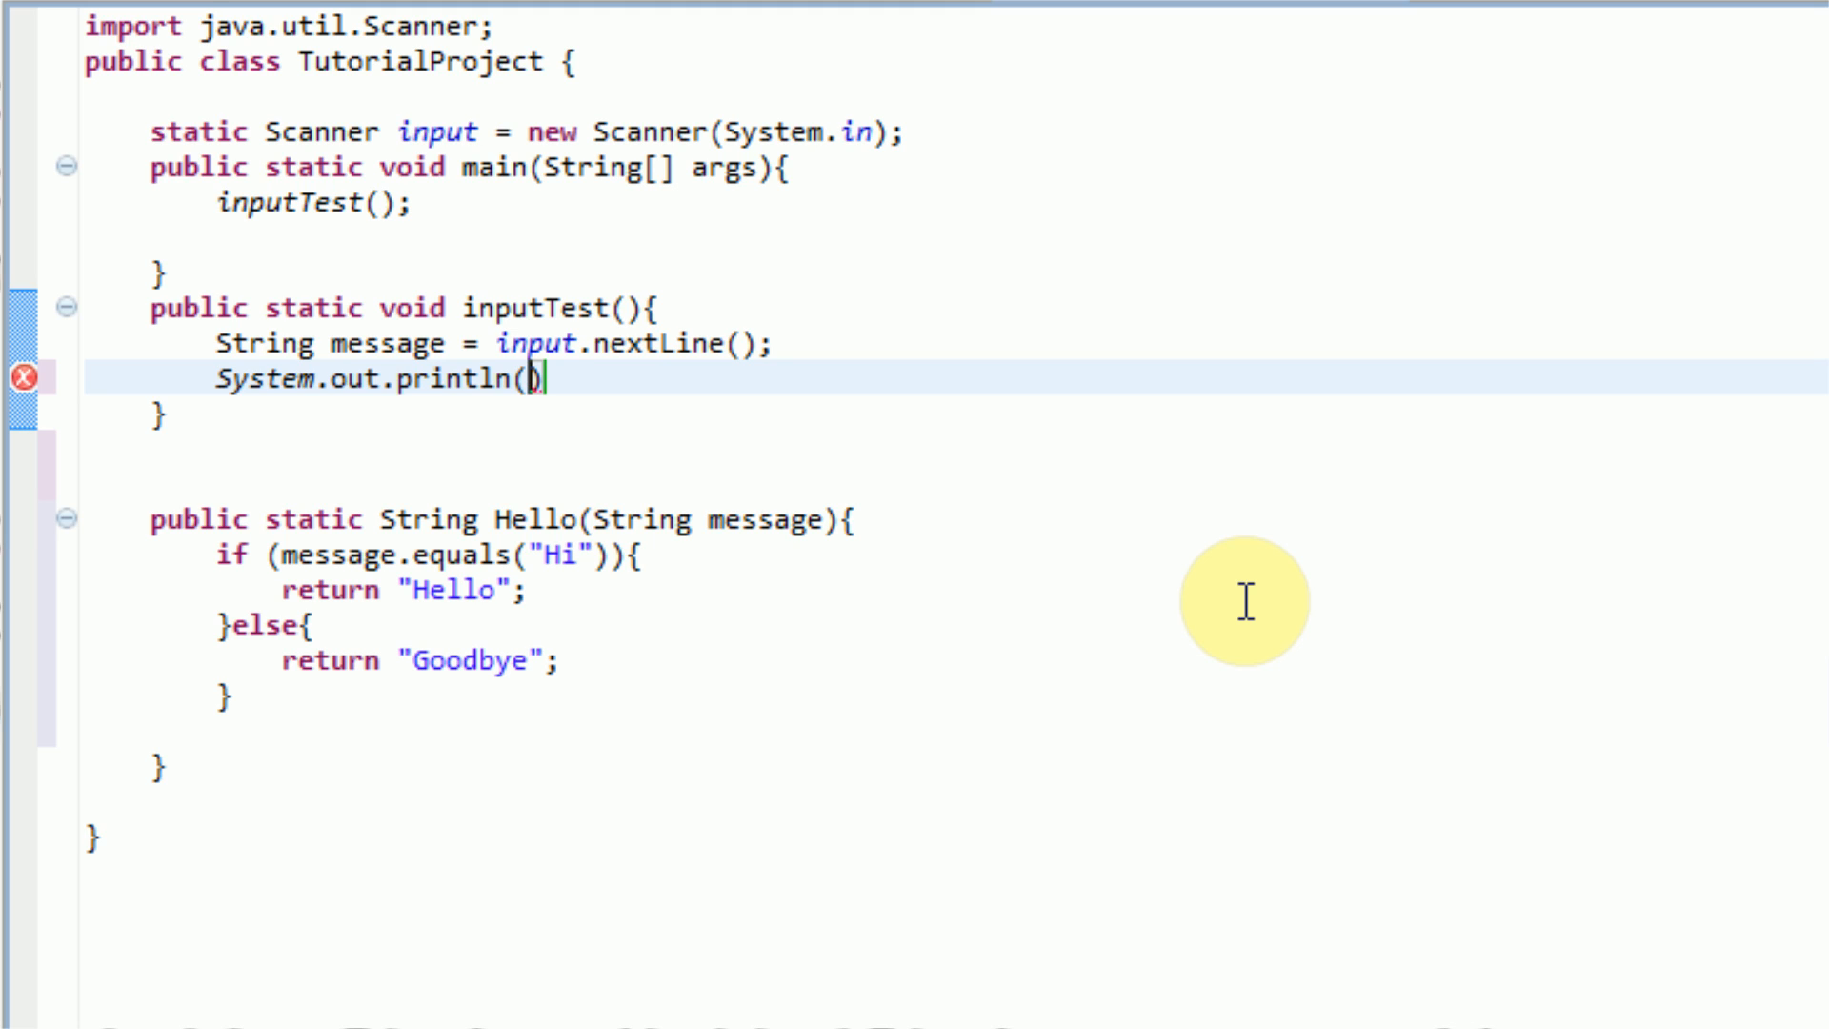
{"action": "type", "text": "Hello("}
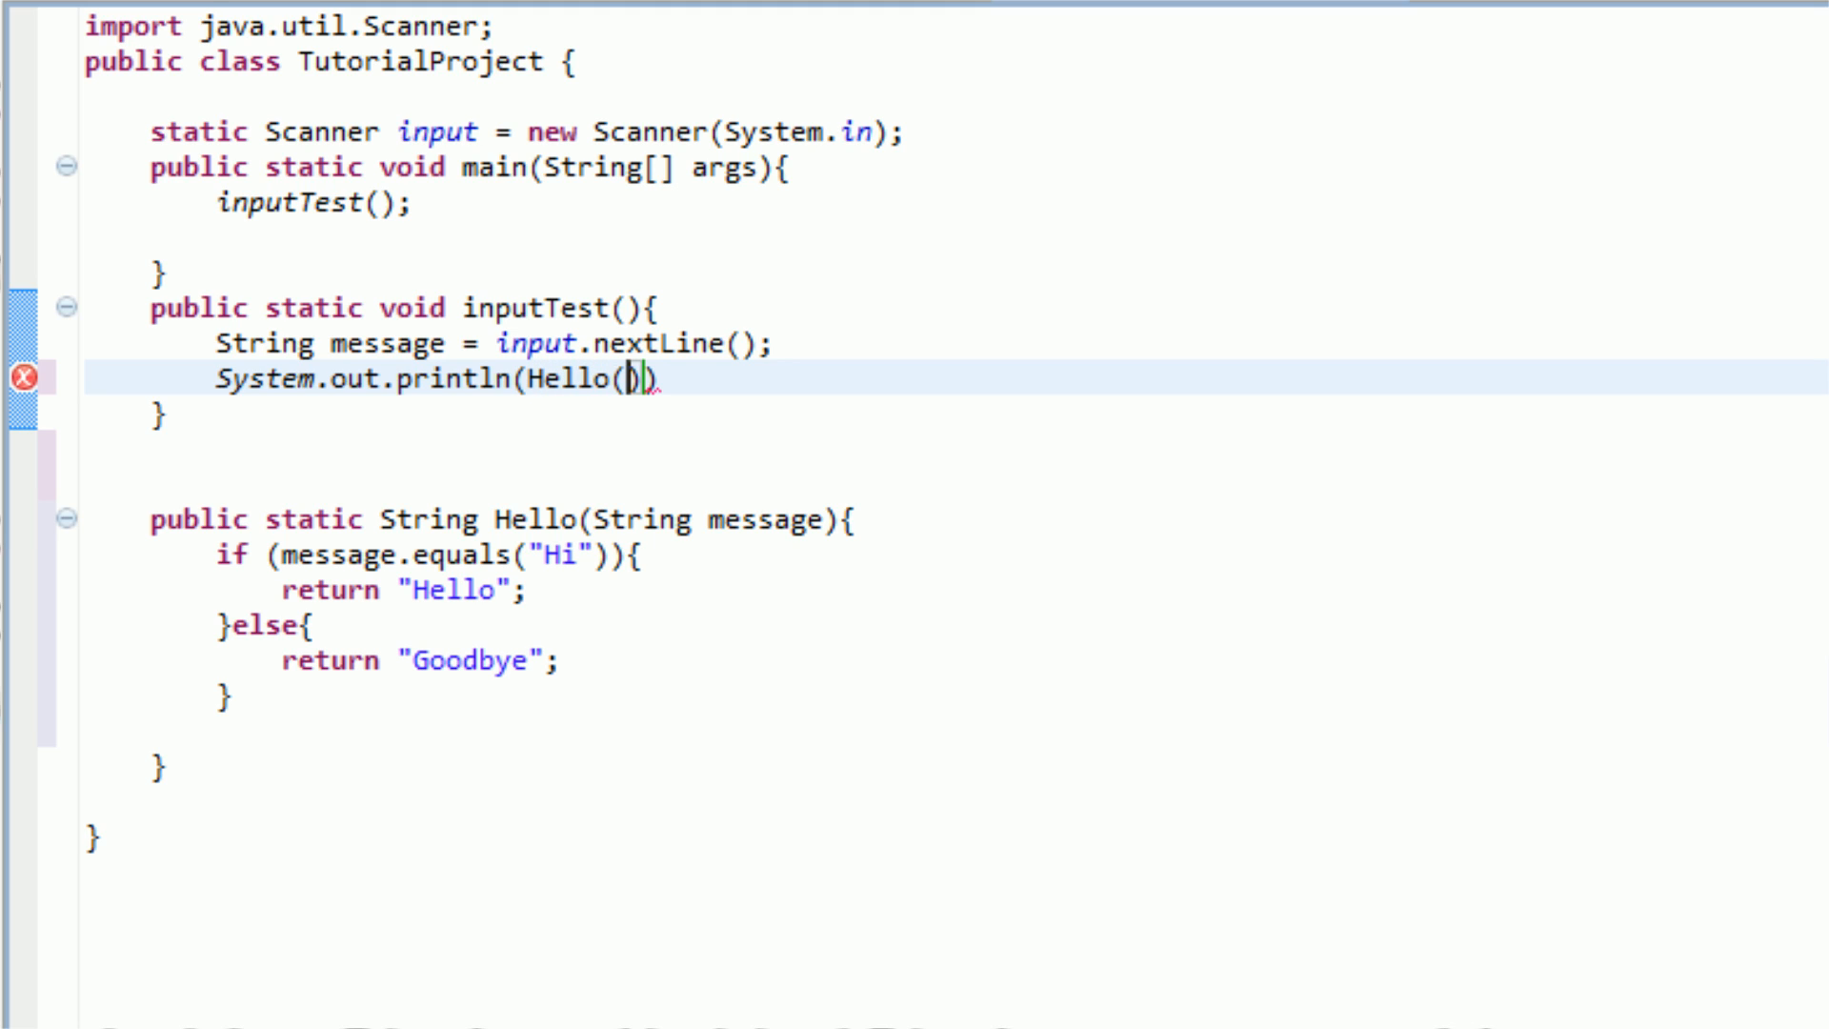
{"action": "type", "text": "message"}
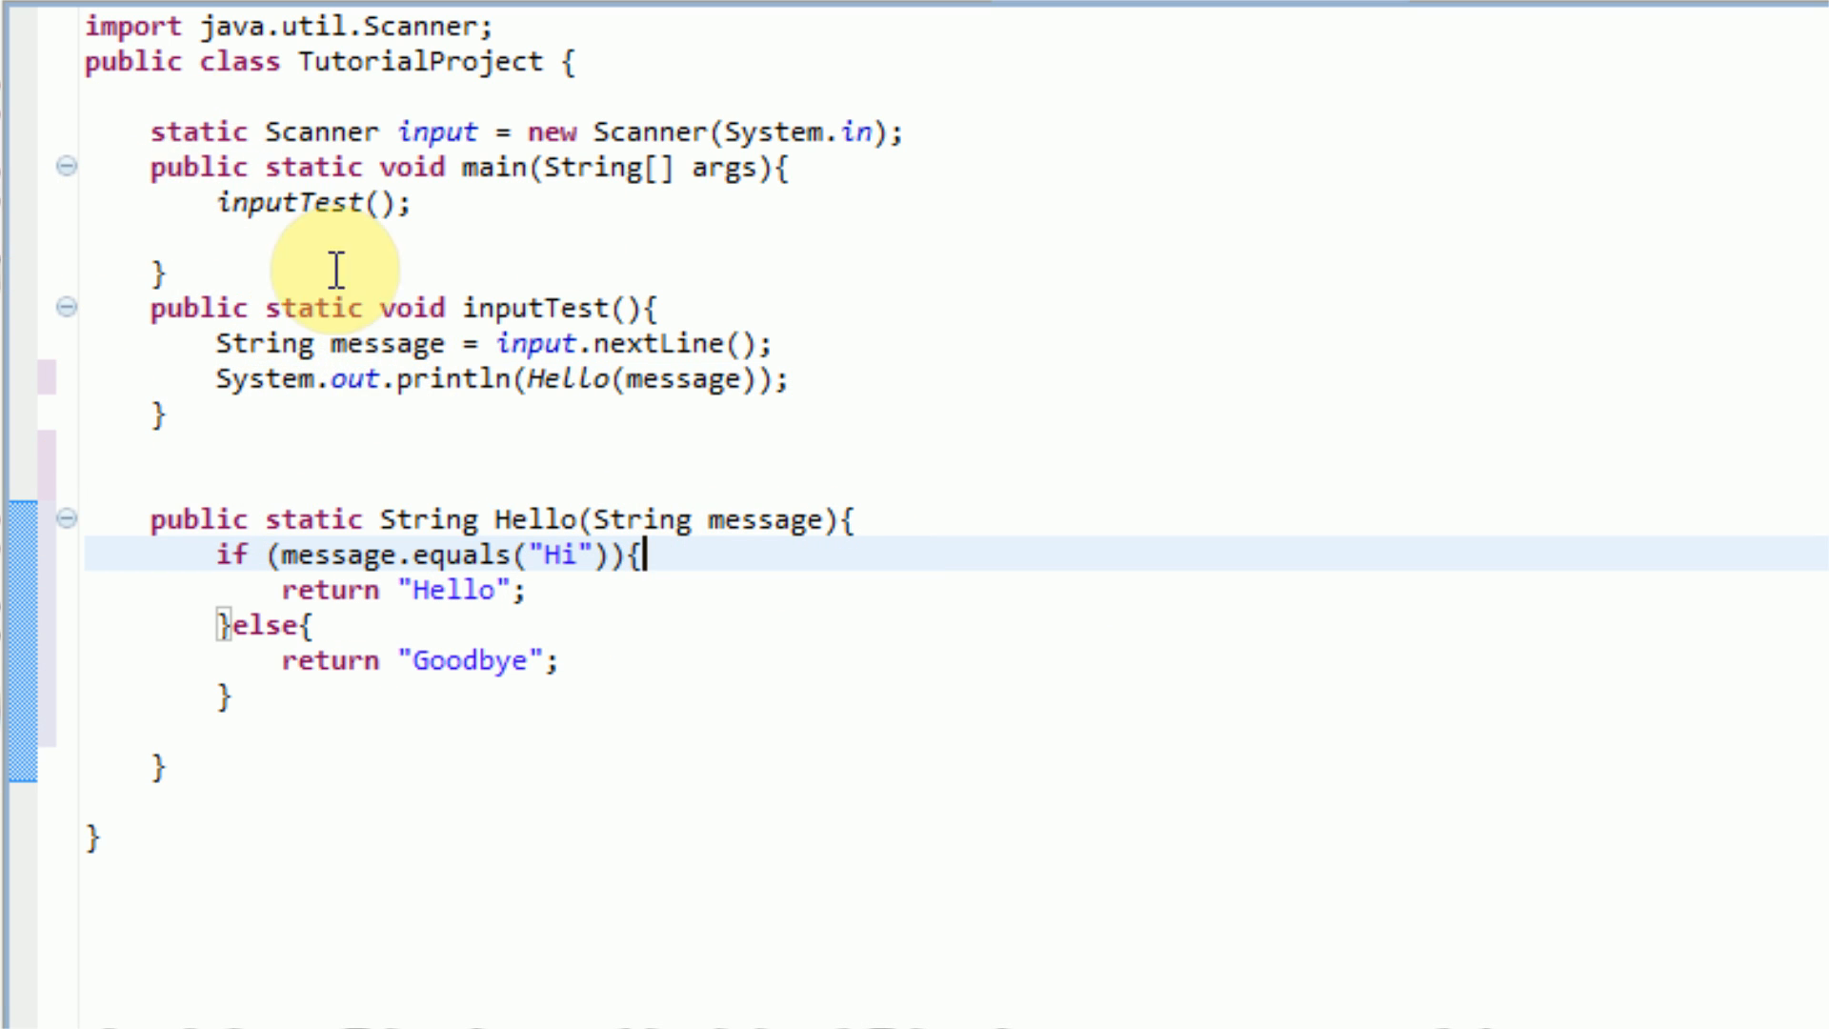
{"action": "mouse_move", "coordinate": [539, 32]}
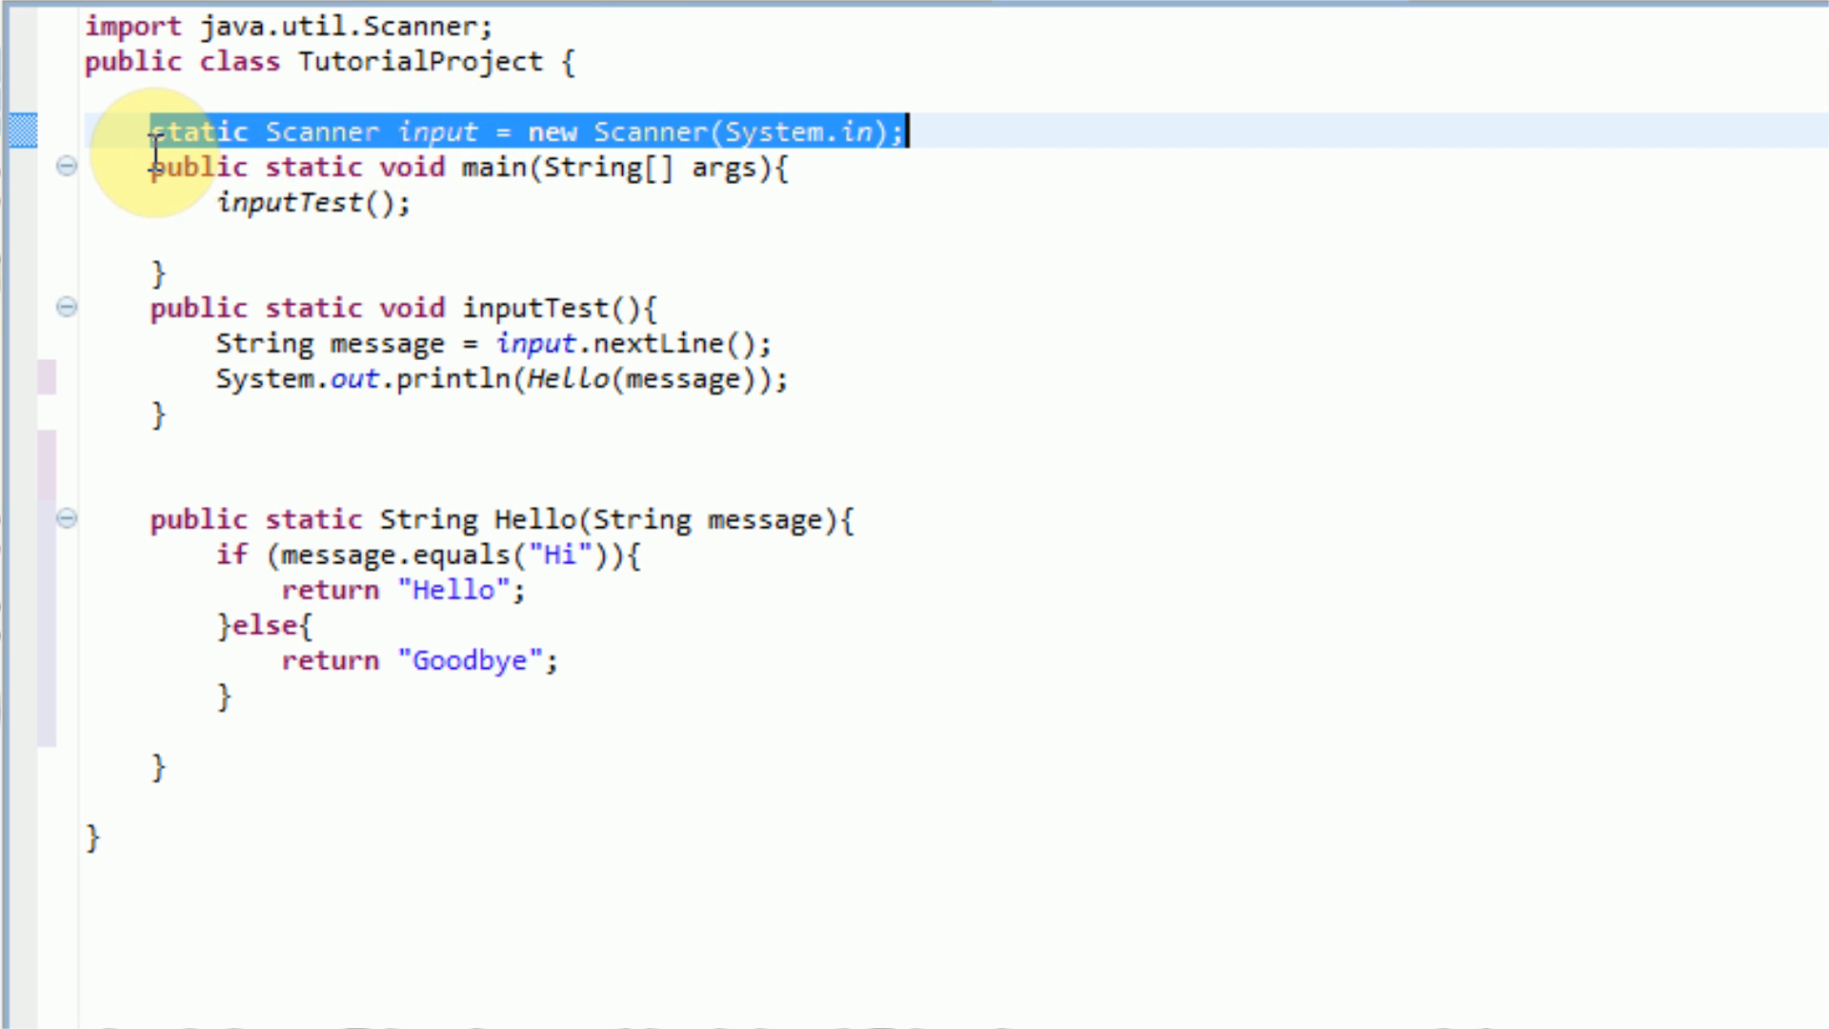
{"action": "left_click", "coordinate": [758, 187]}
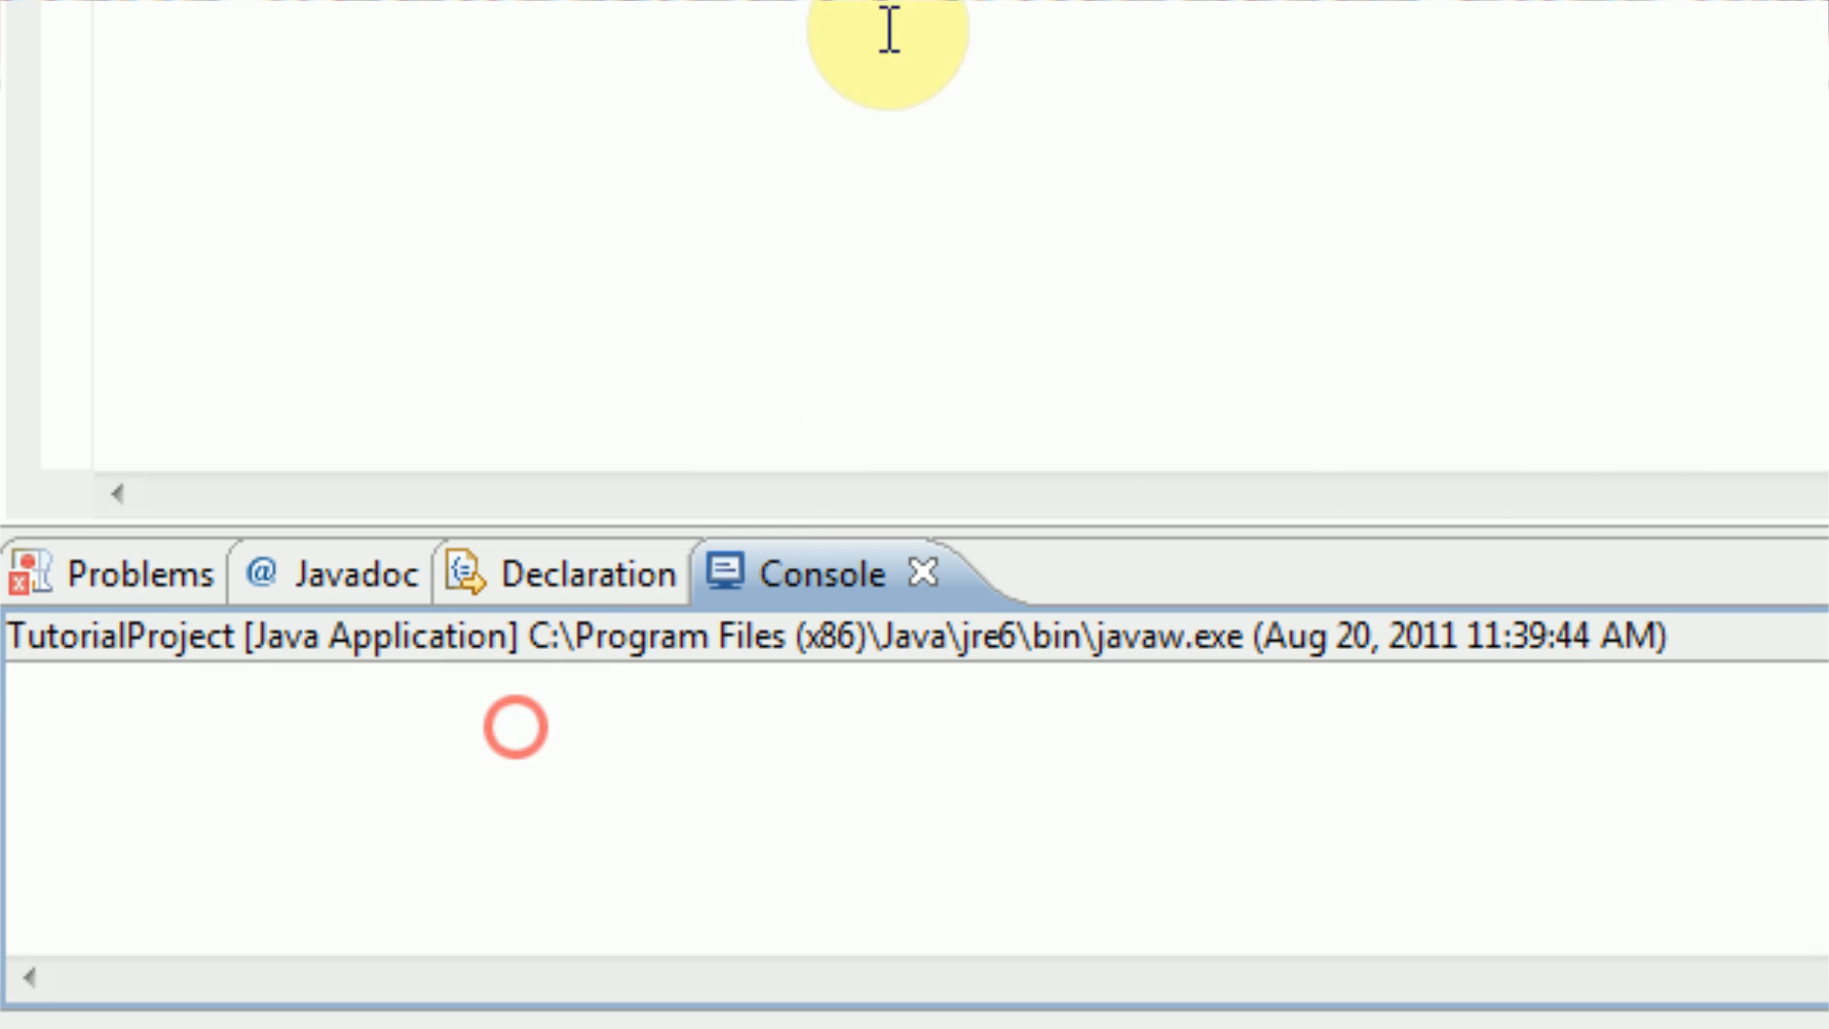
Step: Start typing a message beginning 'He' into the Console while TutorialProject runs
{"action": "type", "text": "Hello\";"}
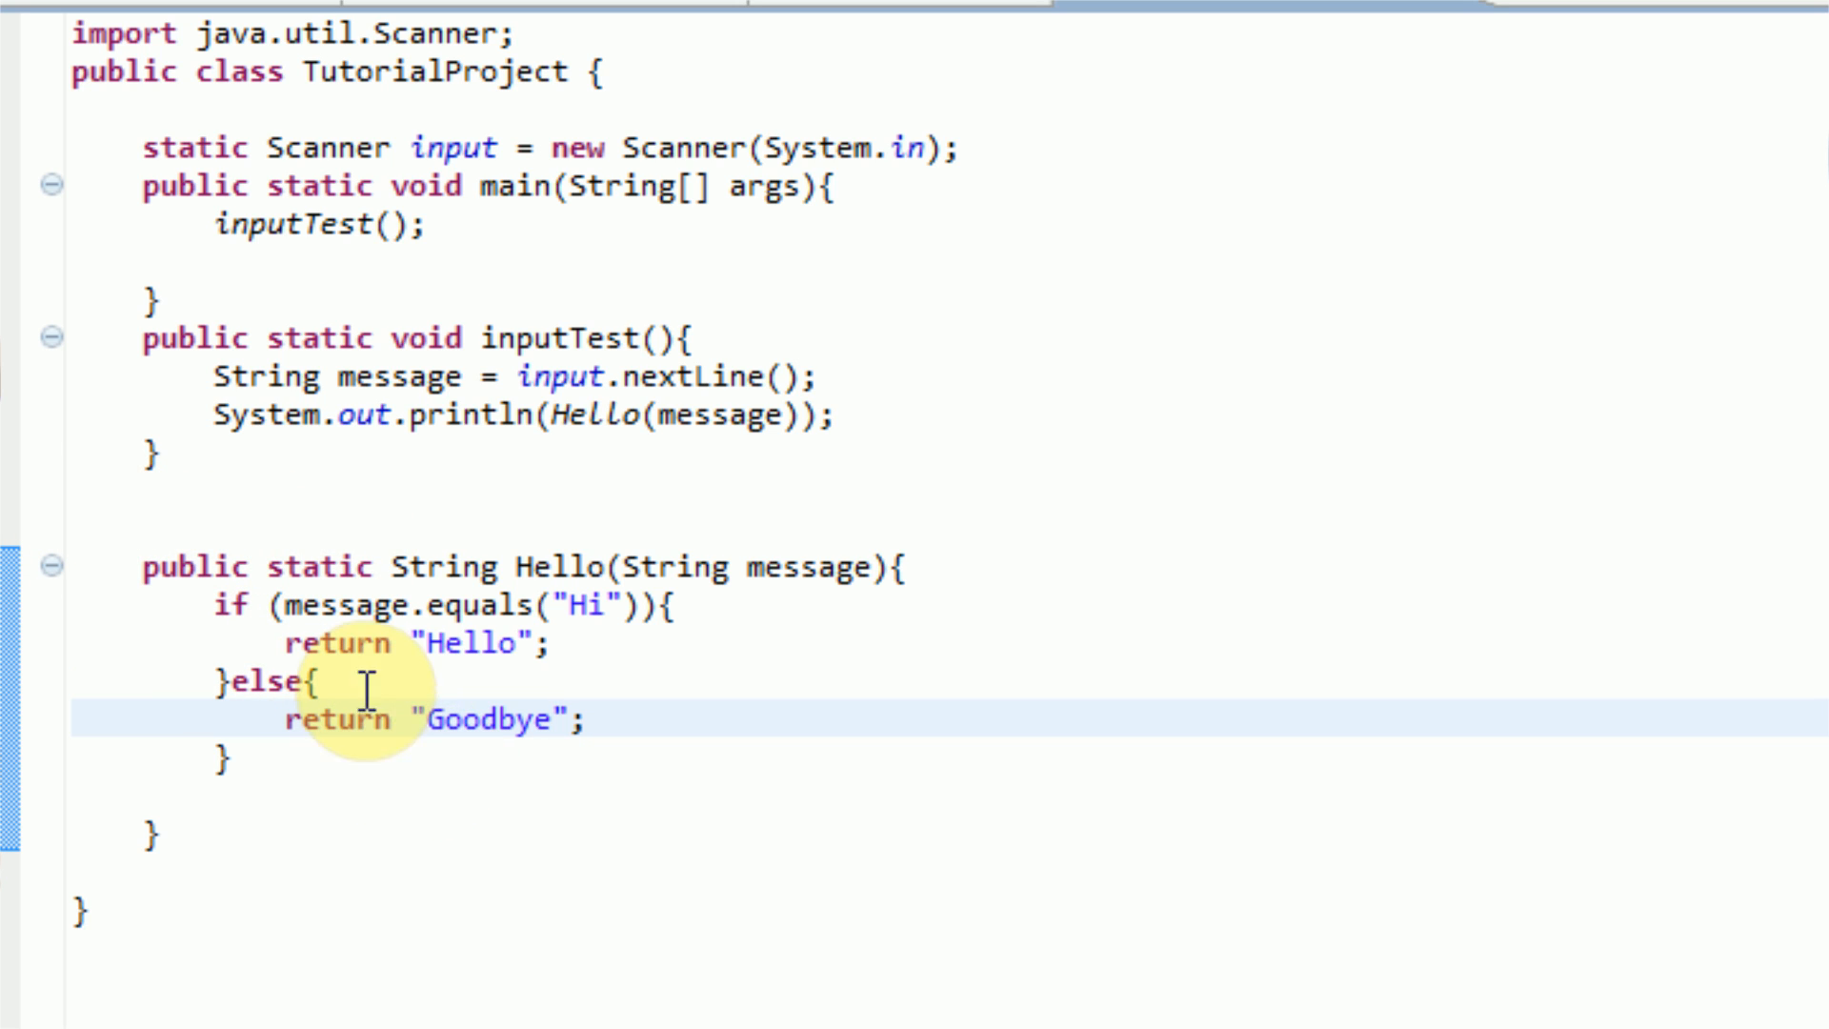
{"action": "left_click", "coordinate": [668, 339]}
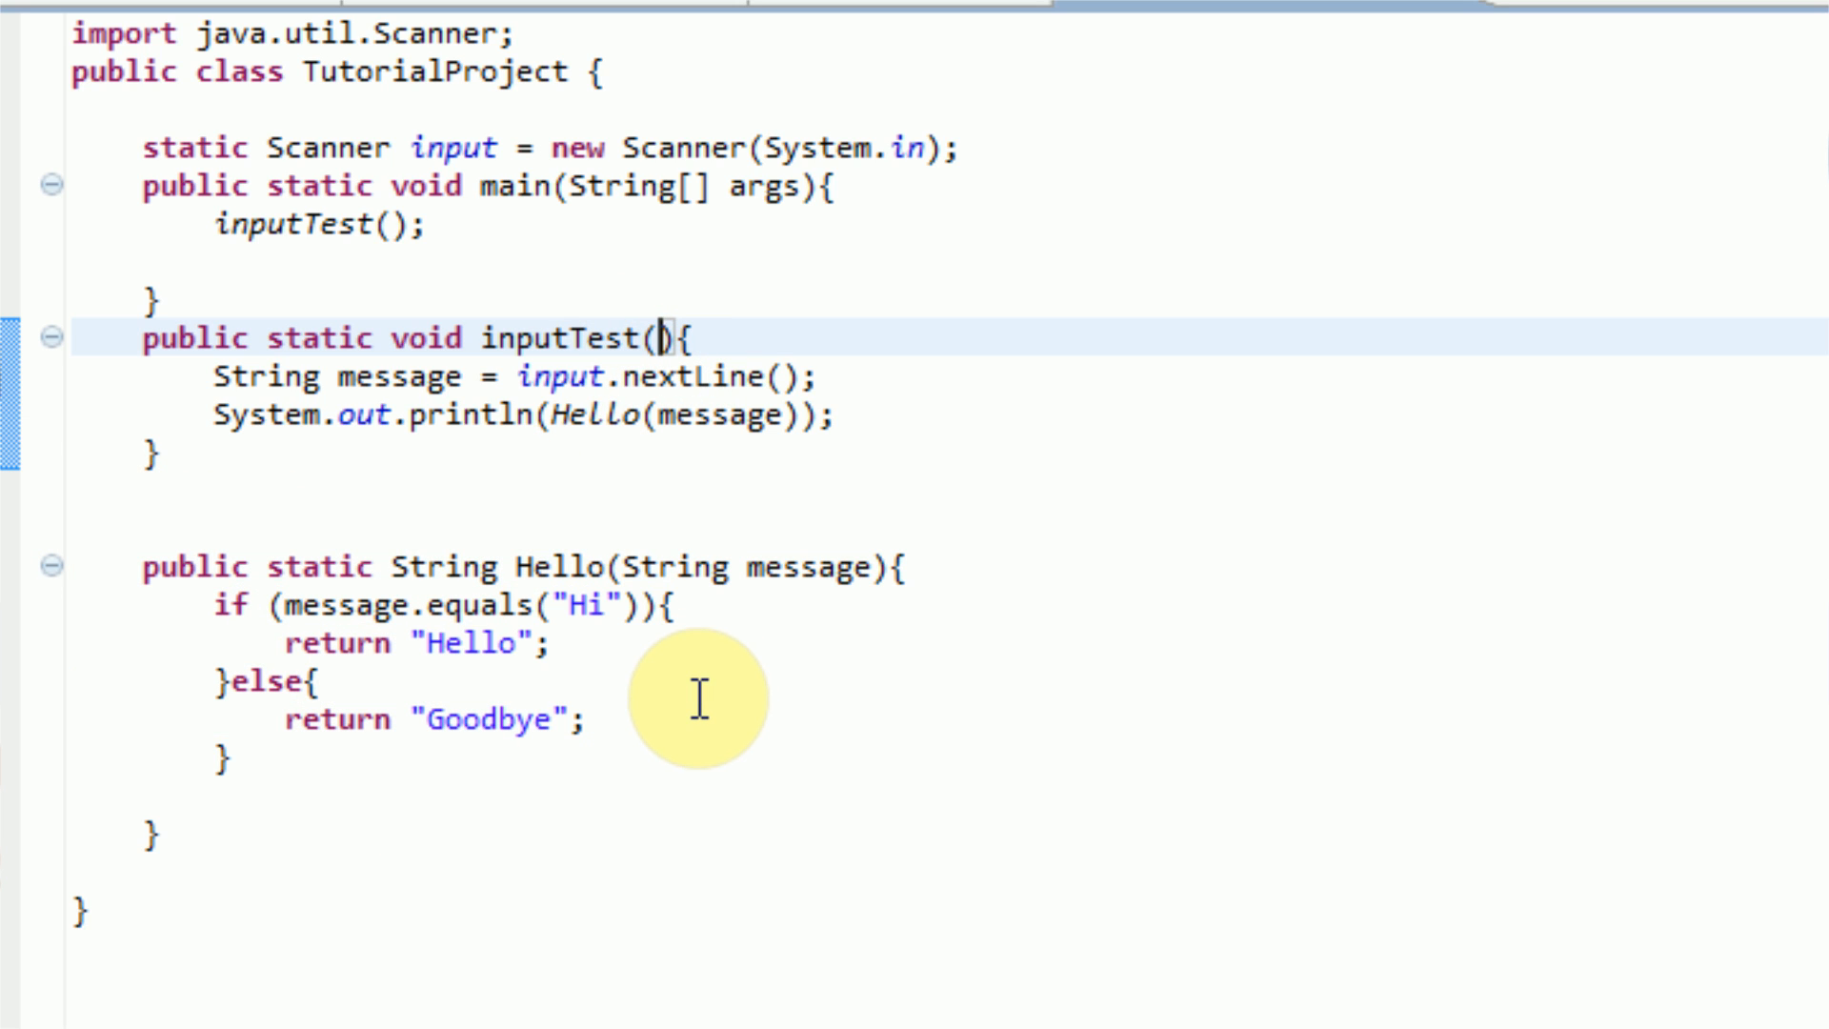